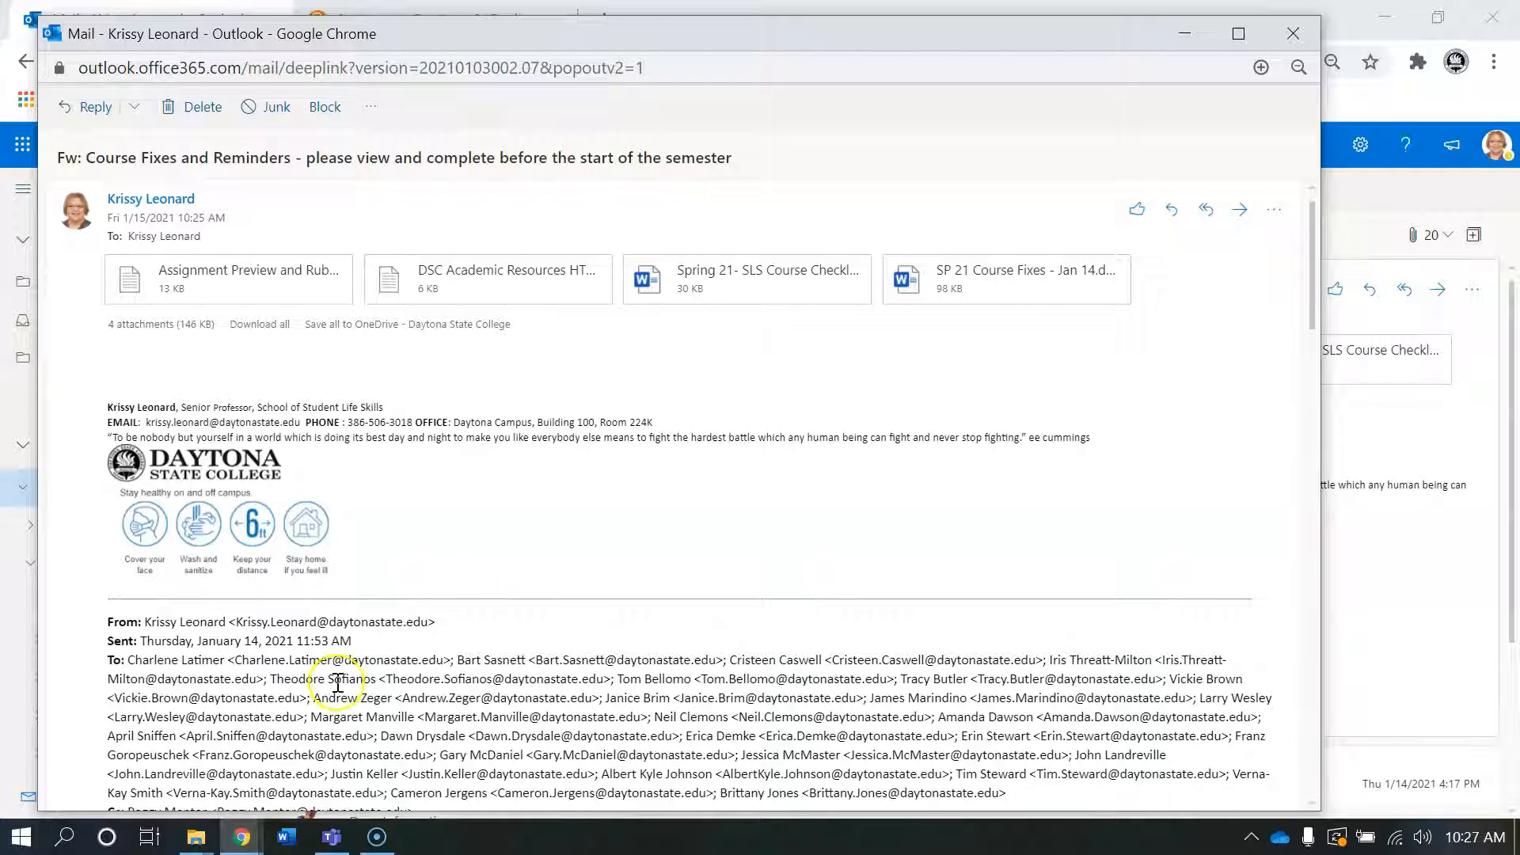
mouse_move(1008, 328)
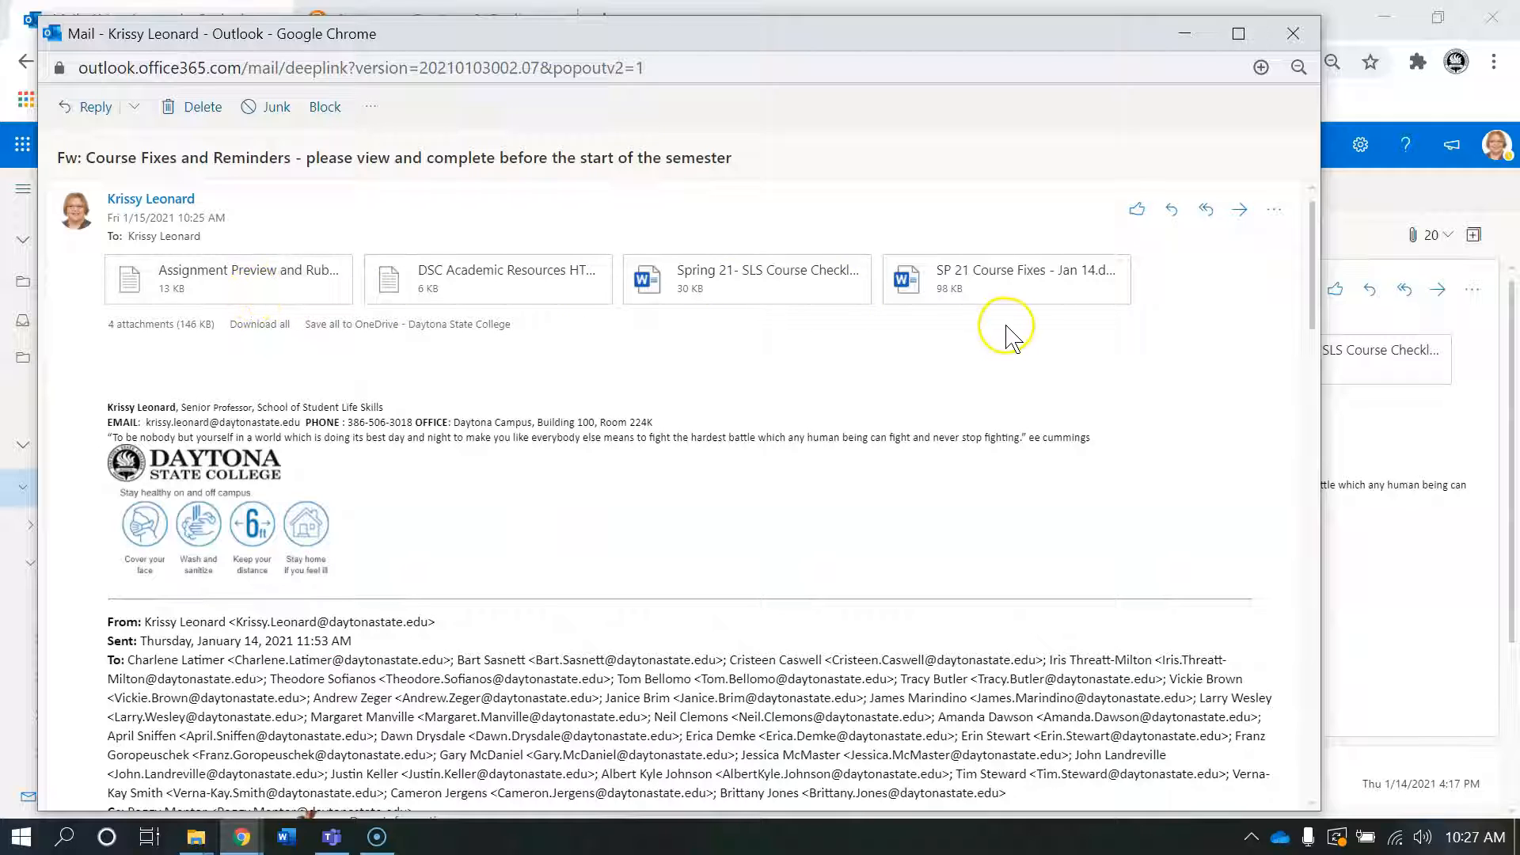
mouse_move(1001, 291)
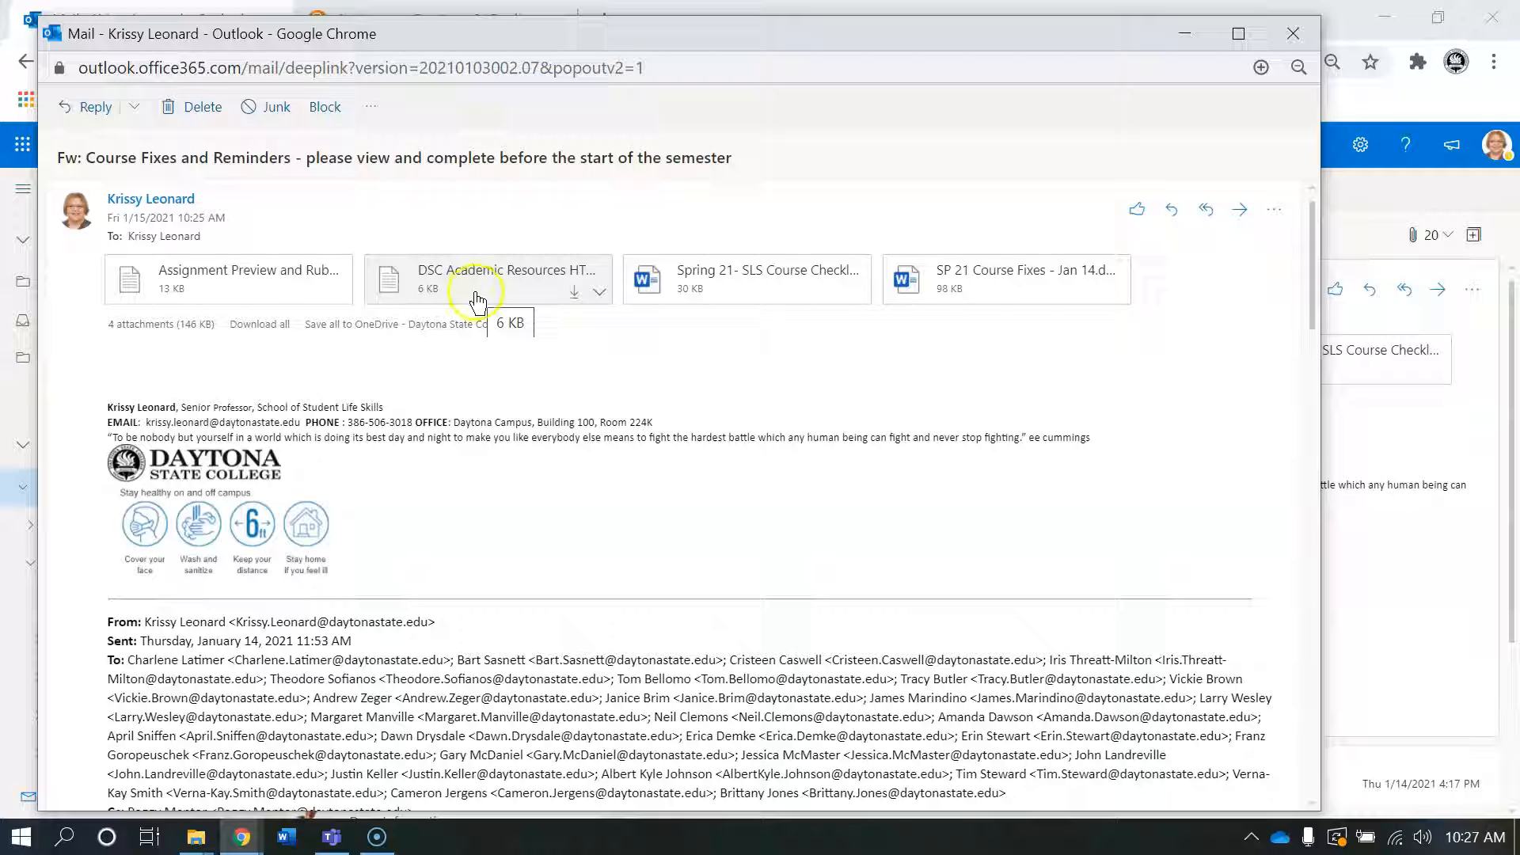
mouse_move(338, 290)
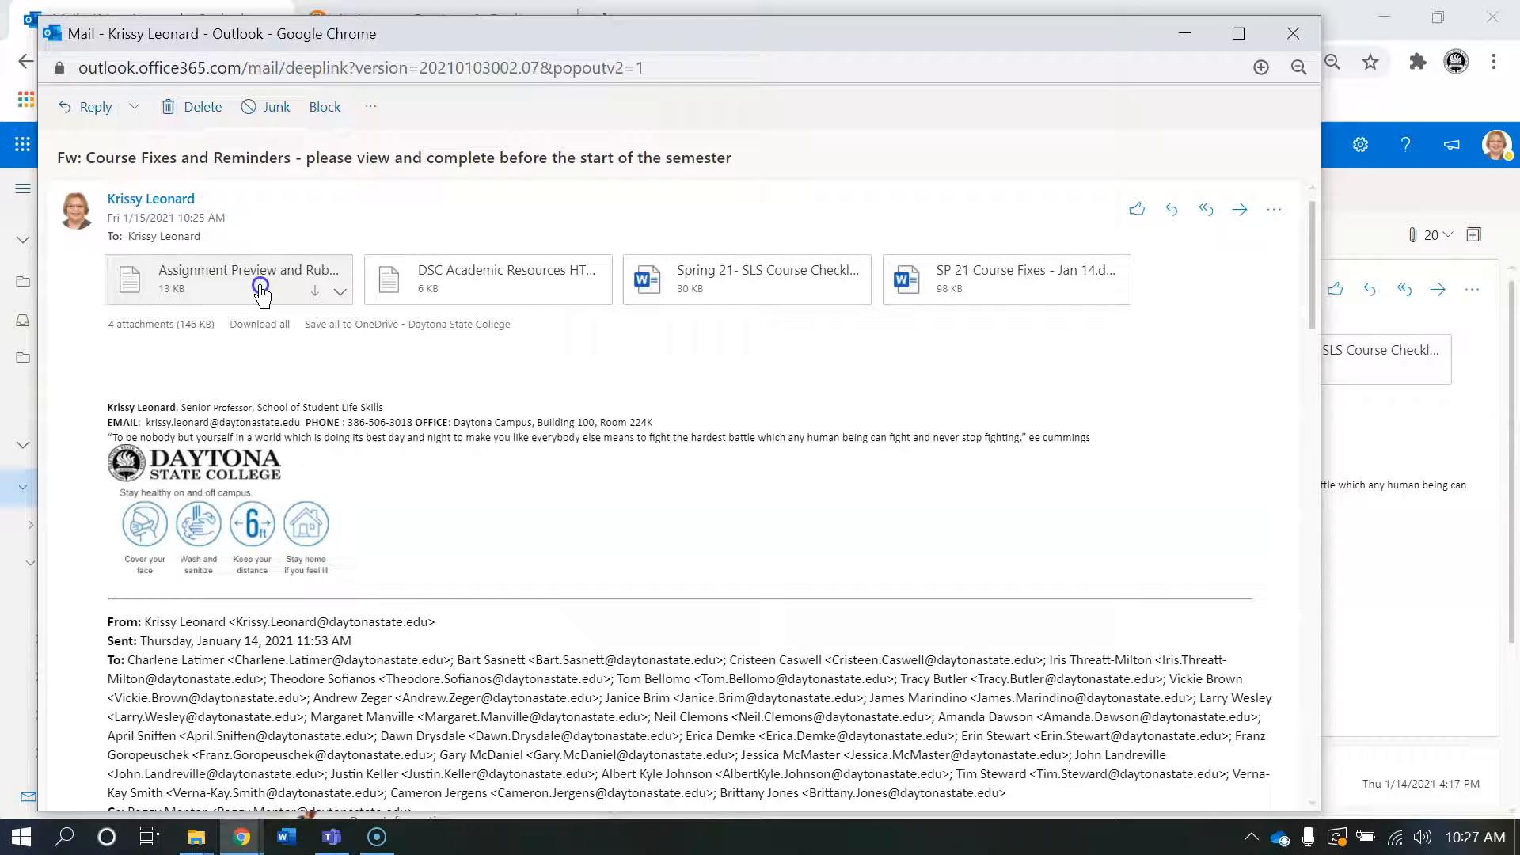
Step: Preview the Assignment Preview and Rubrics attachment, then select and copy all its HTML in Notepad
left_click(247, 280)
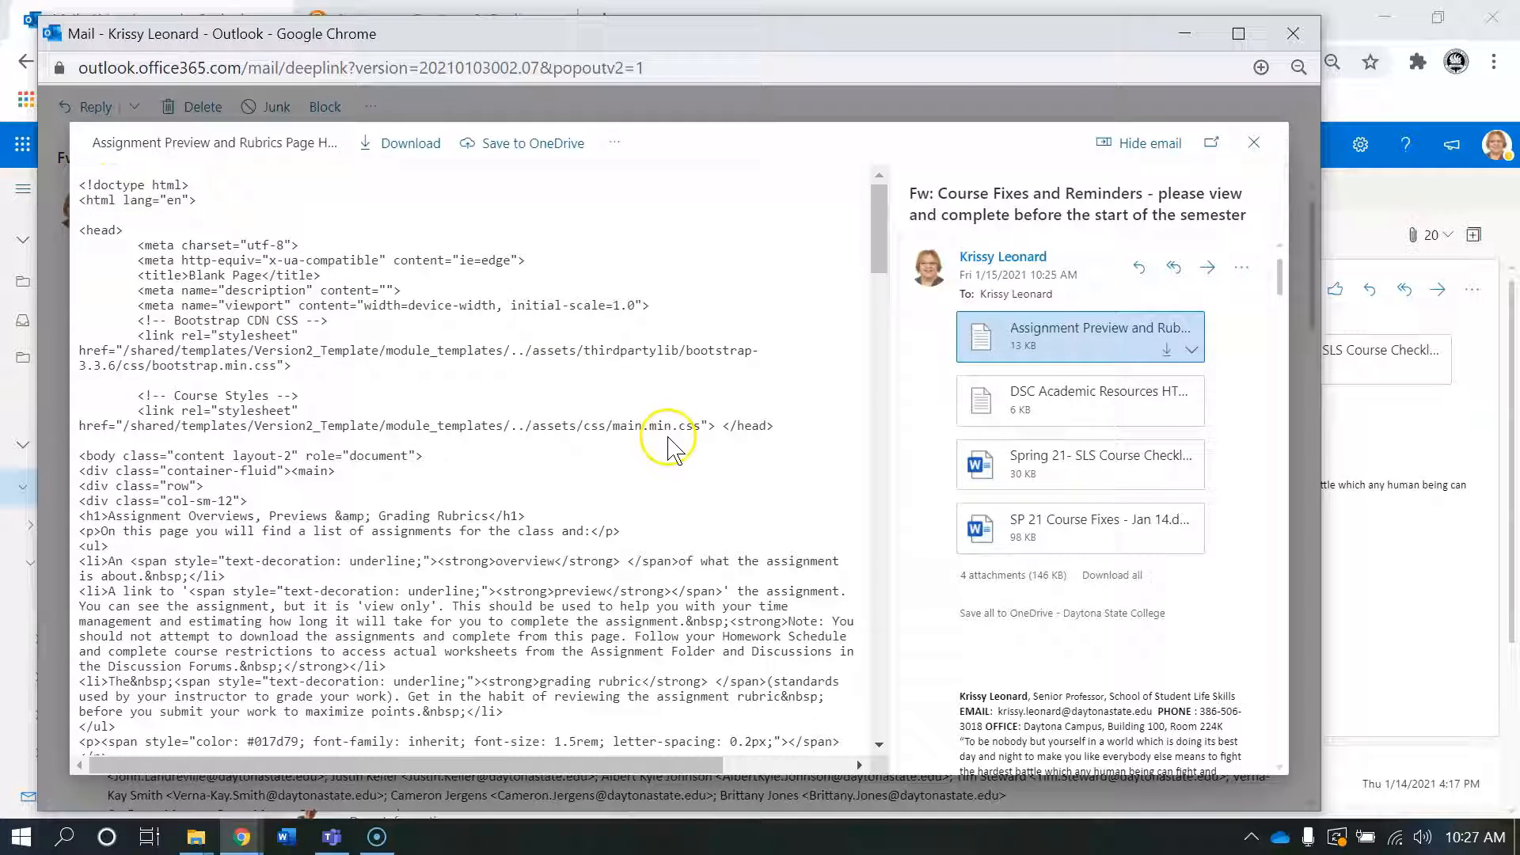
mouse_move(673, 449)
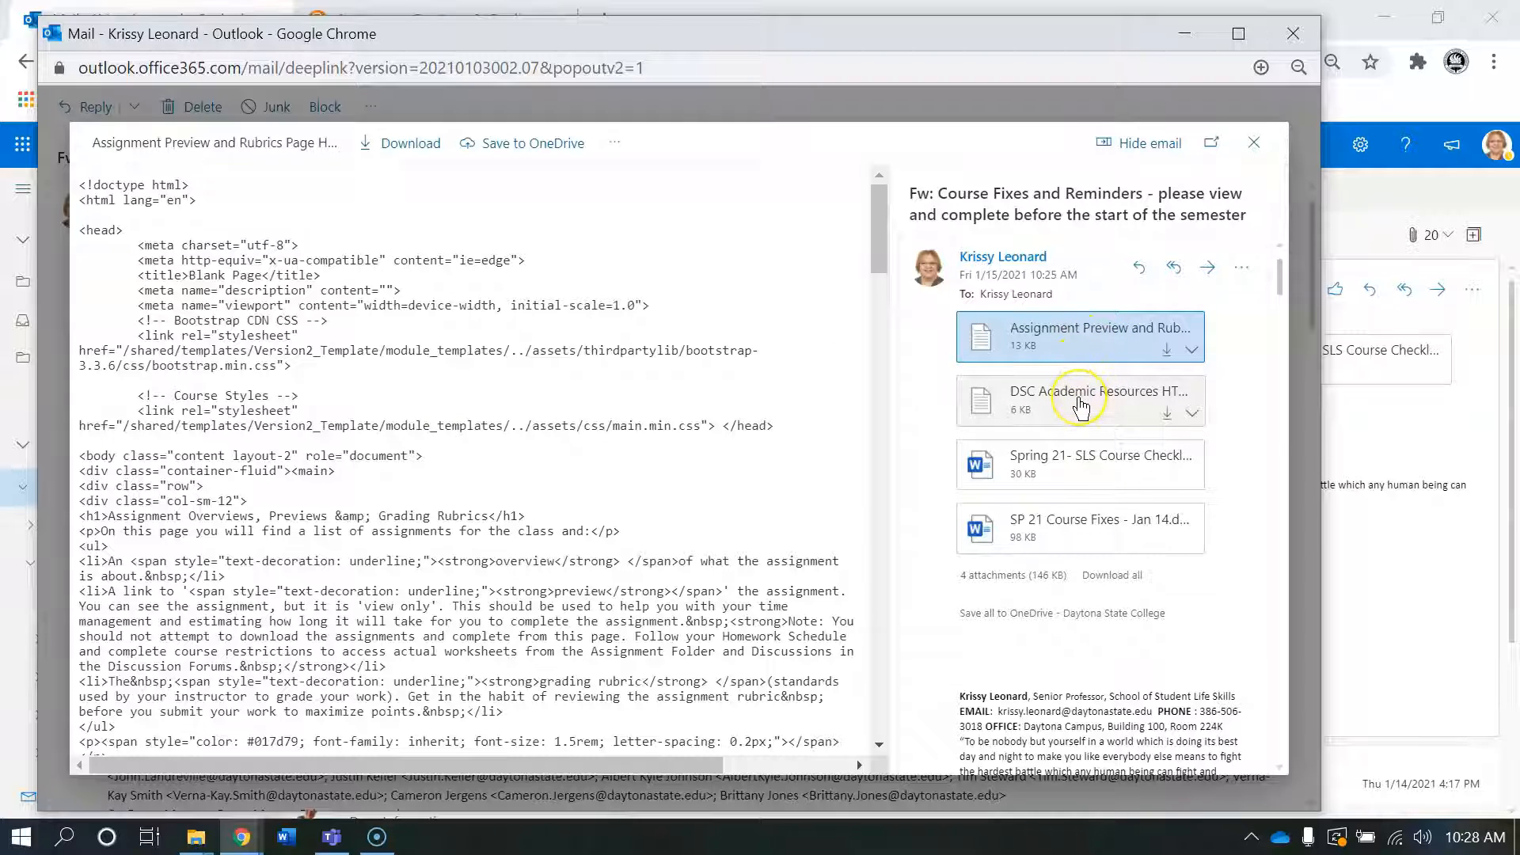
mouse_move(1078, 401)
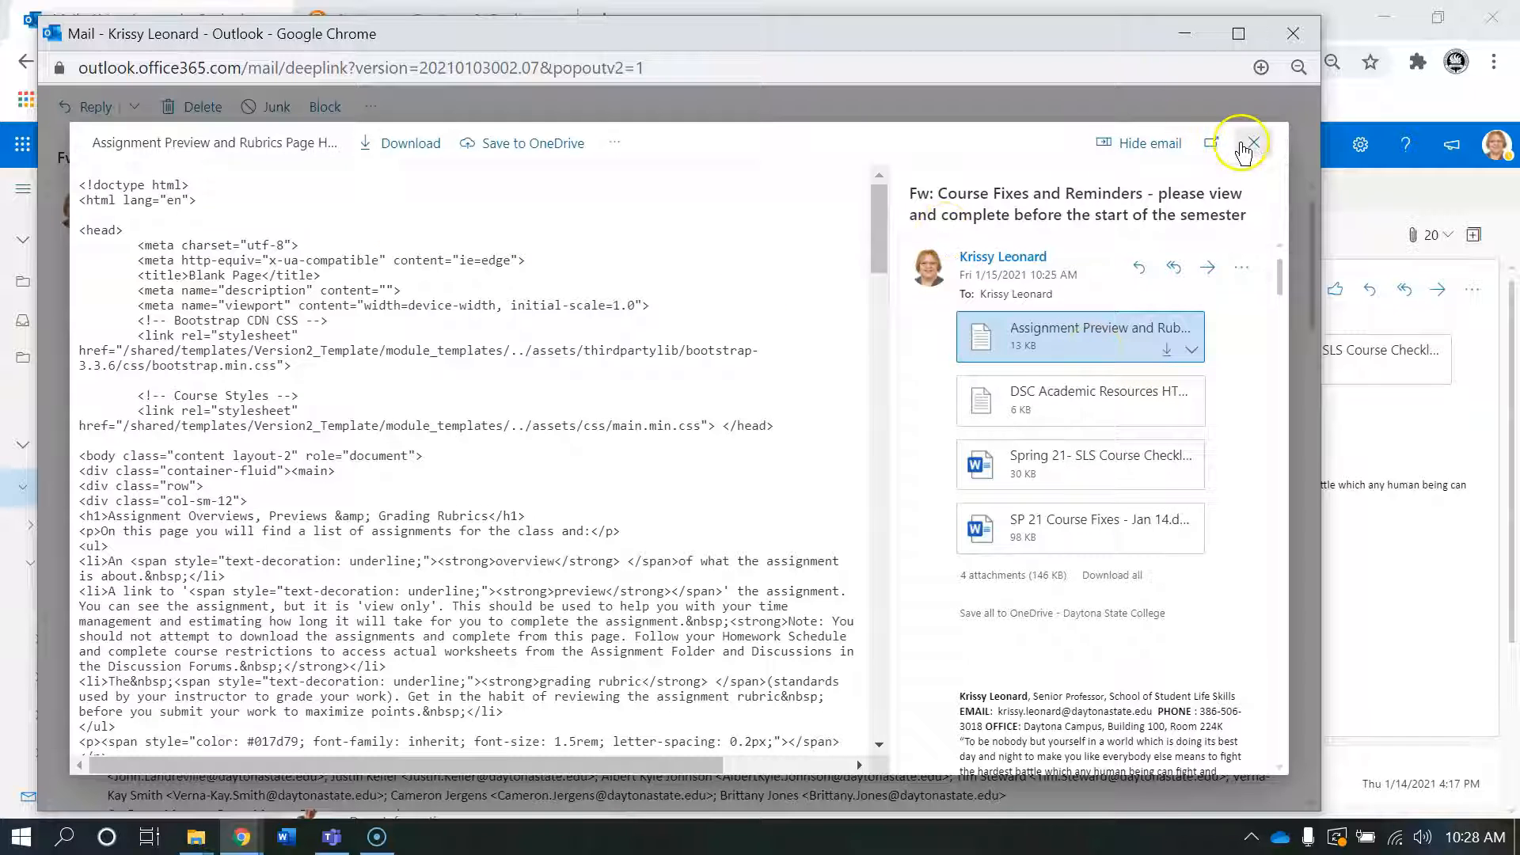
left_click(1252, 143)
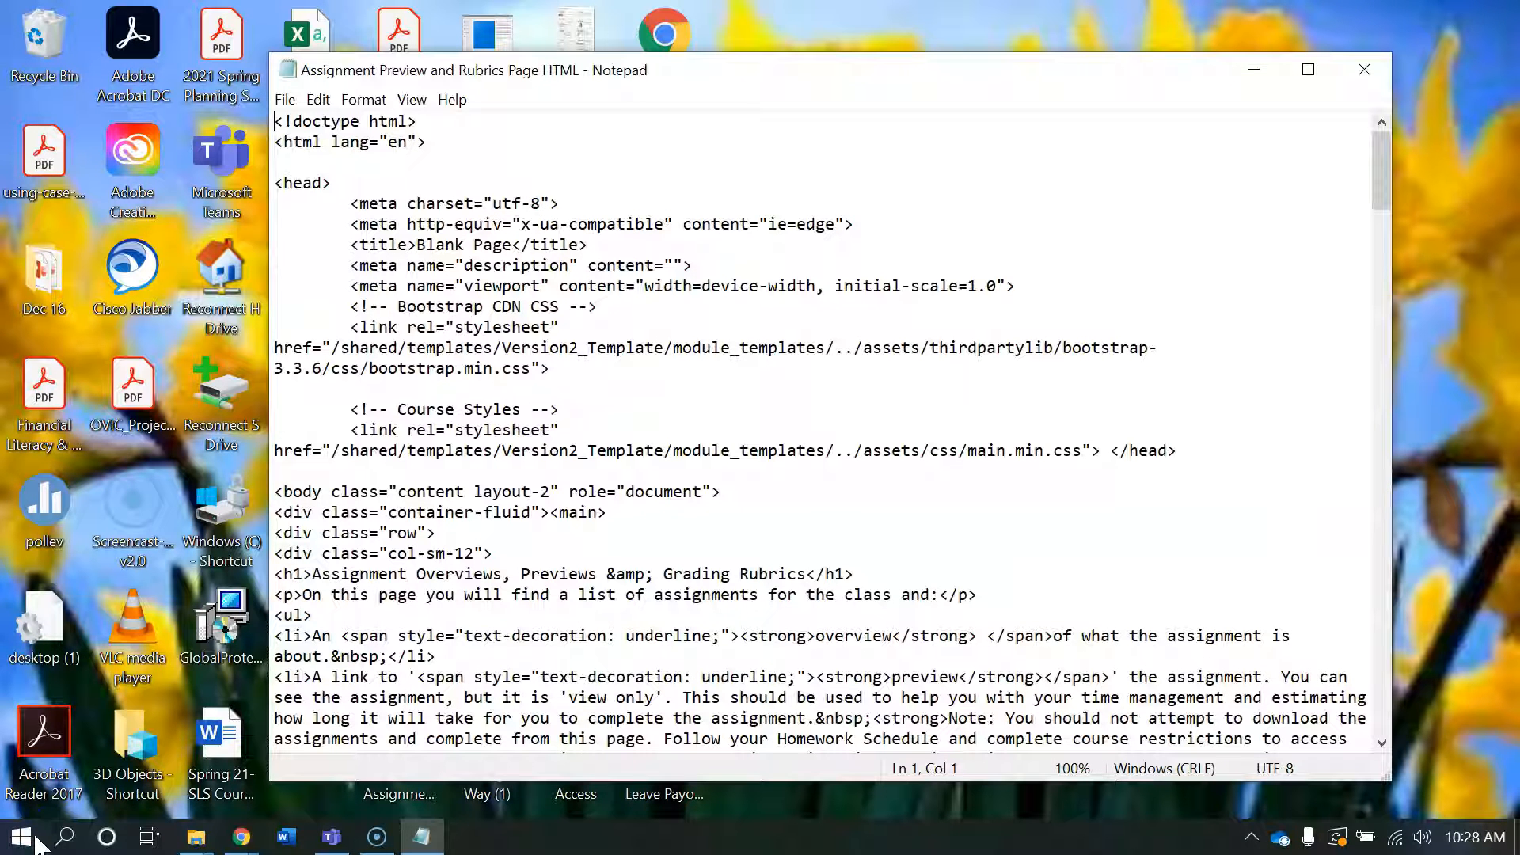
mouse_move(441, 70)
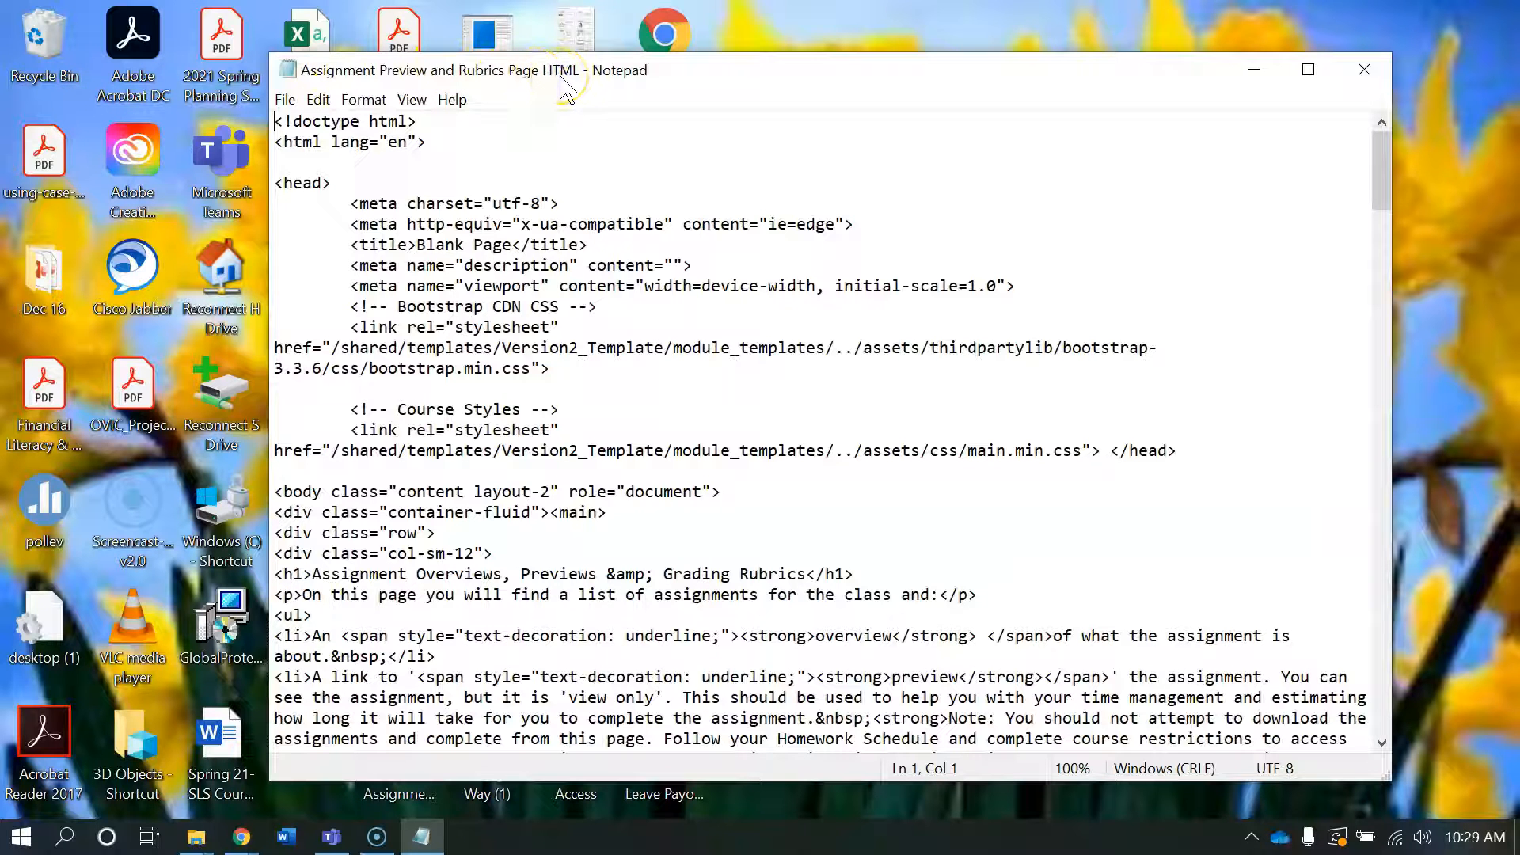
mouse_move(509, 107)
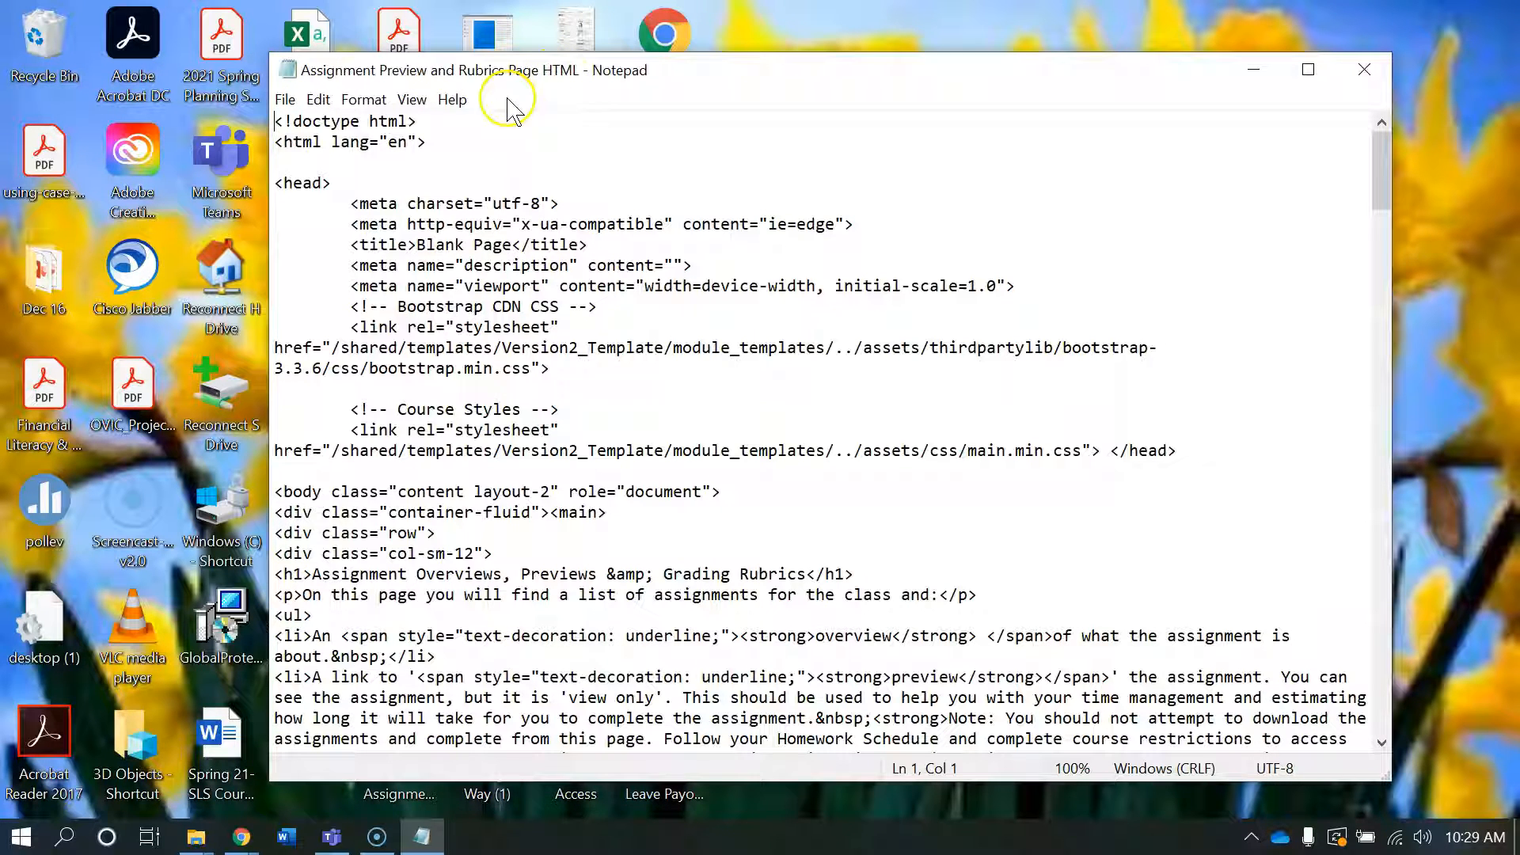
left_click(316, 99)
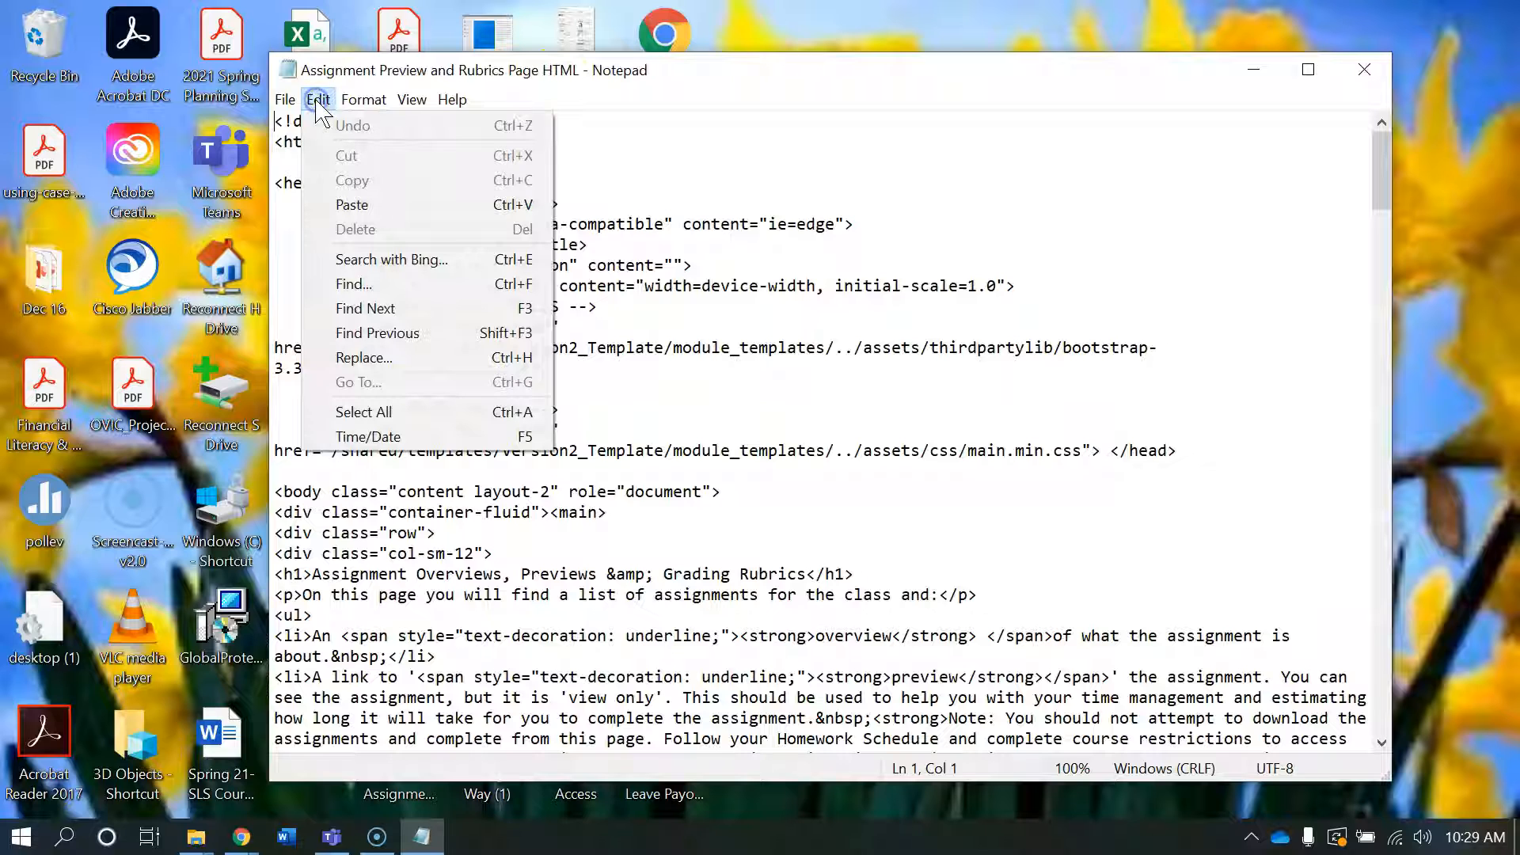
mouse_move(378, 411)
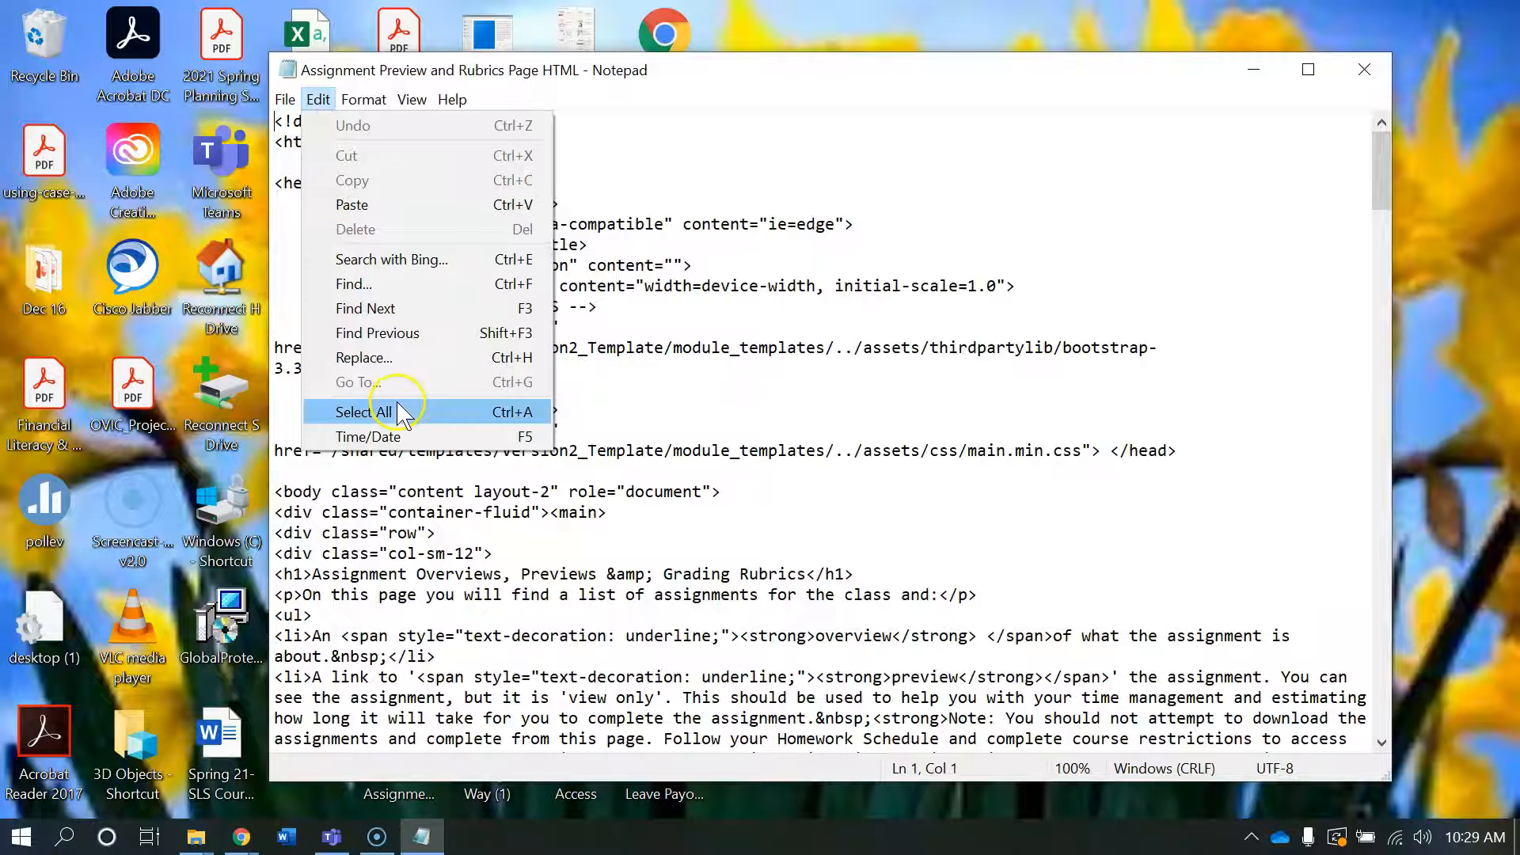
left_click(366, 411)
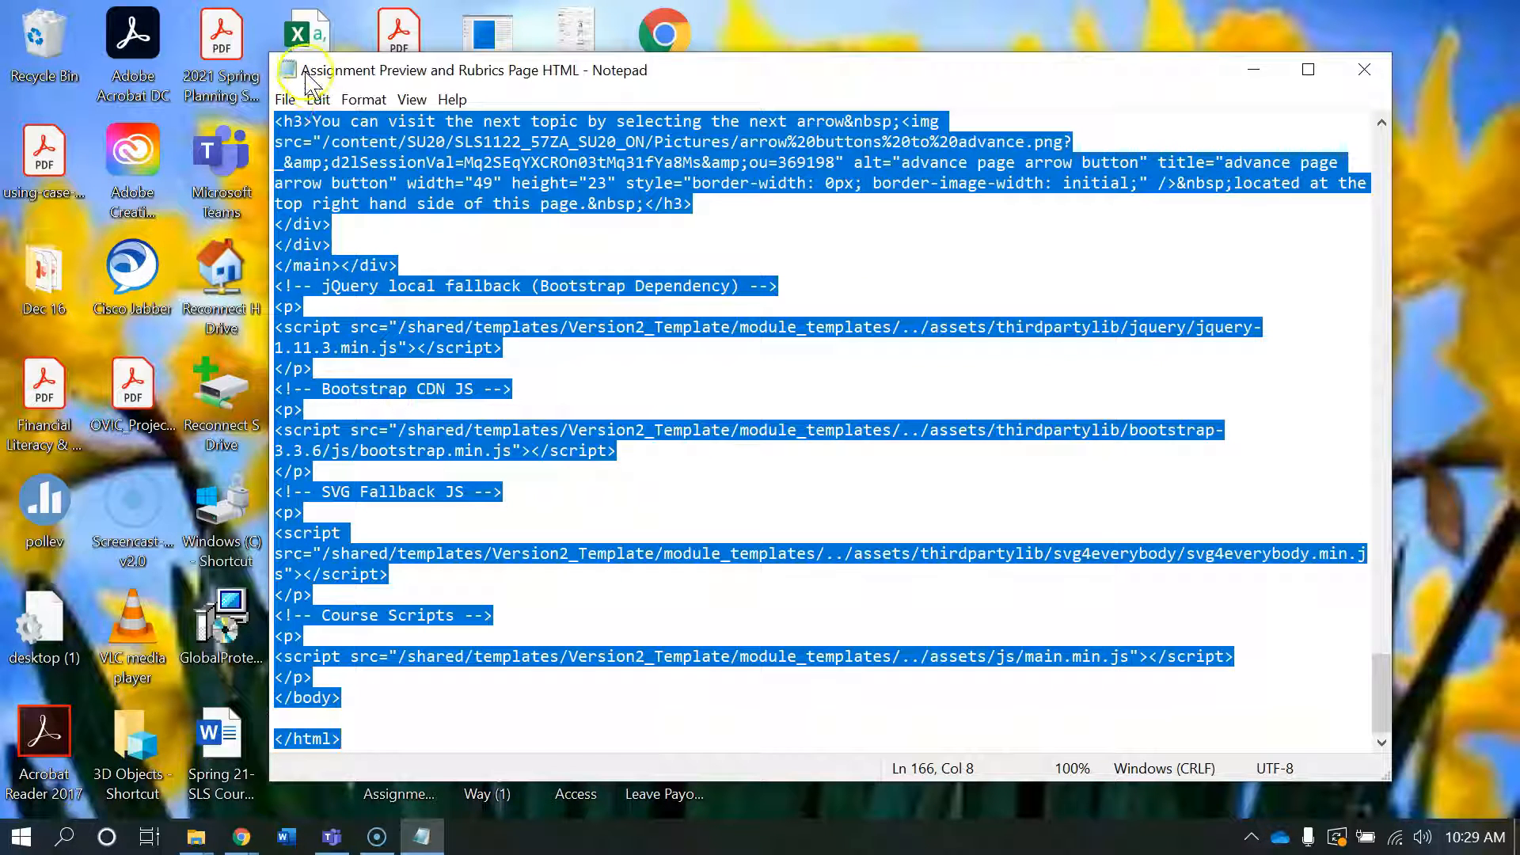
left_click(316, 99)
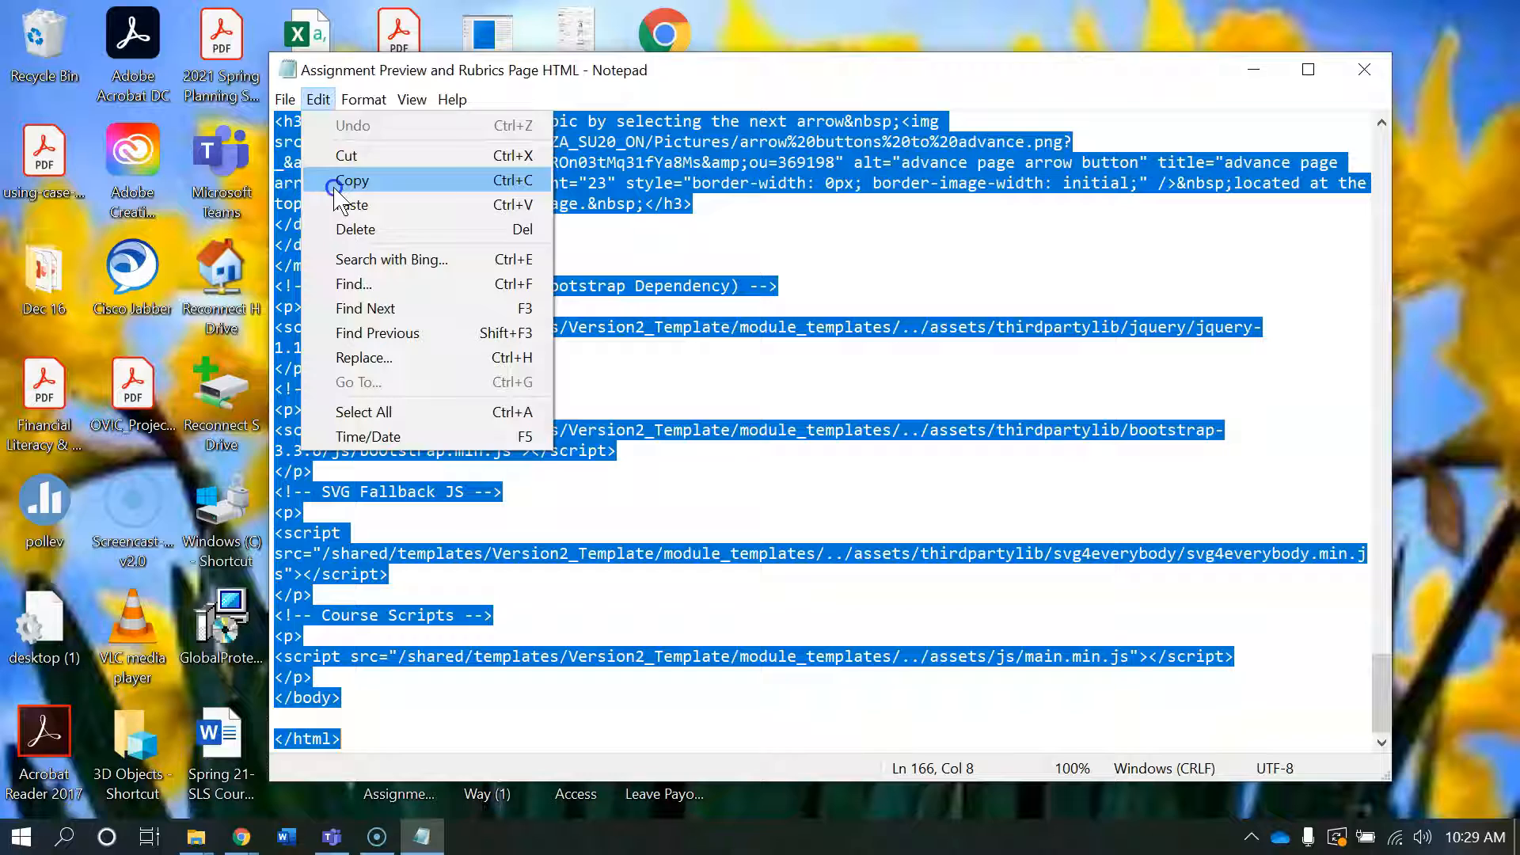
left_click(350, 180)
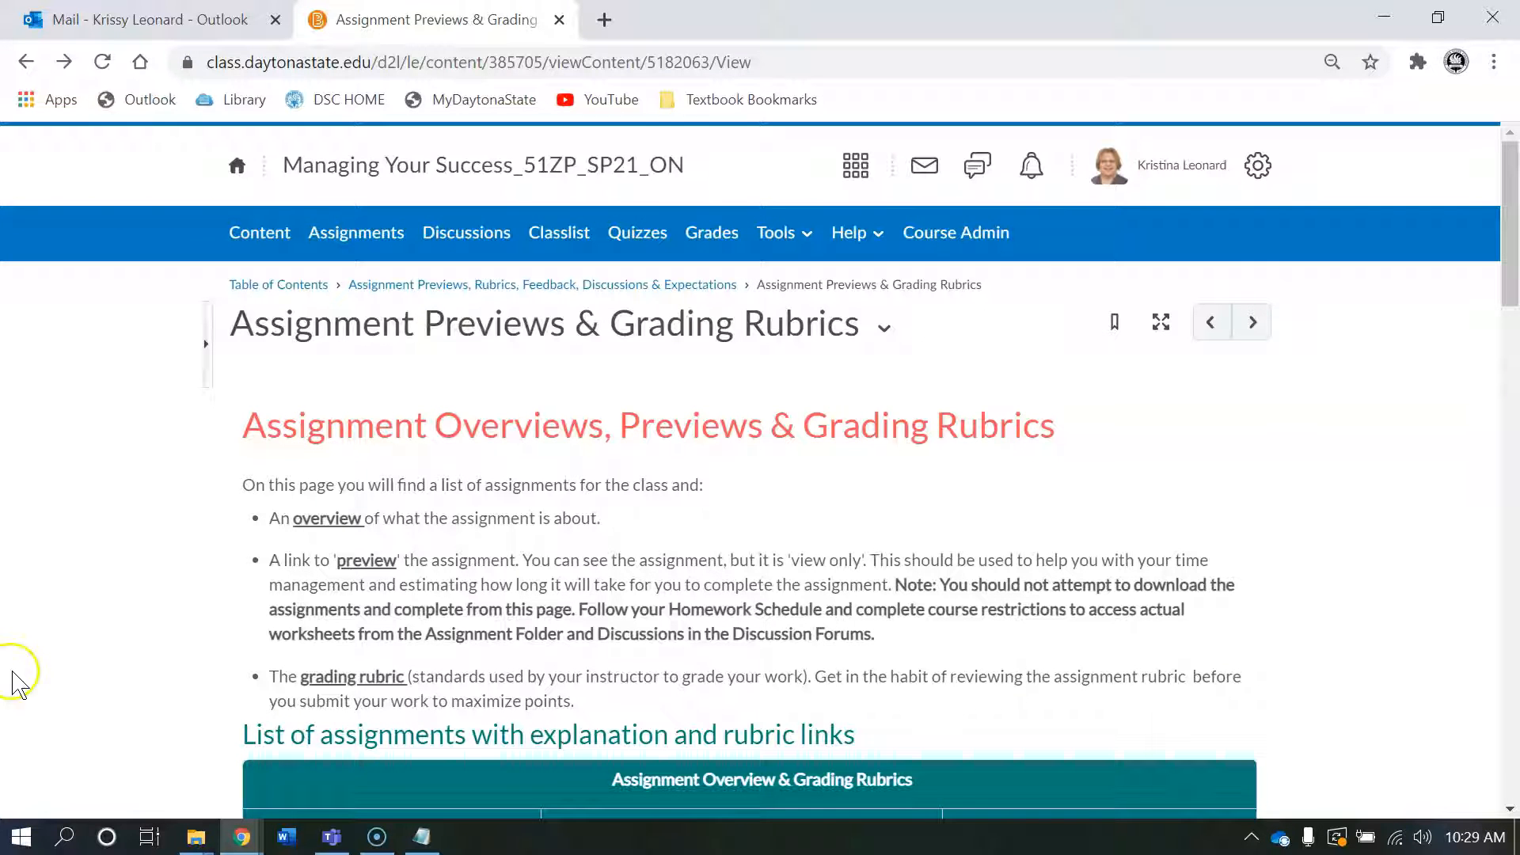
mouse_move(278, 285)
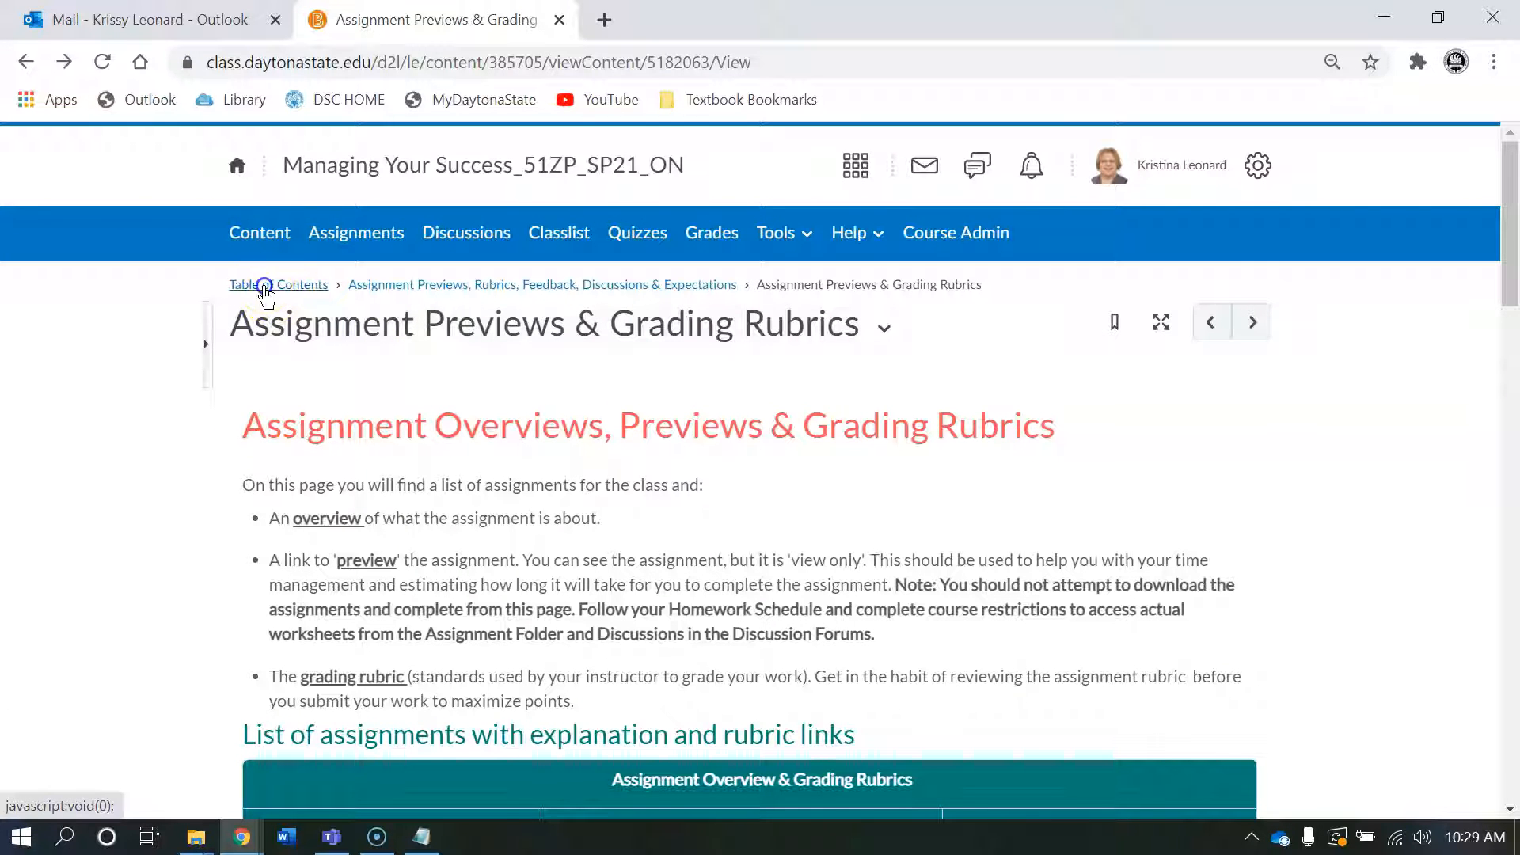
Step: Go to Table of Contents, expand the Assignment Previews, Rubrics, Feedback module, and open Assignment Previews & Grading Rubrics
left_click(277, 284)
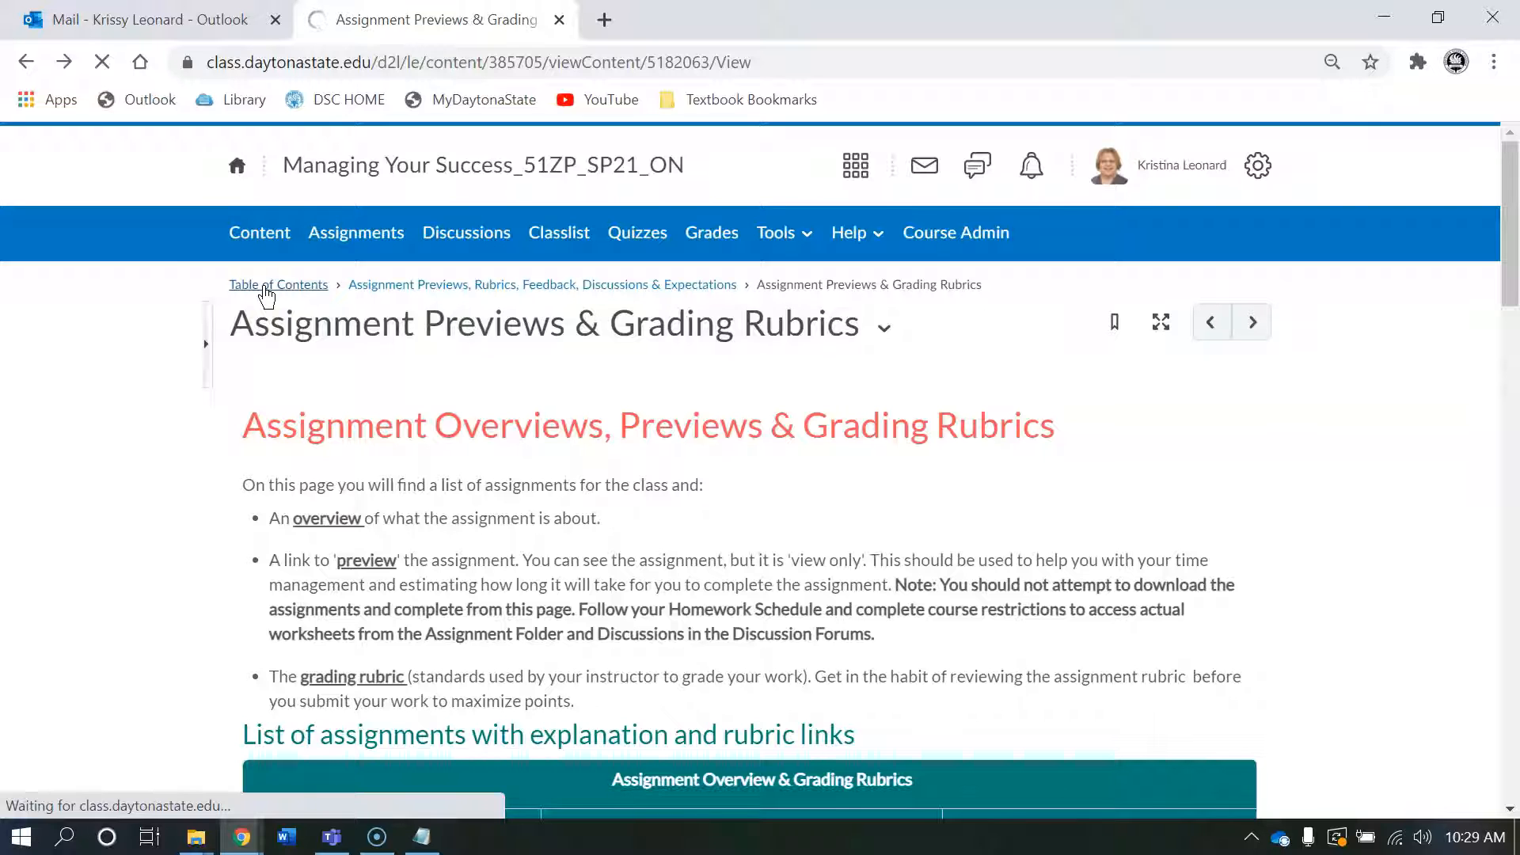
left_click(278, 285)
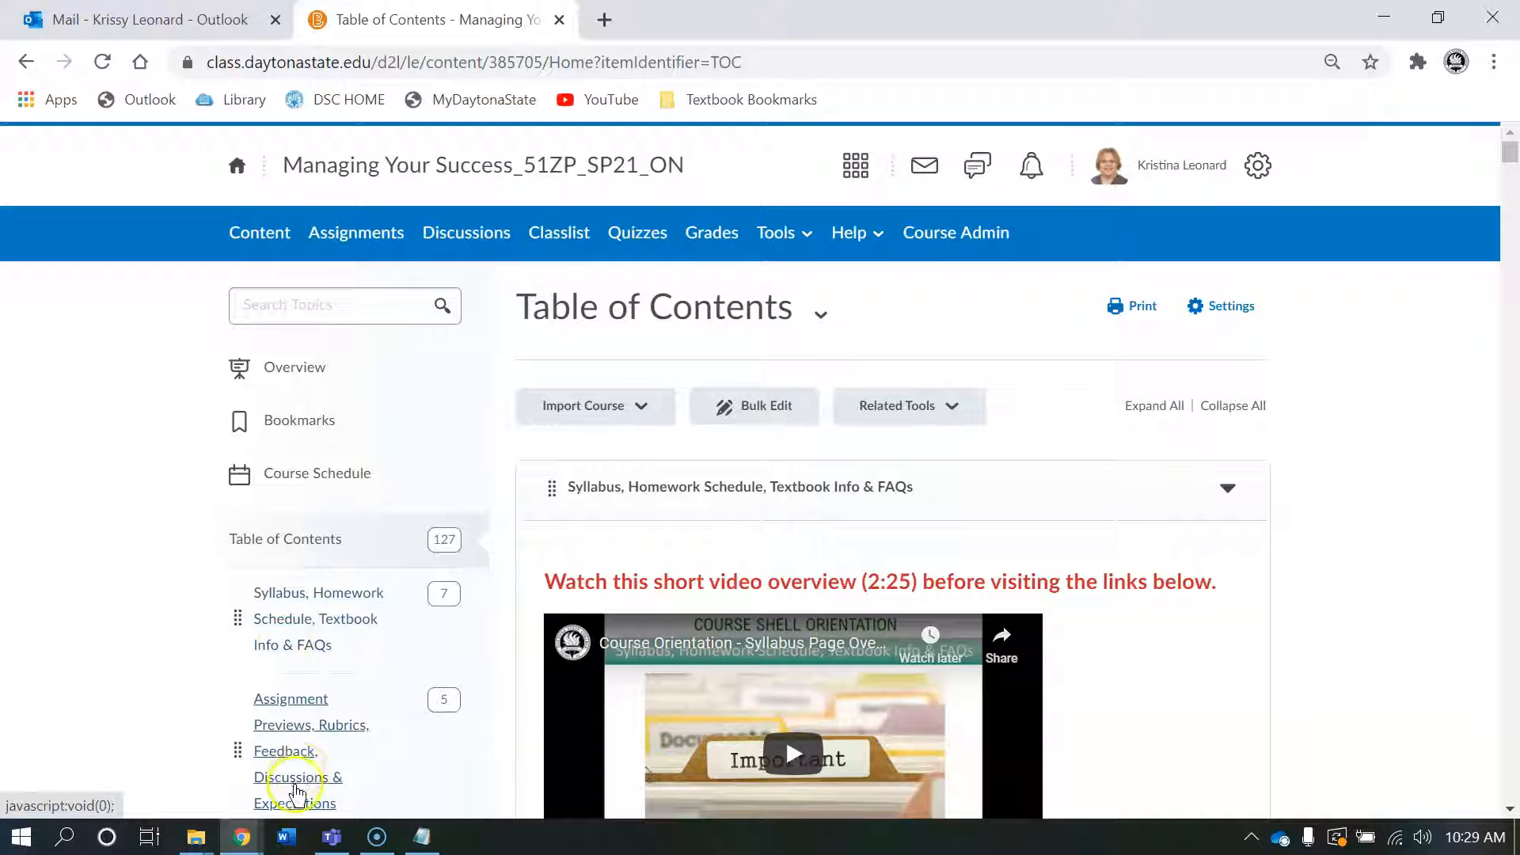
mouse_move(292, 761)
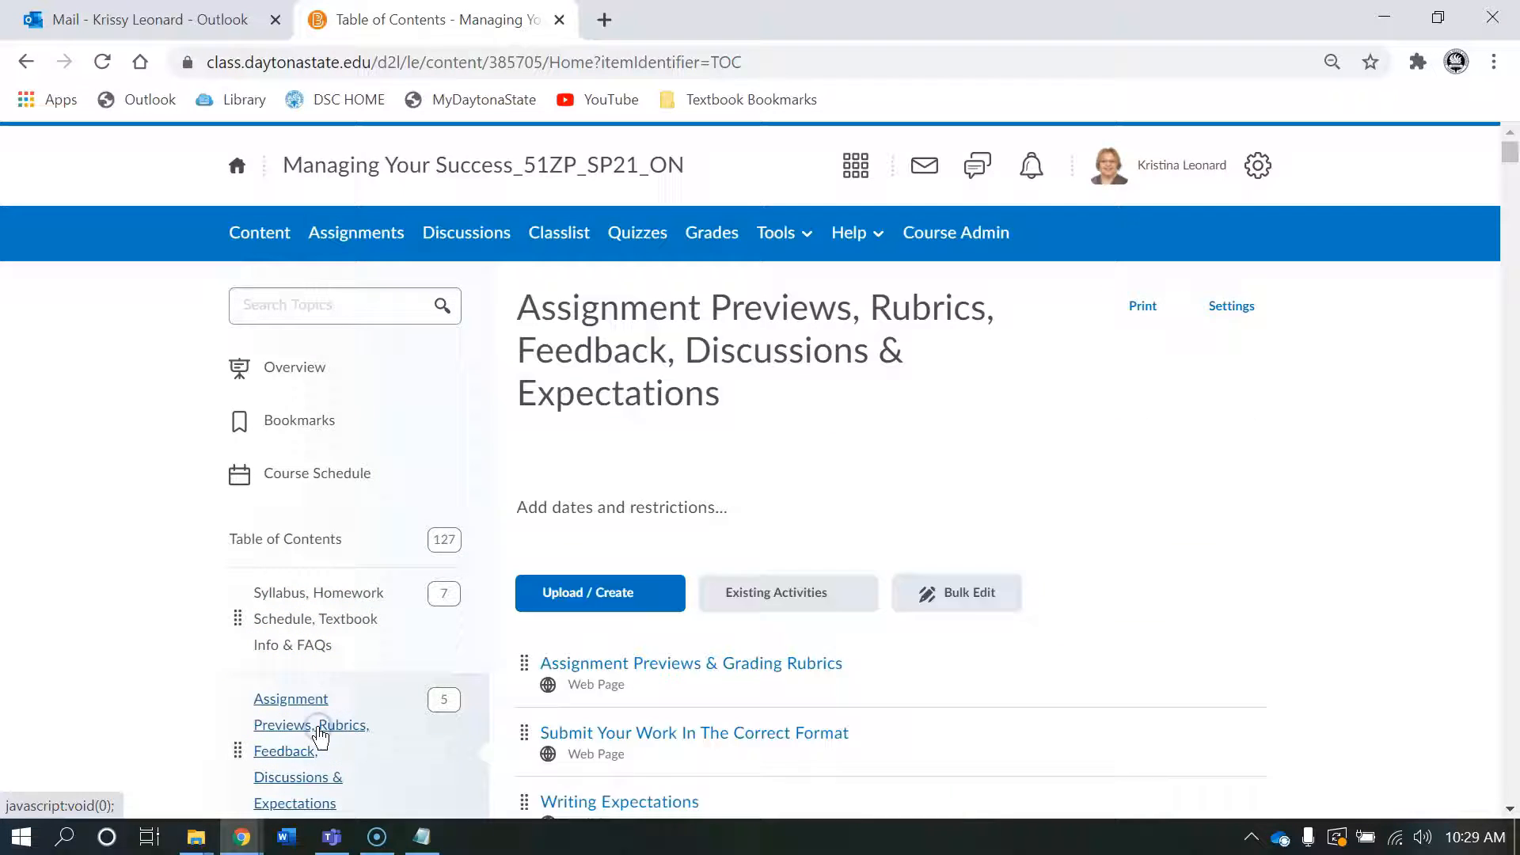
left_click(311, 724)
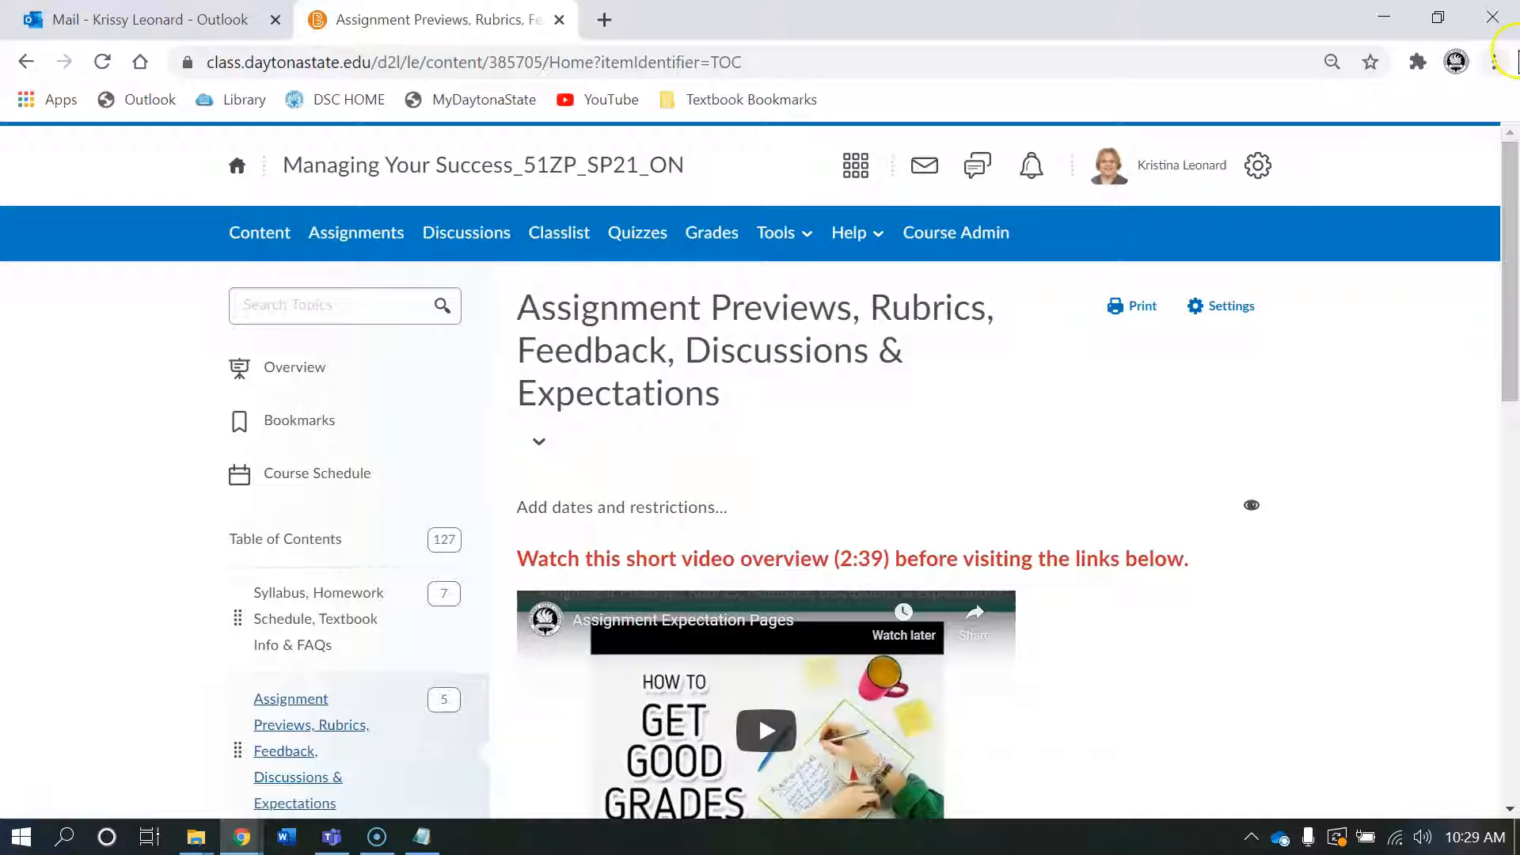
left_click(1493, 61)
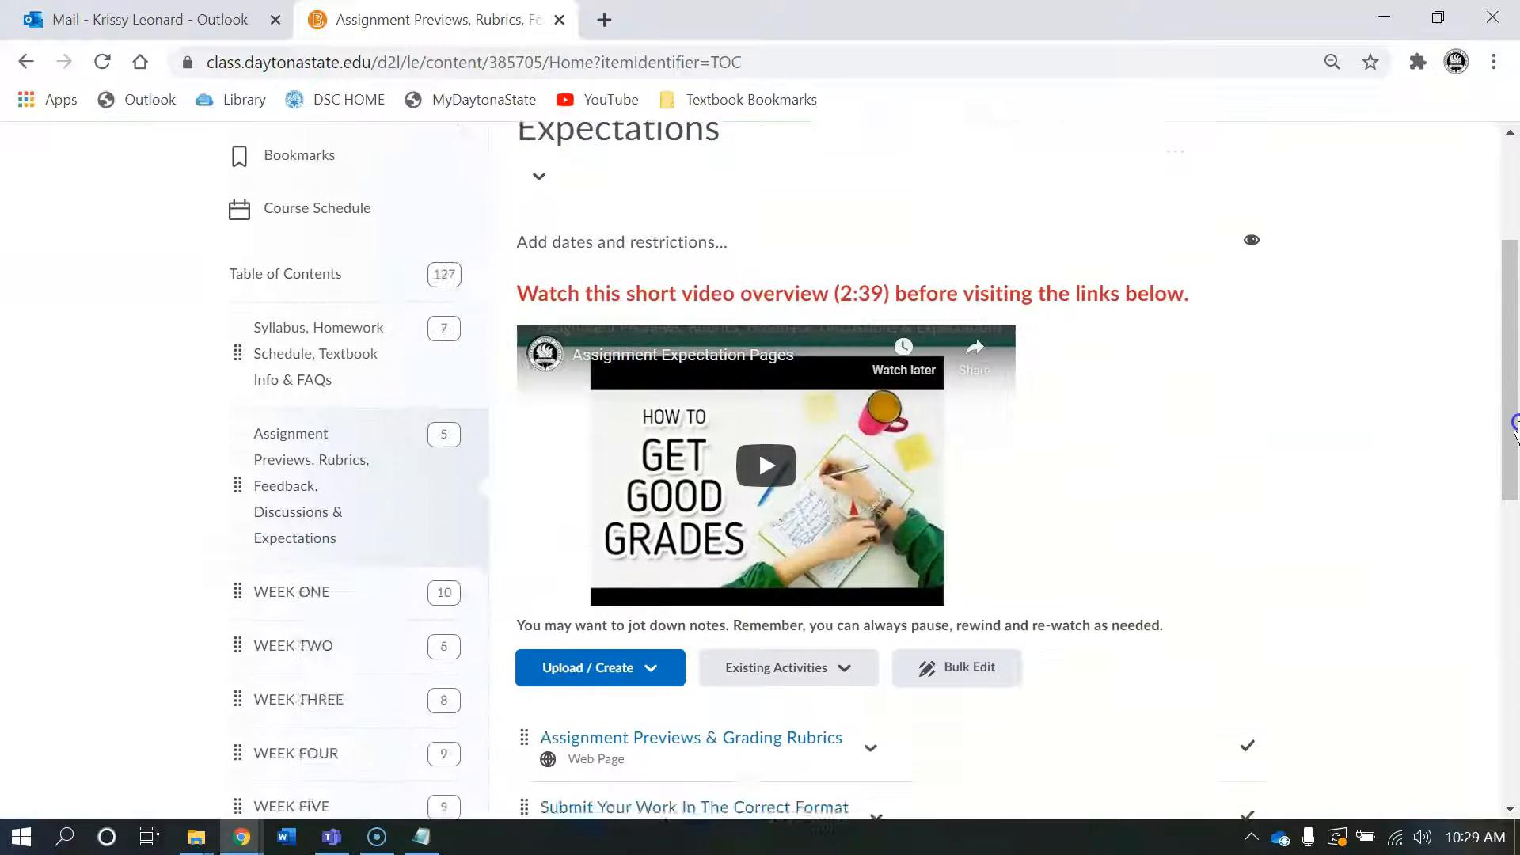
scroll("down", 3)
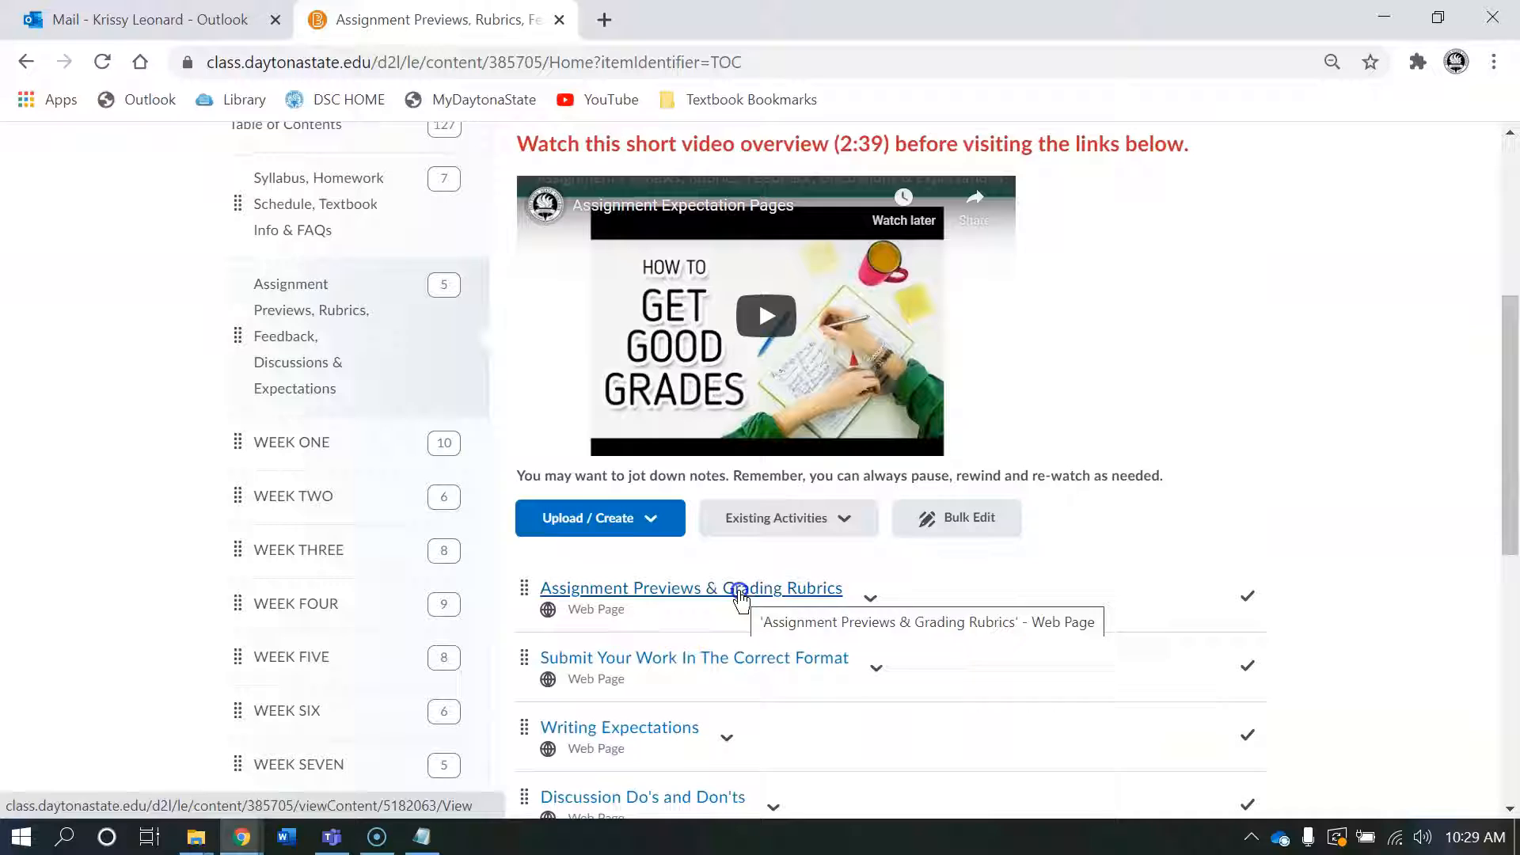
left_click(691, 587)
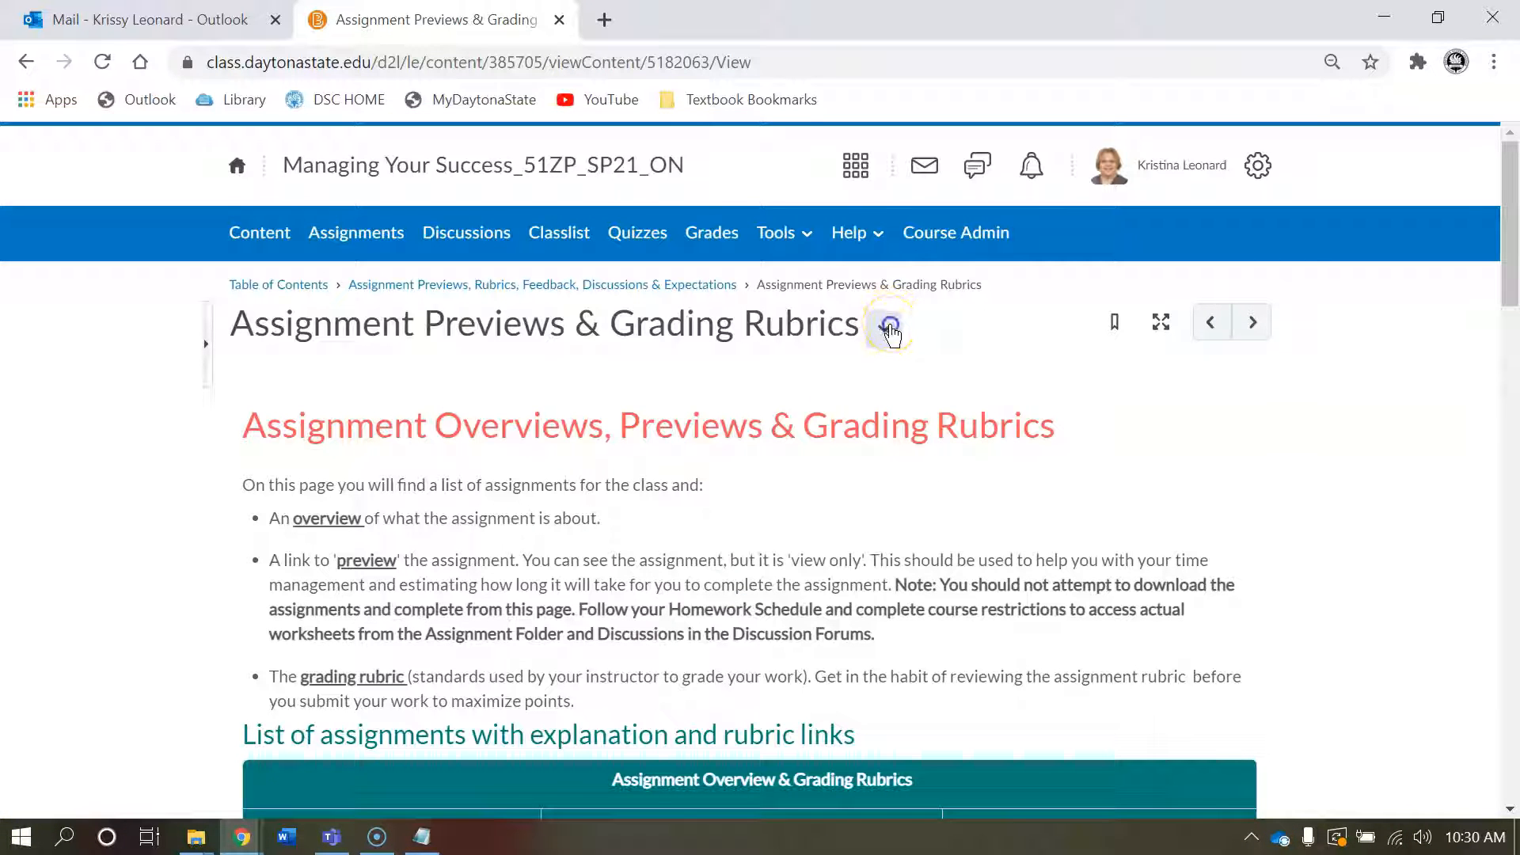
Step: Choose Edit HTML from the page title's dropdown and open the source code view
left_click(883, 327)
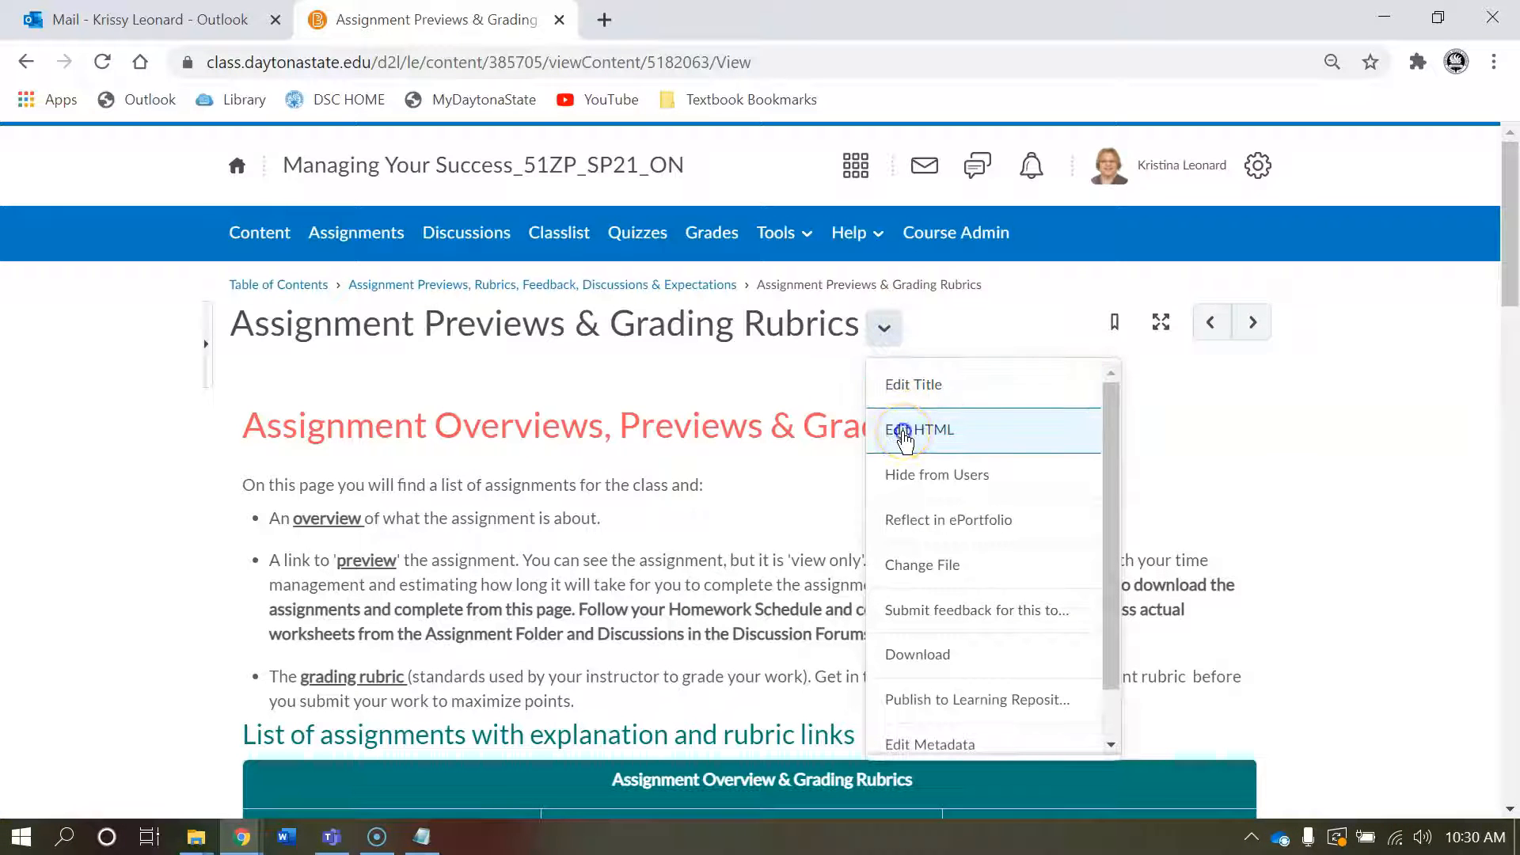
left_click(919, 429)
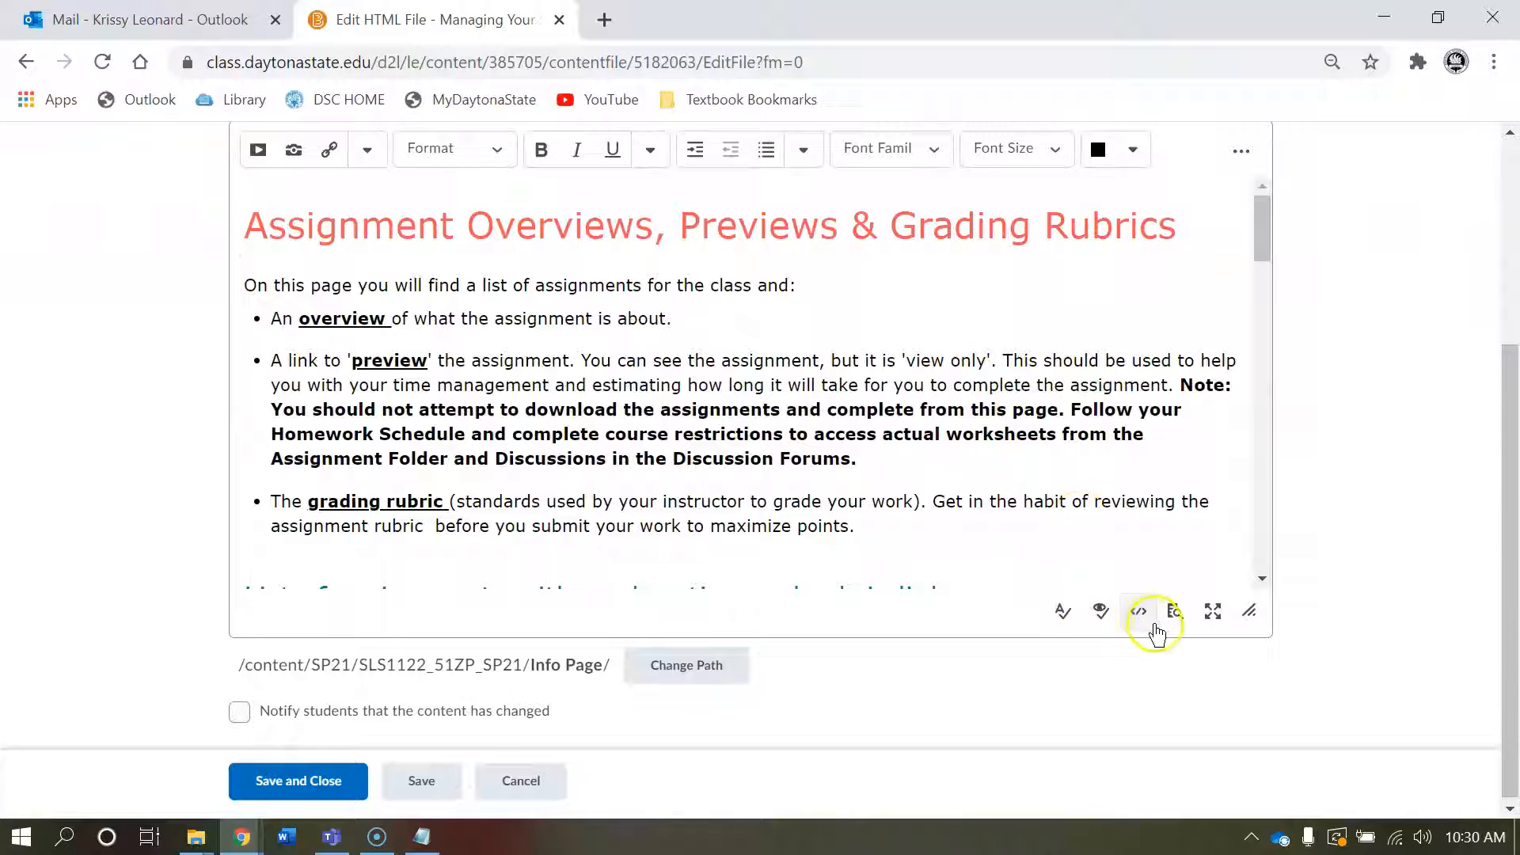
mouse_move(1139, 611)
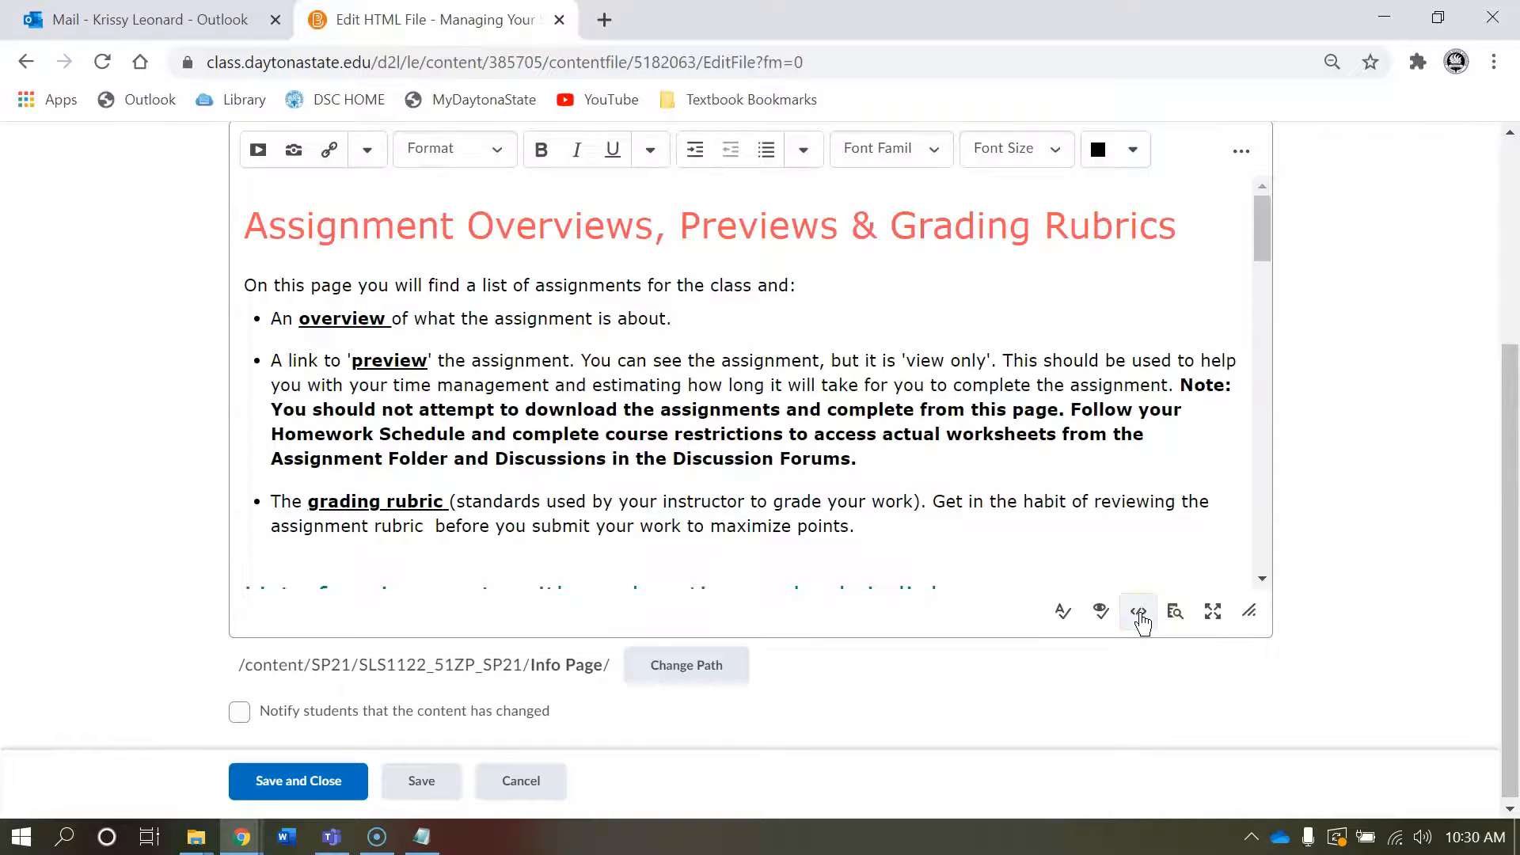
left_click(1138, 610)
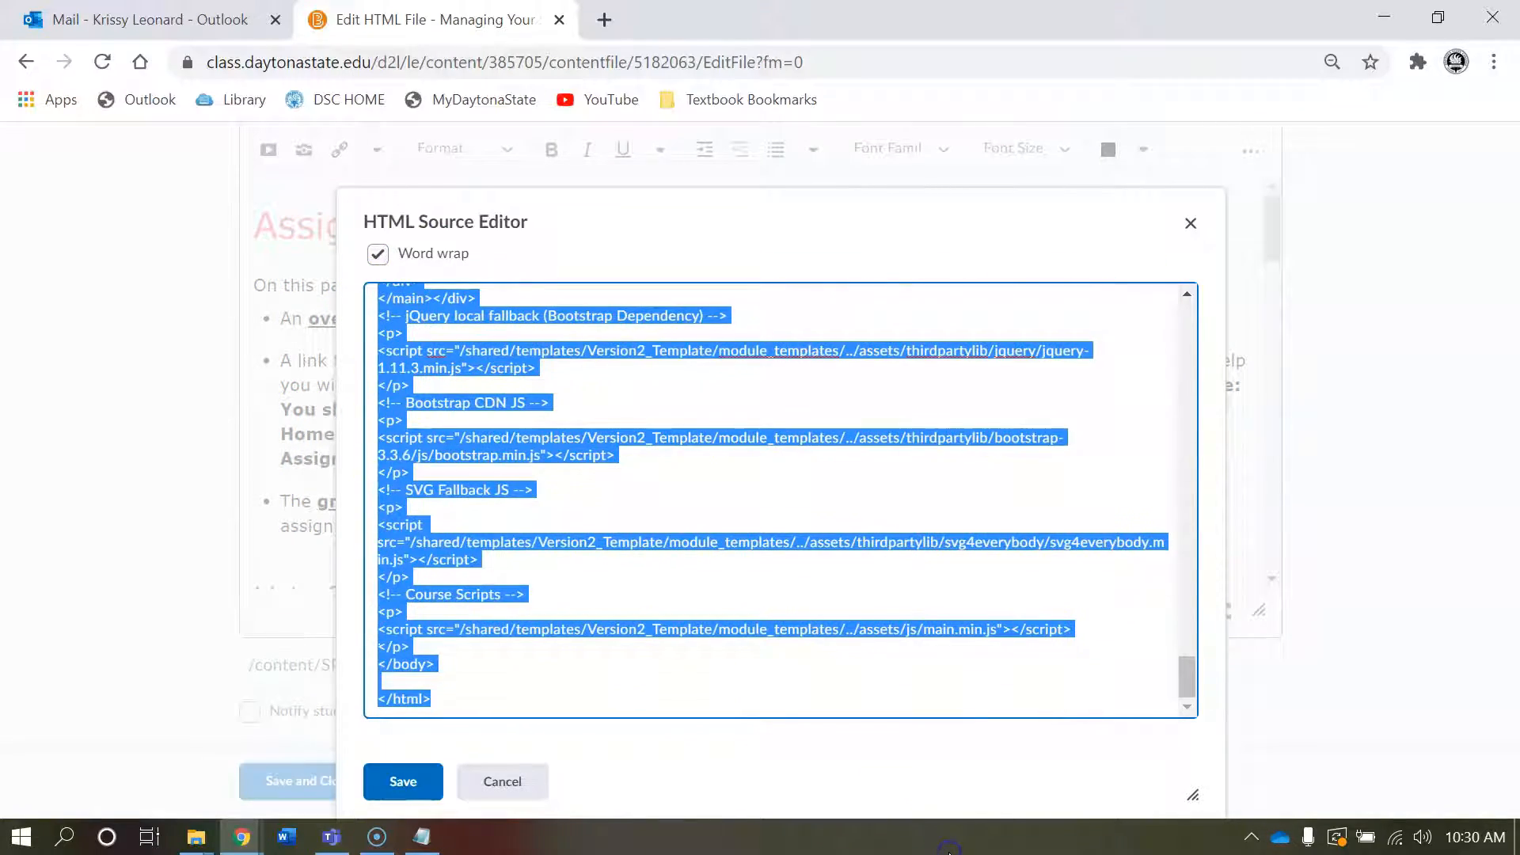
Step: Delete the existing source, paste the copied corrected HTML, apply it, and save
key("Delete")
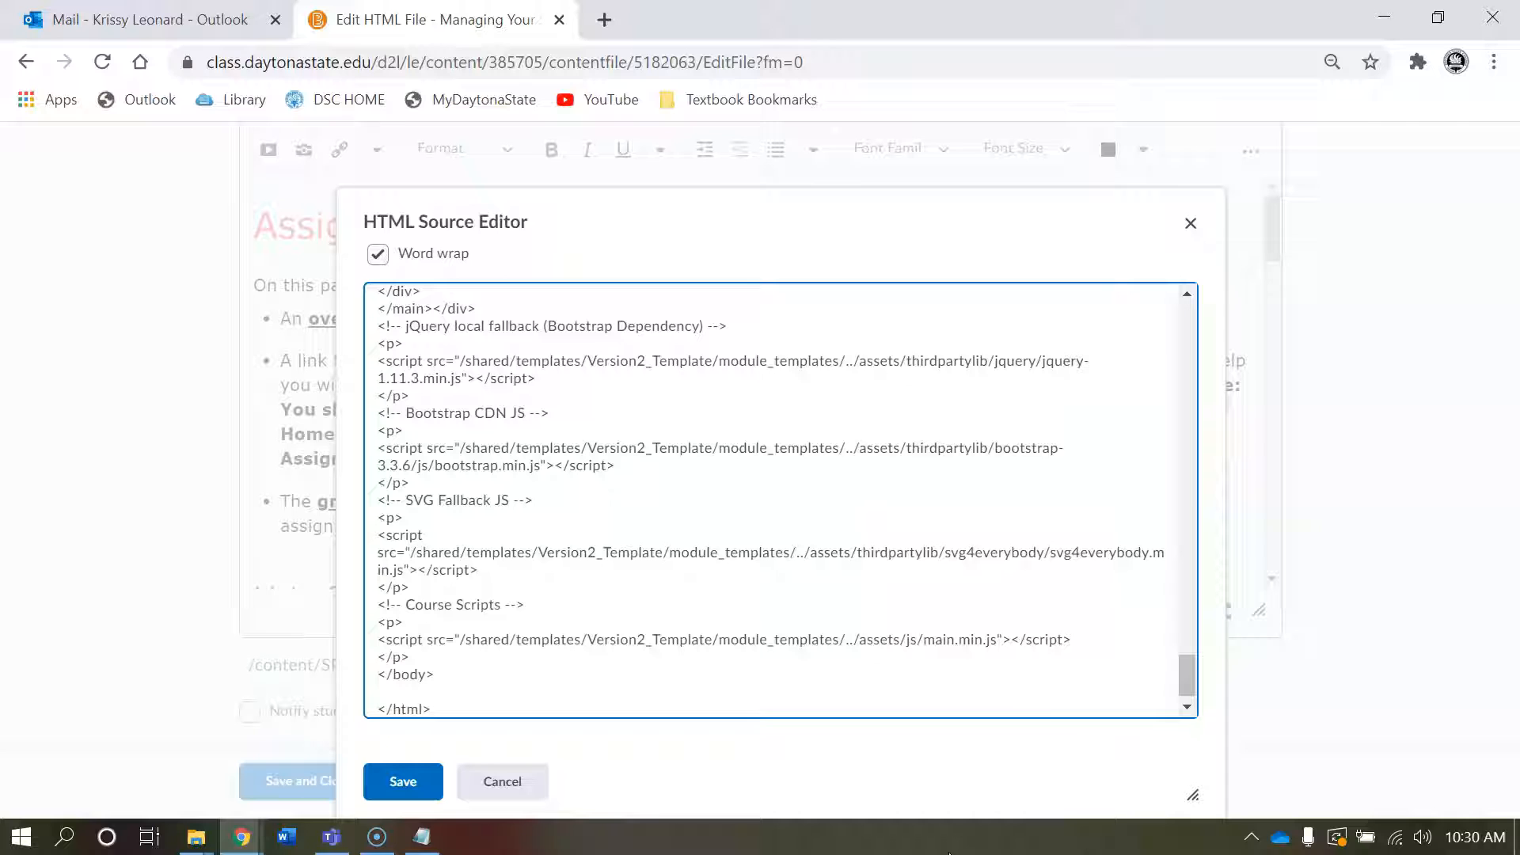
right_click(867, 458)
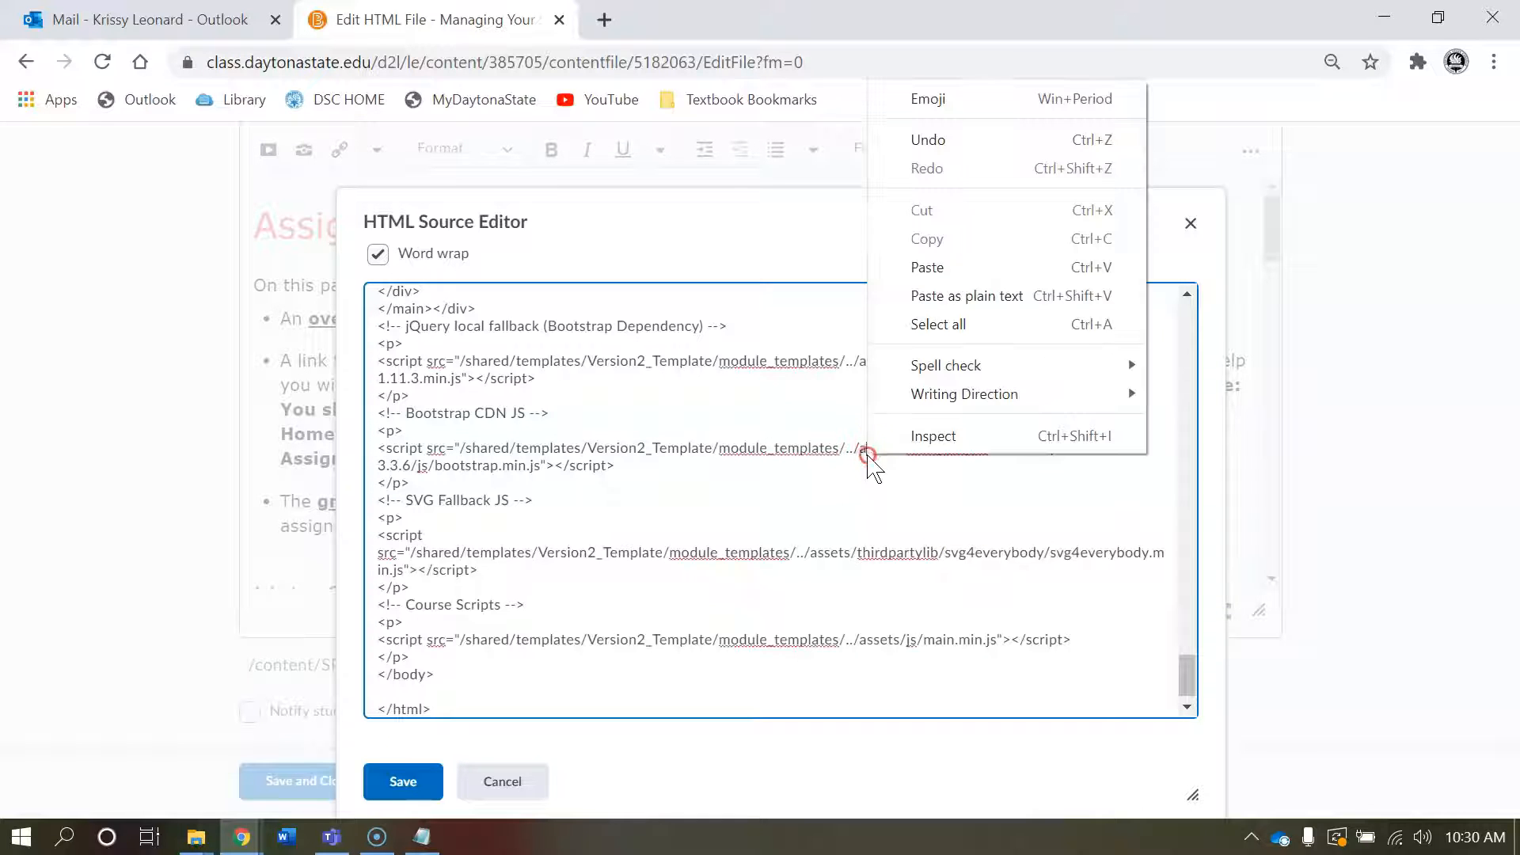
mouse_move(964, 296)
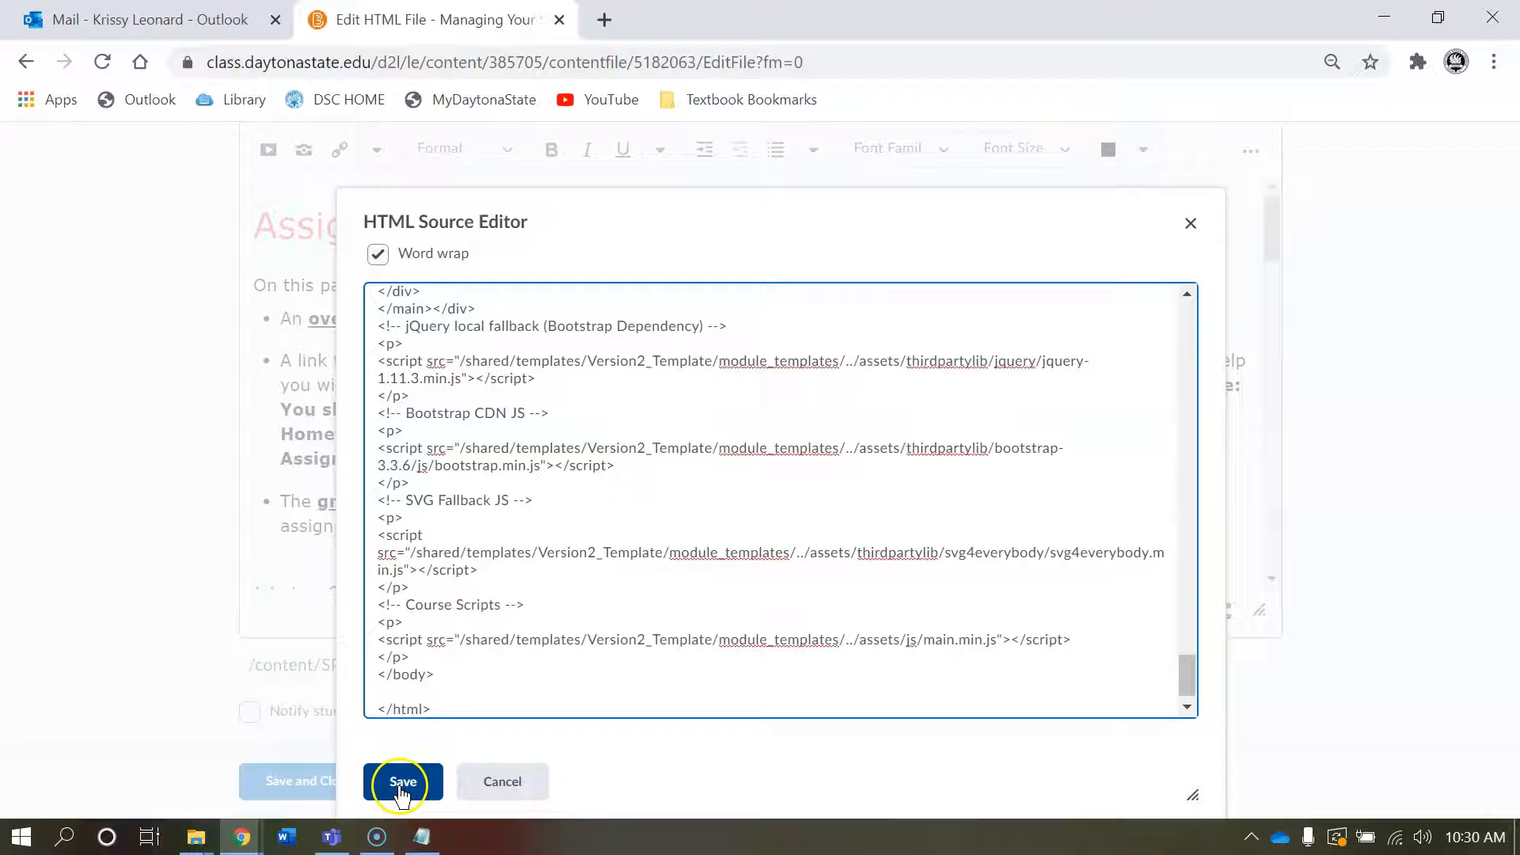
left_click(401, 781)
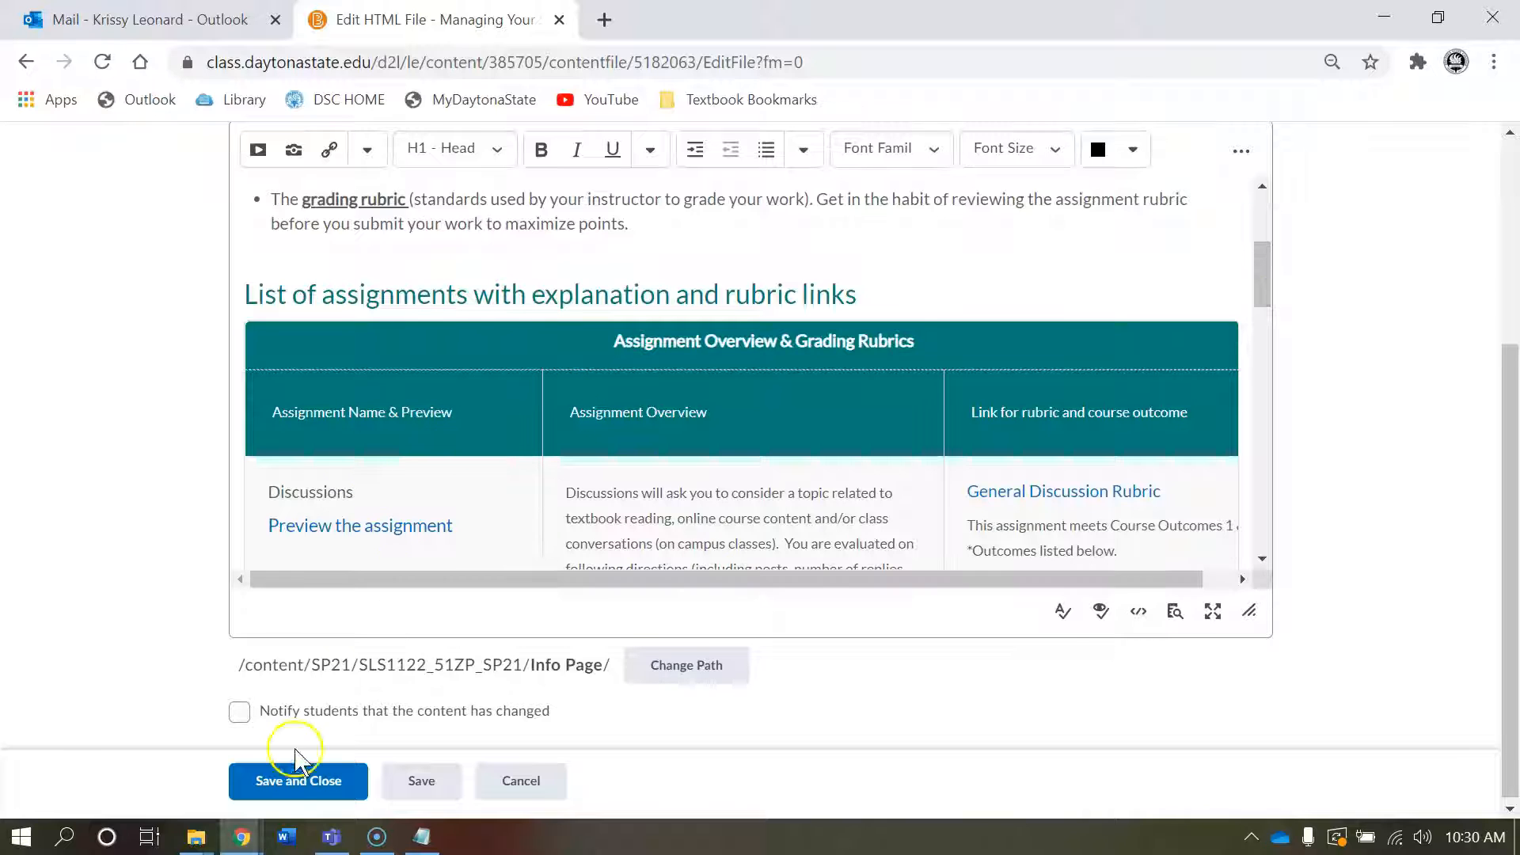
left_click(298, 780)
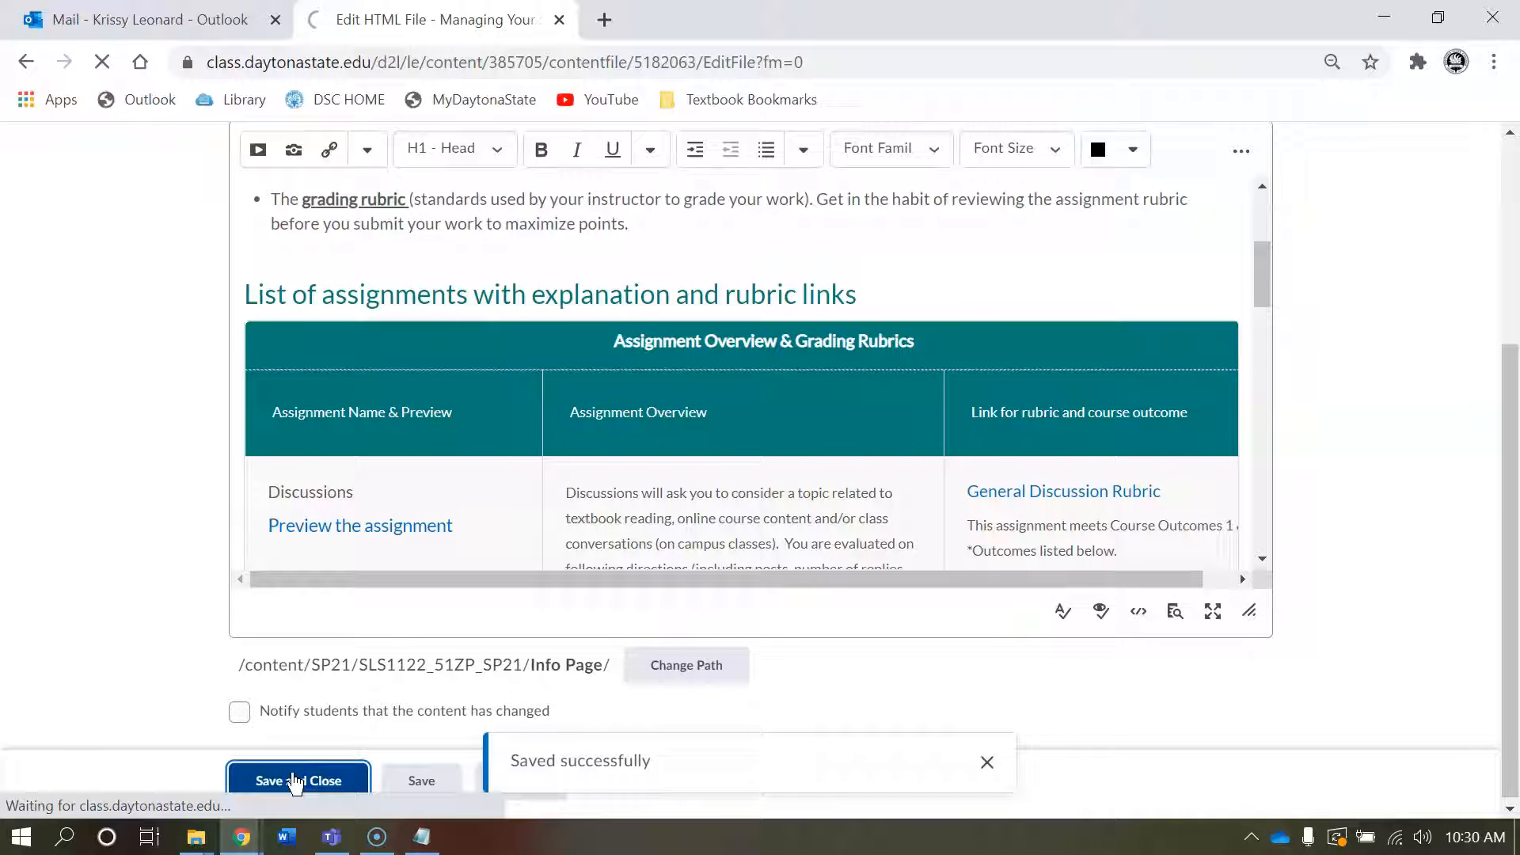
Step: Save and close, then test the Strengths & Weaknesses preview link and return to the page
left_click(297, 780)
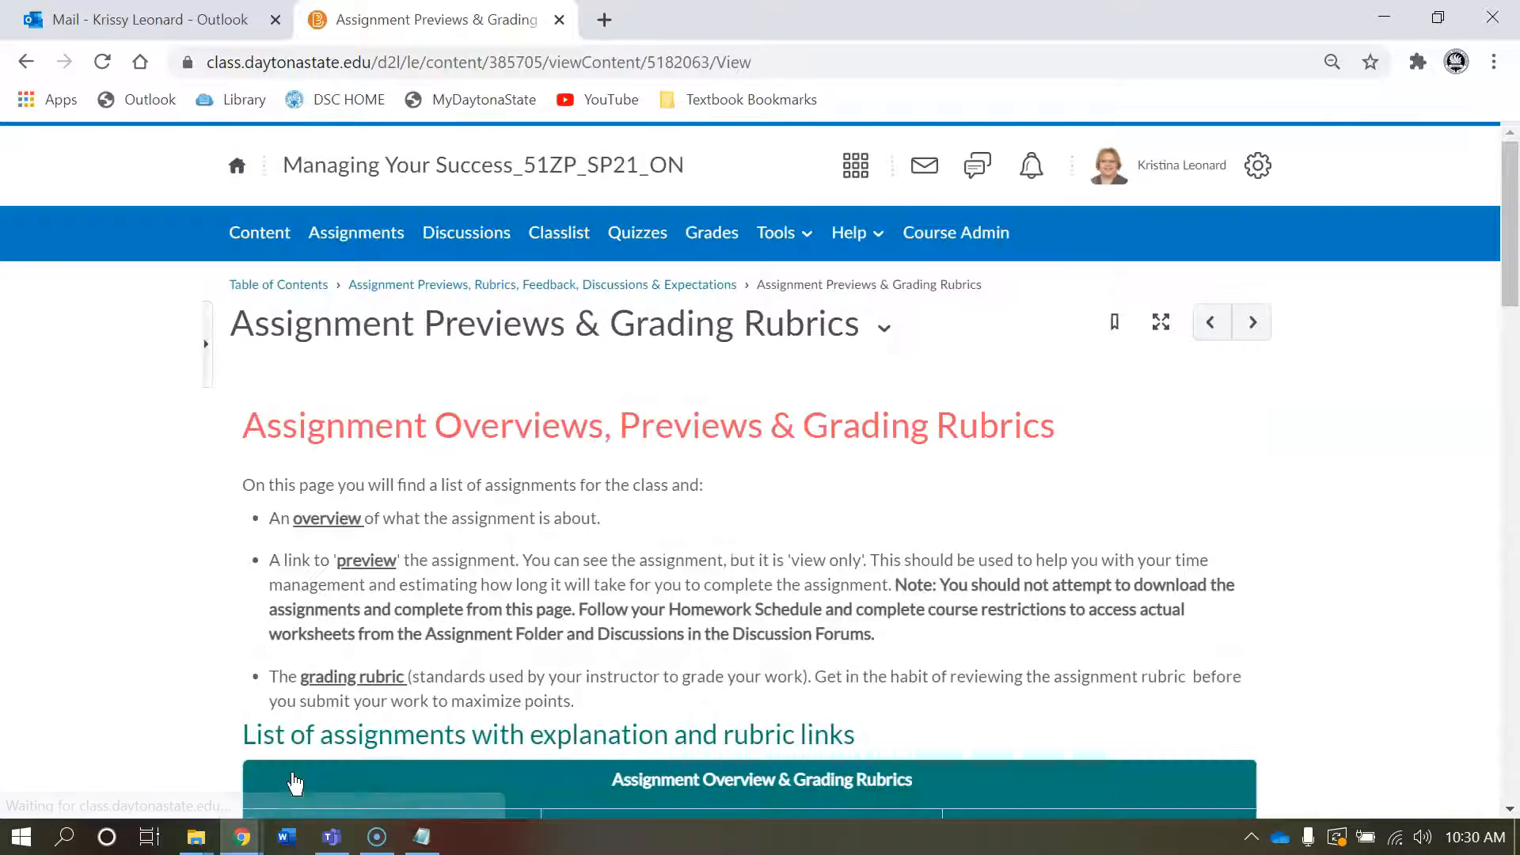
scroll("down", 3)
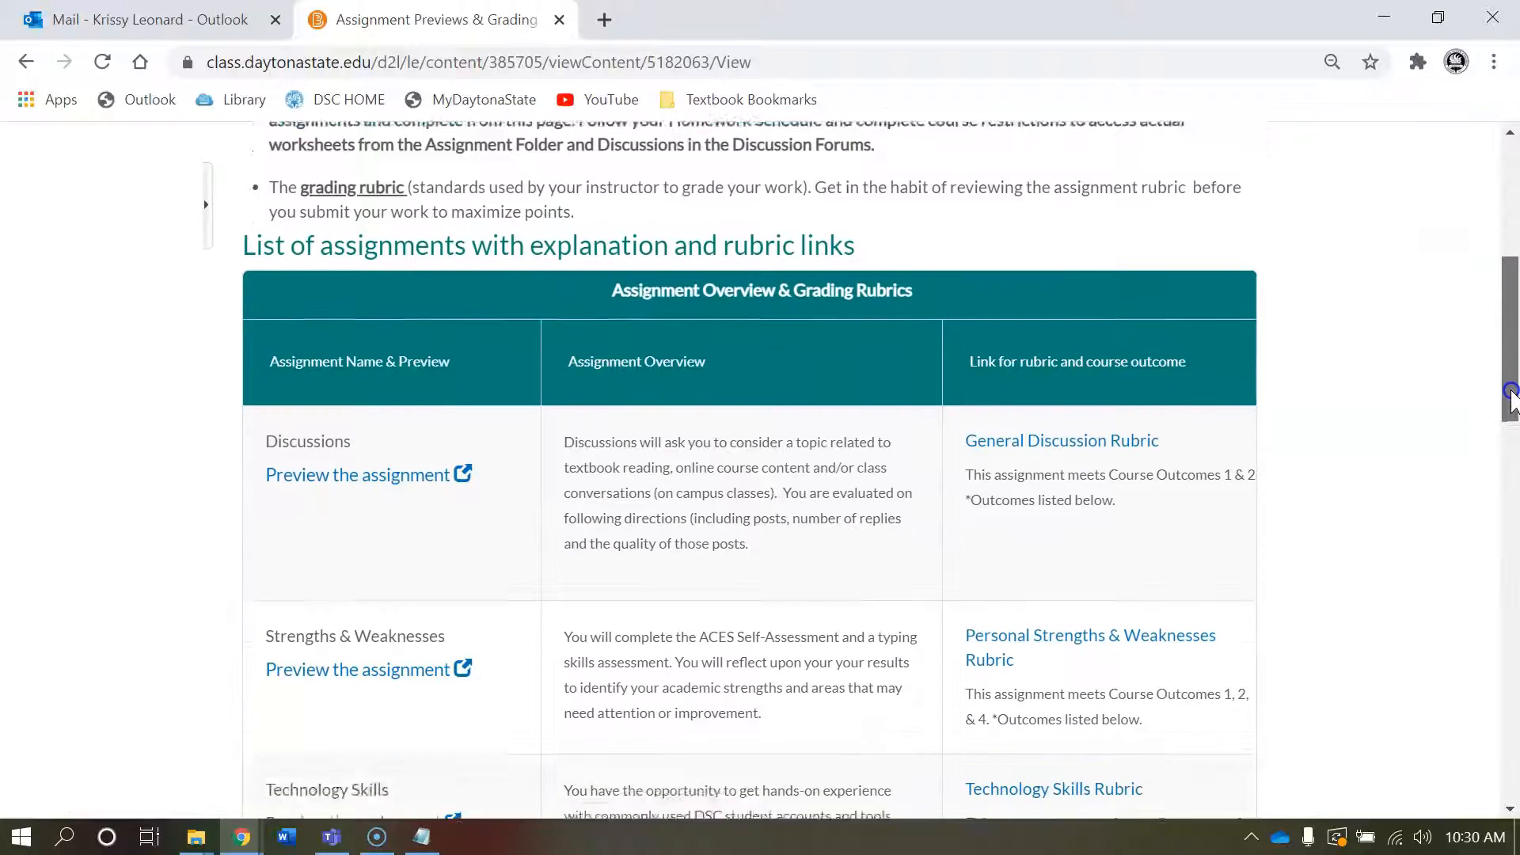
scroll("down", 3)
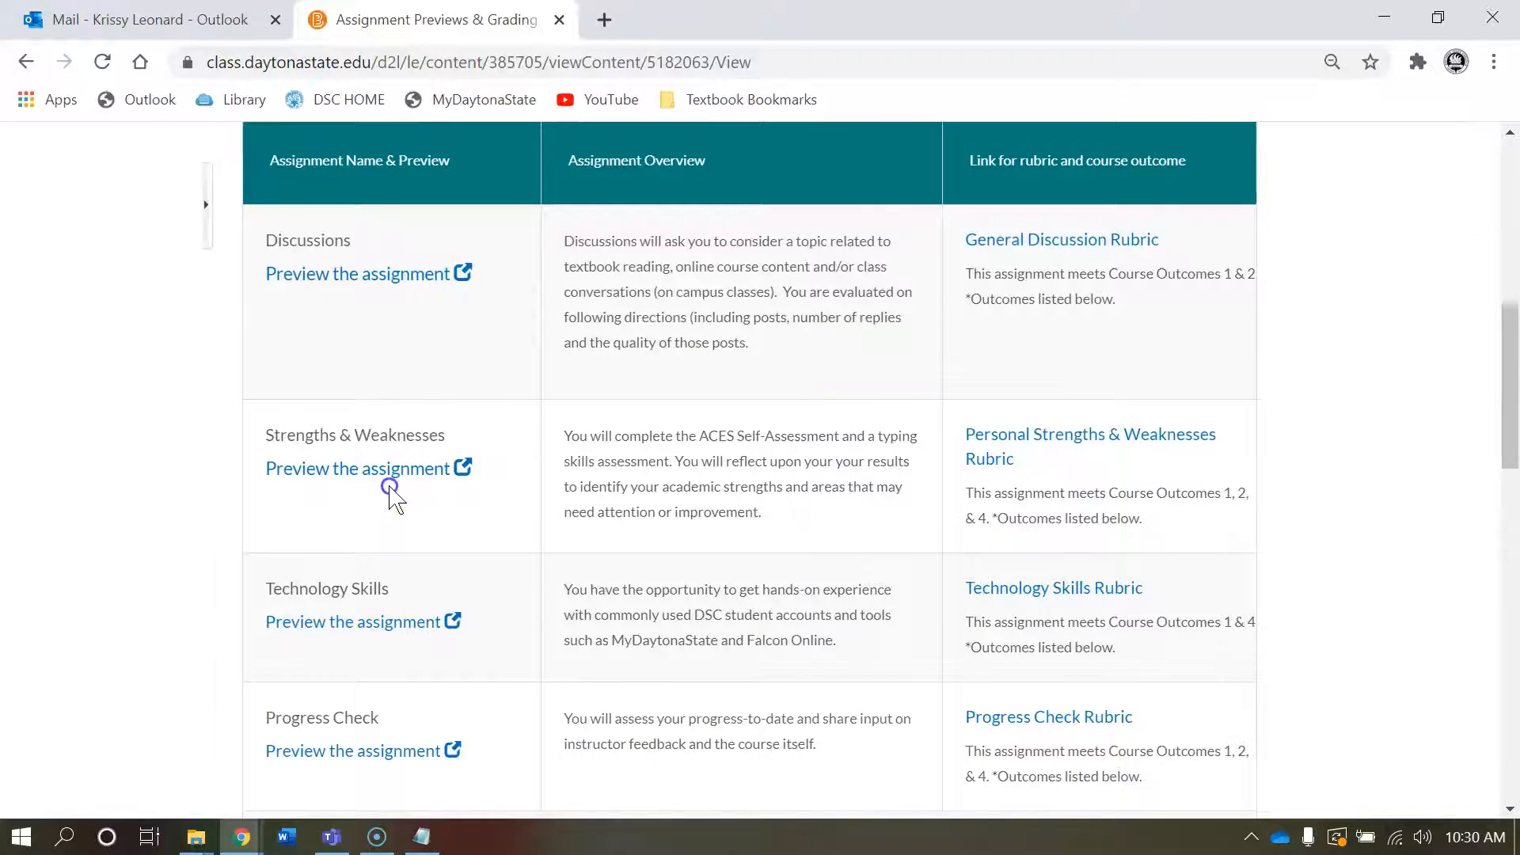
left_click(357, 467)
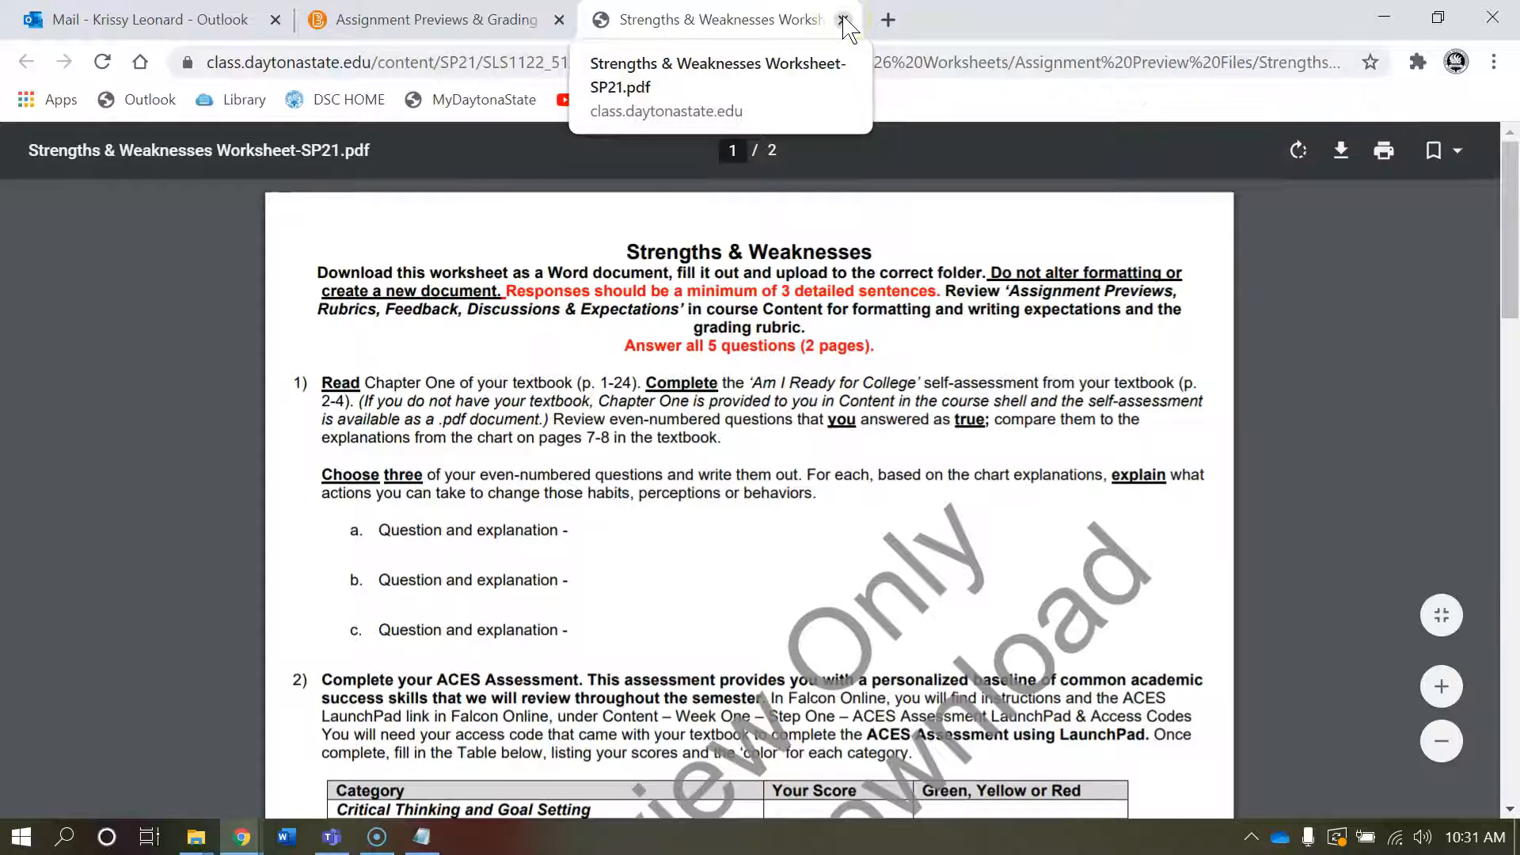
left_click(842, 19)
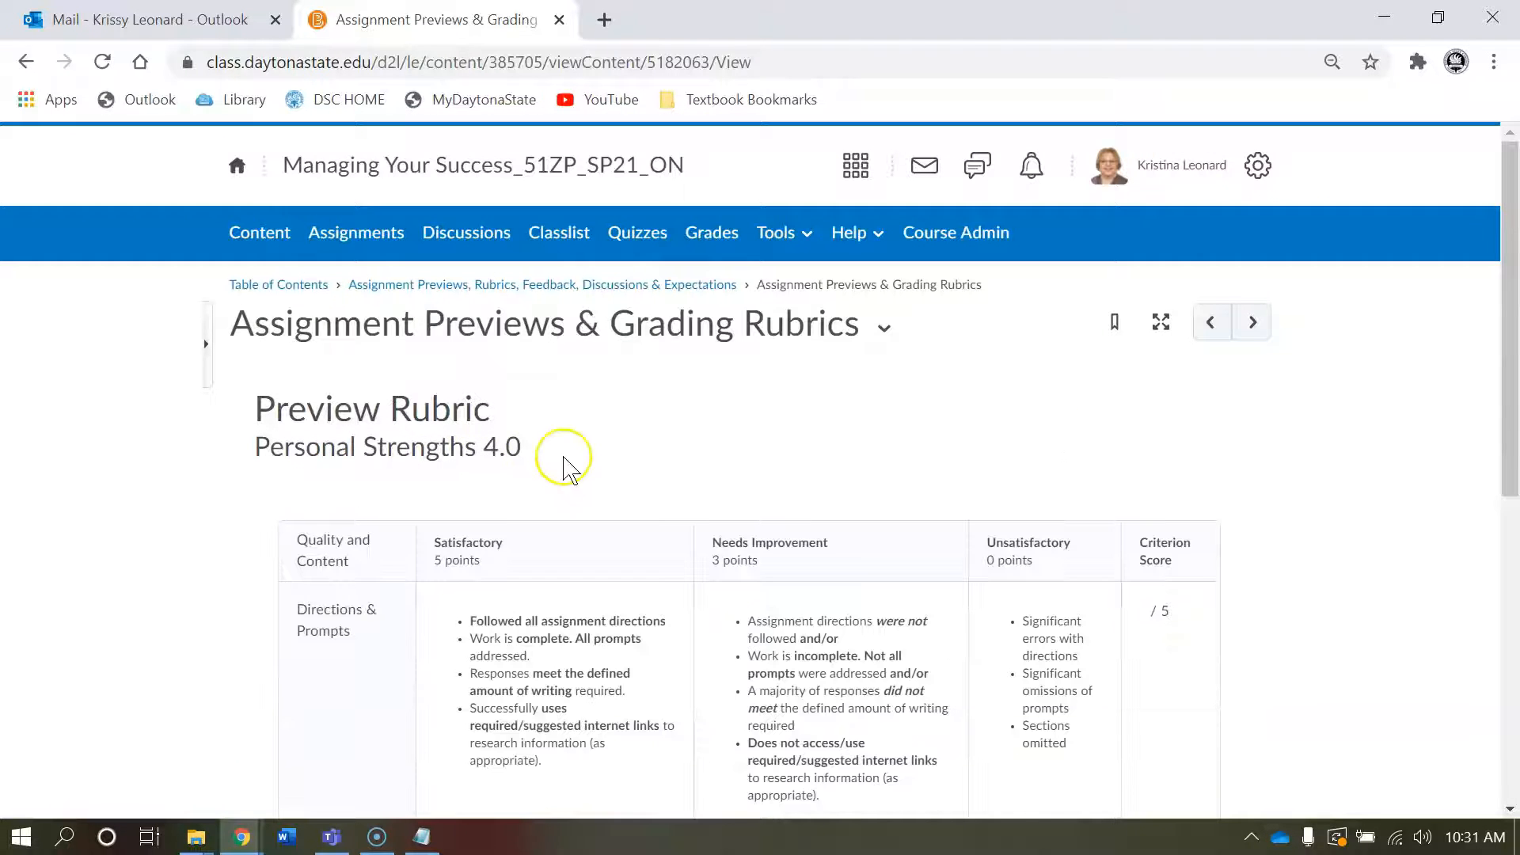
mouse_move(48, 48)
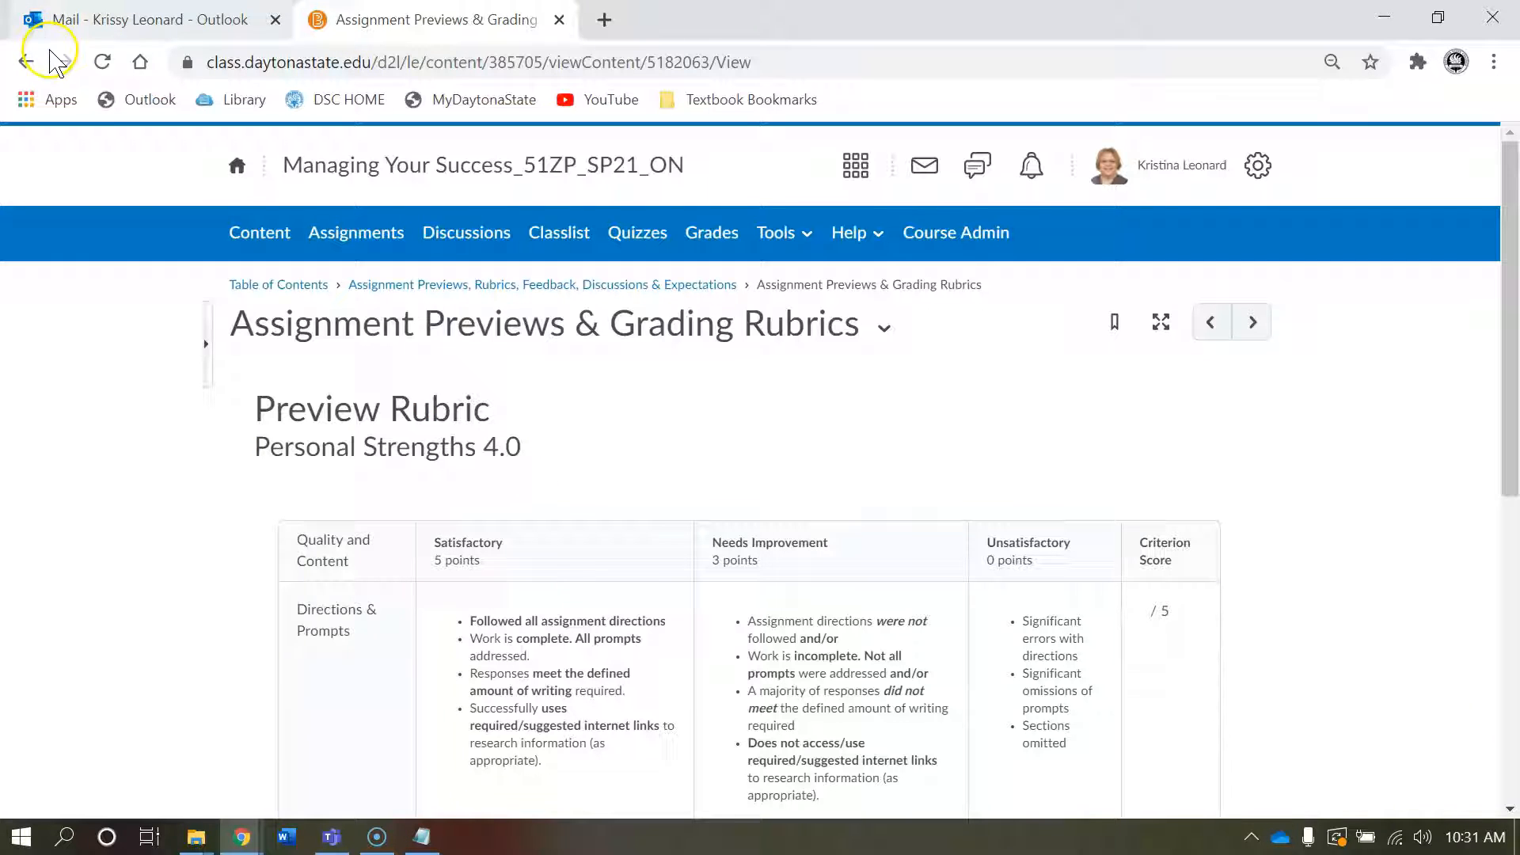
left_click(25, 60)
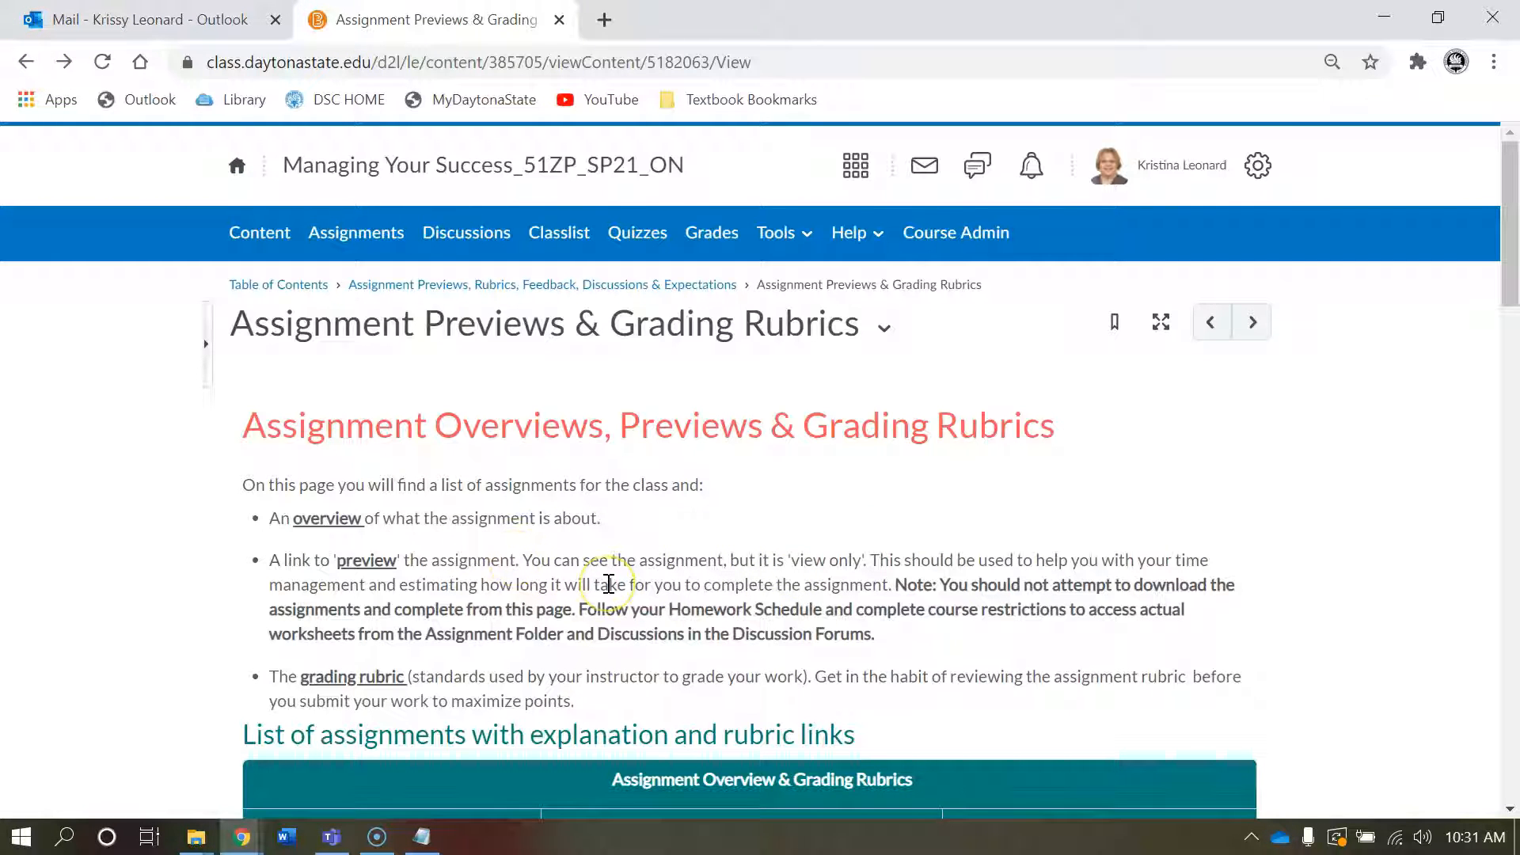
mouse_move(83, 655)
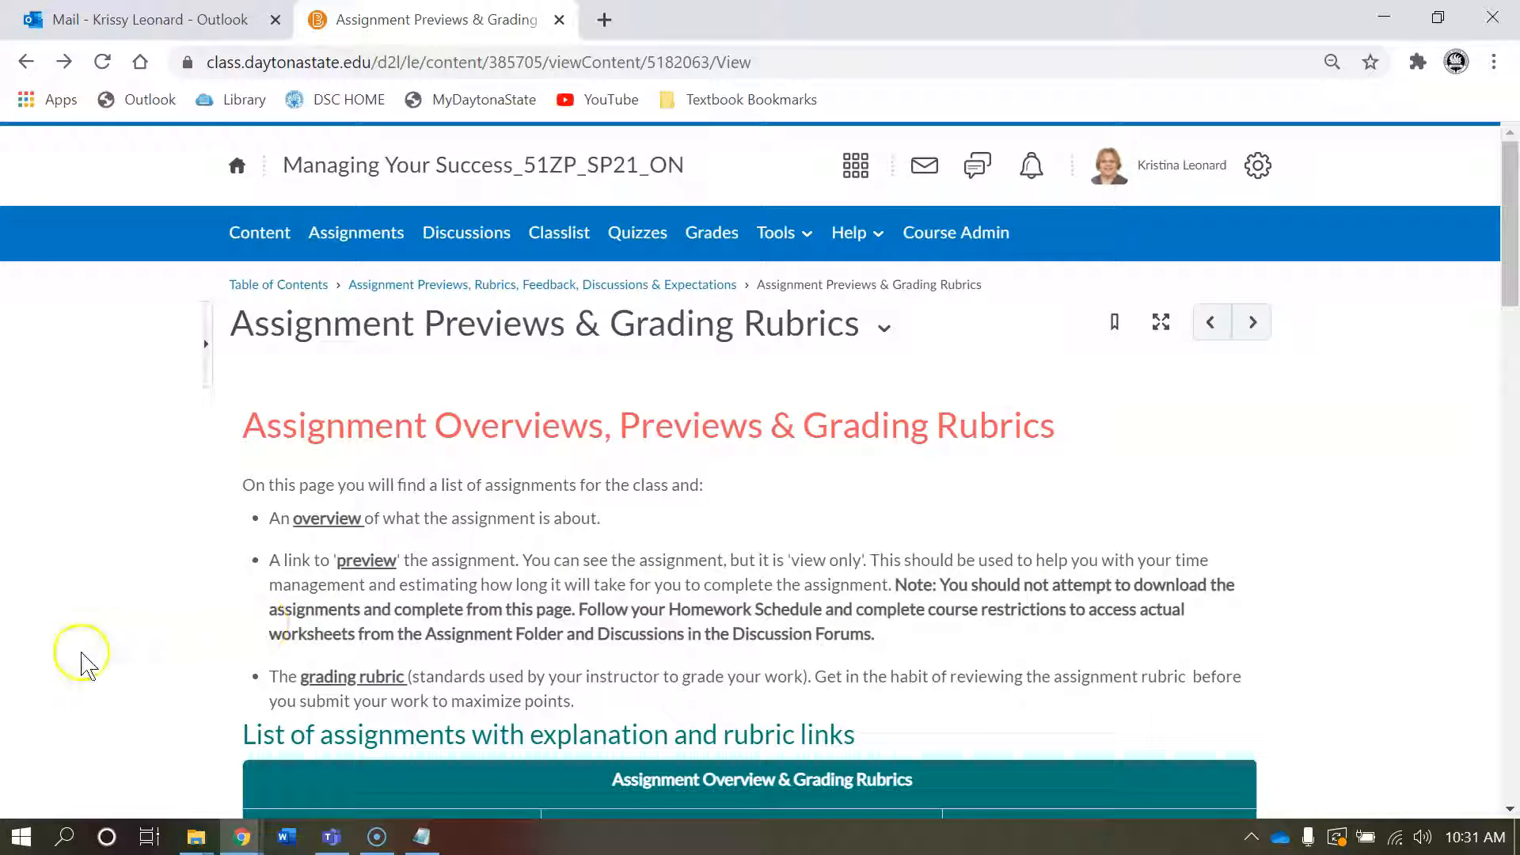
mouse_move(53, 795)
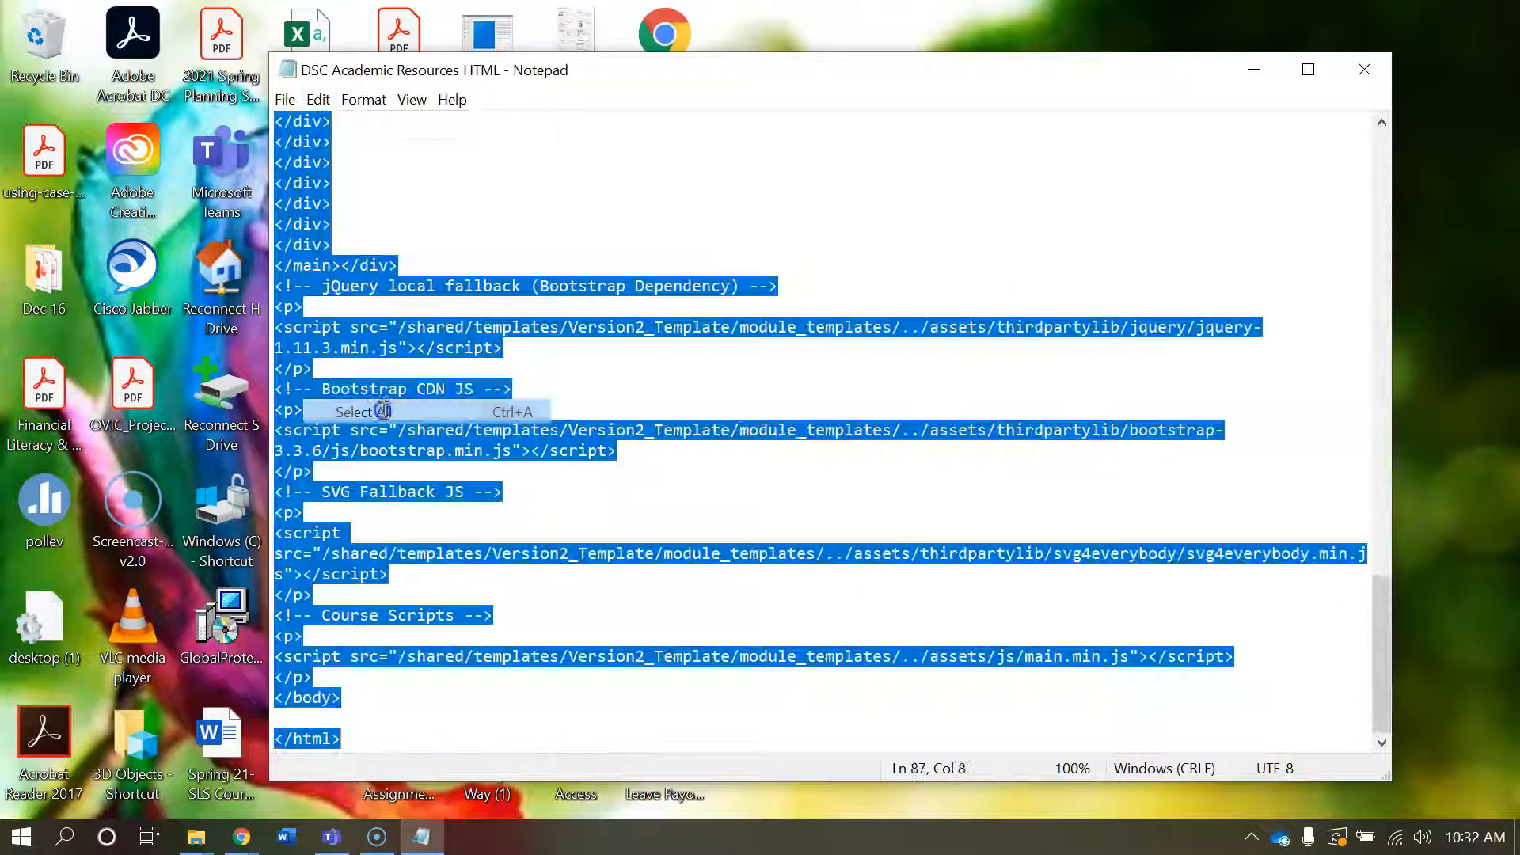
Step: Copy all of the DSC Academic Resources HTML from Notepad via the Edit menu
left_click(317, 99)
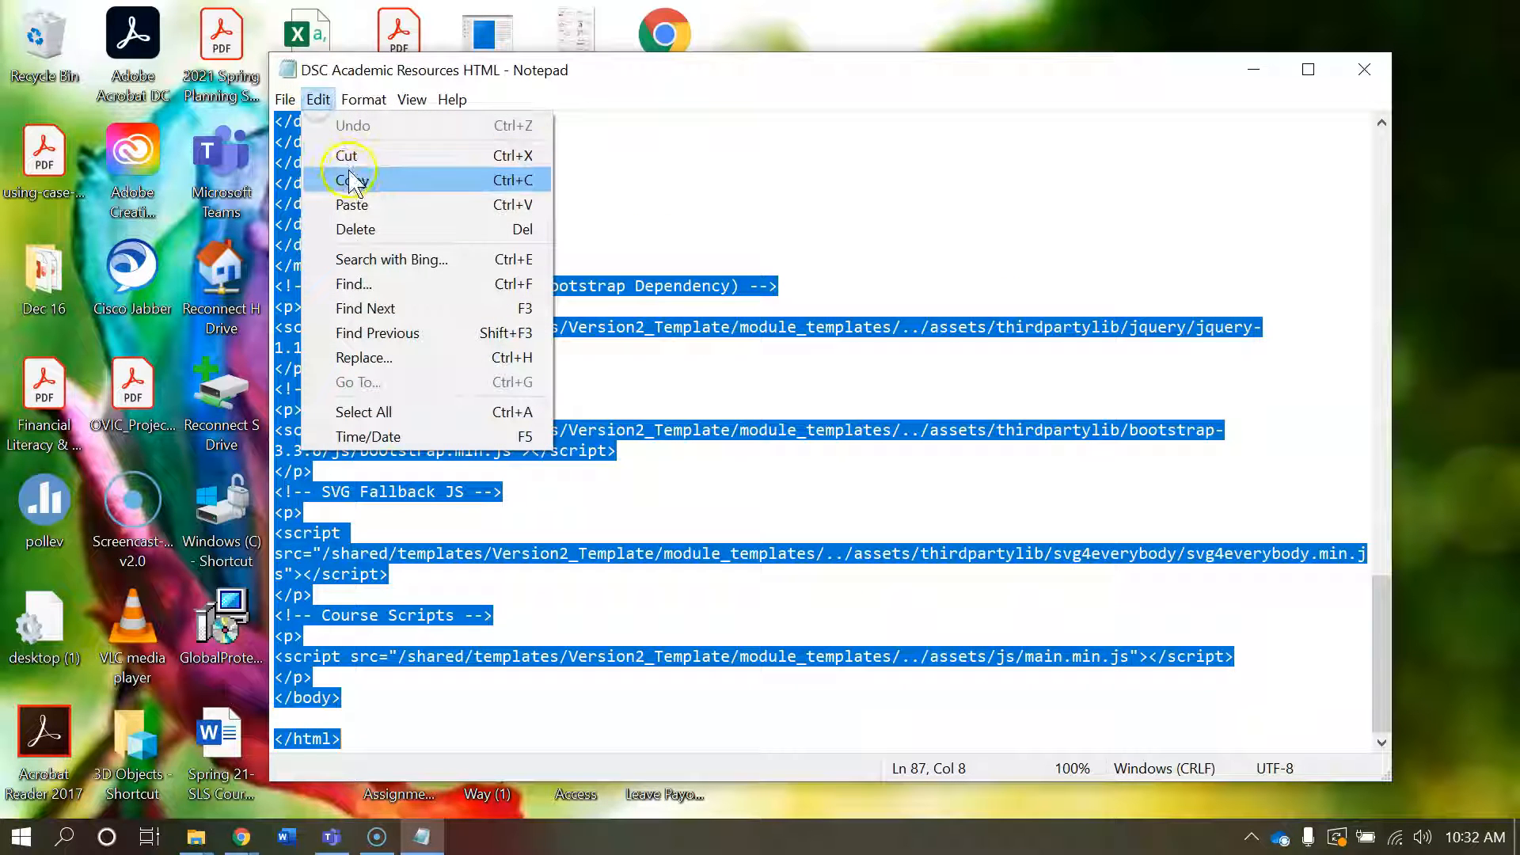
left_click(347, 181)
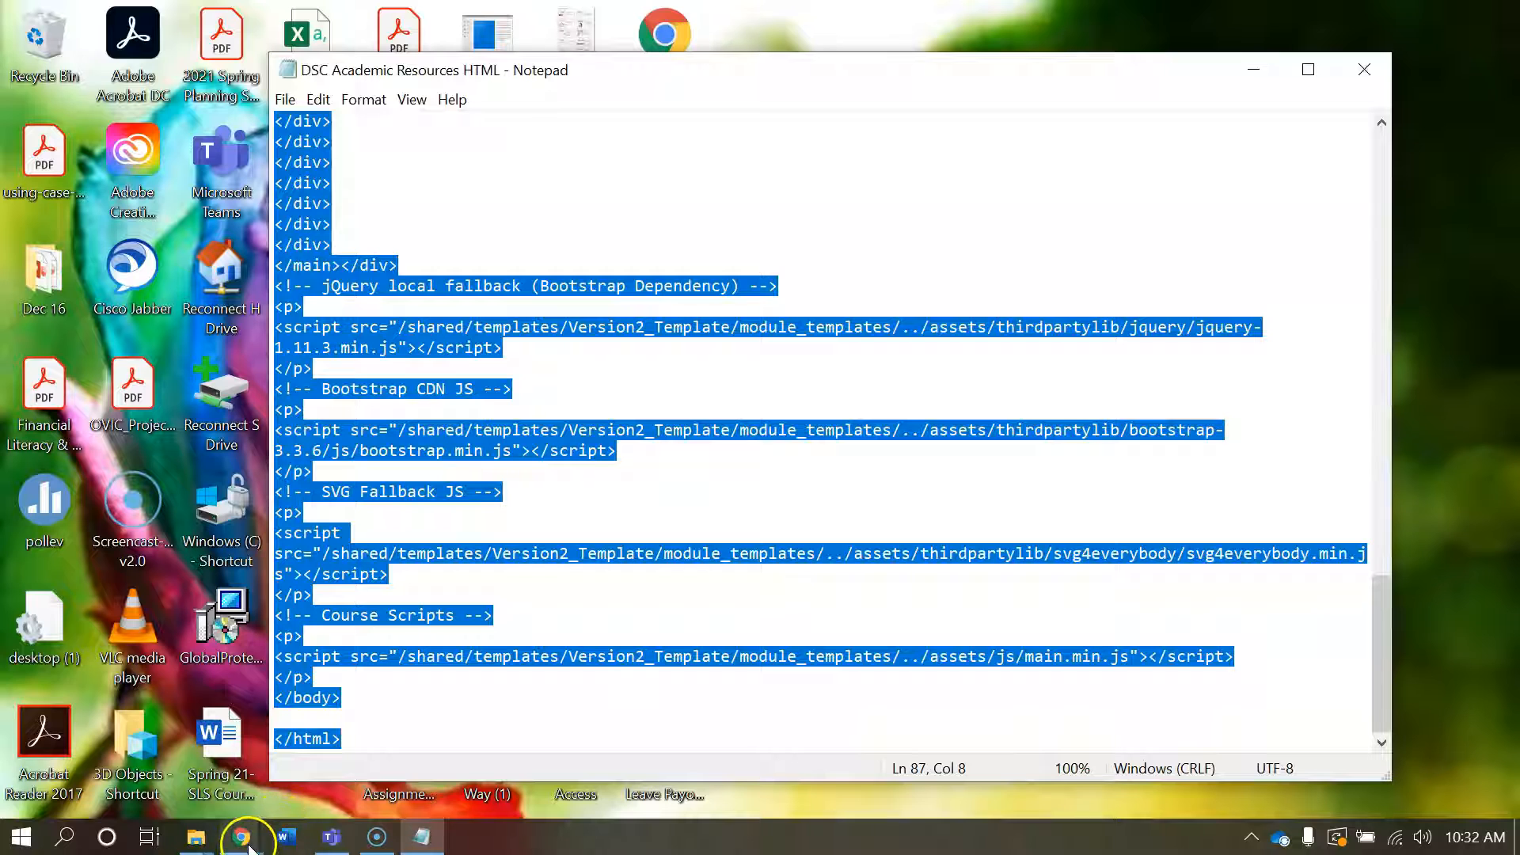
Step: Open WEEK FOUR > CHAPTER TWO: Making Connections and choose Edit HTML for DSC Academic Resources
left_click(241, 836)
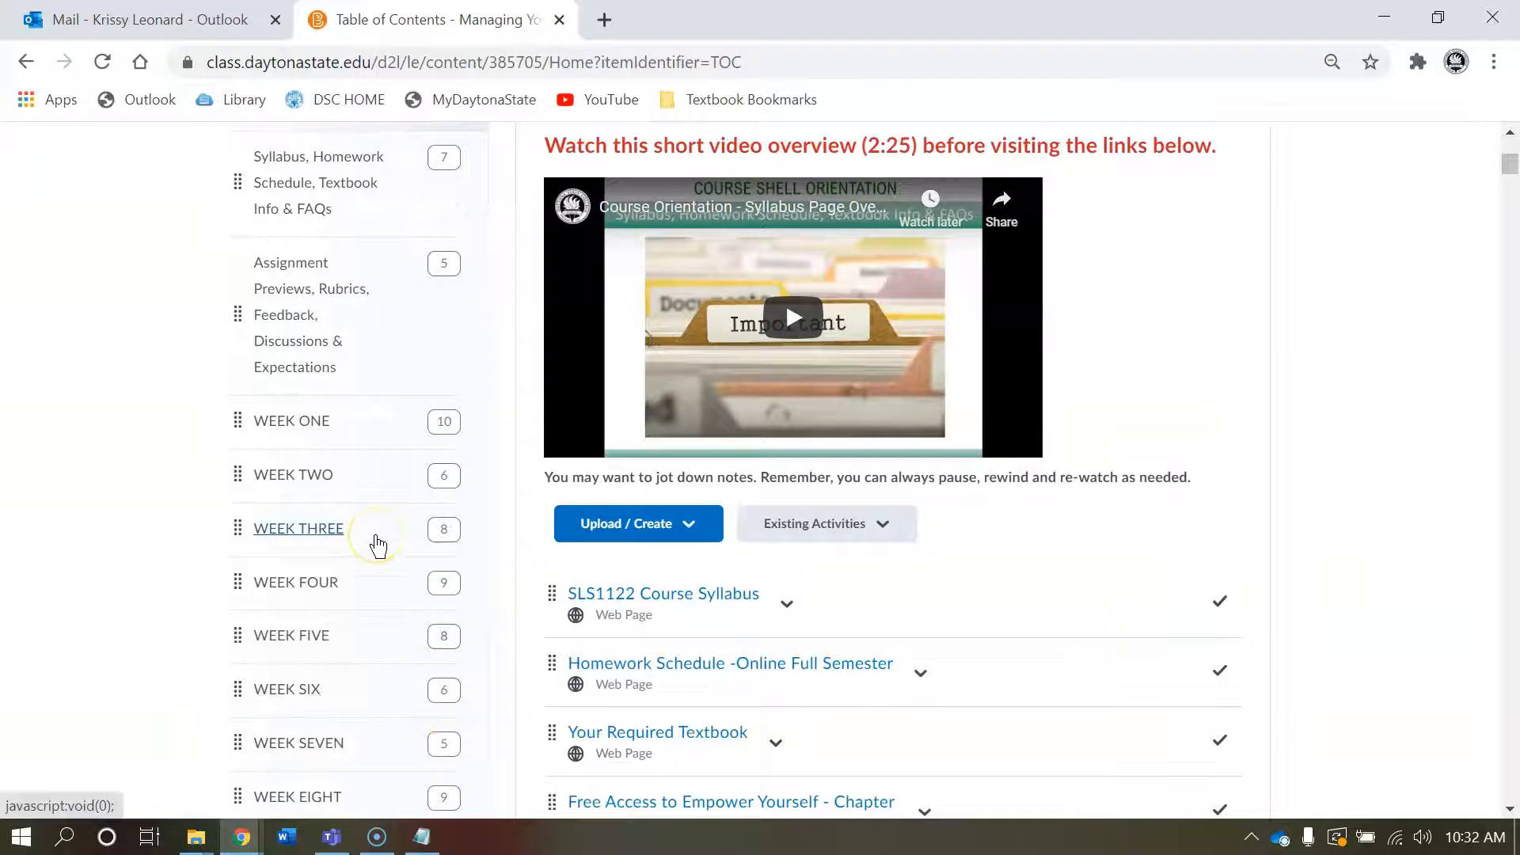
mouse_move(330, 582)
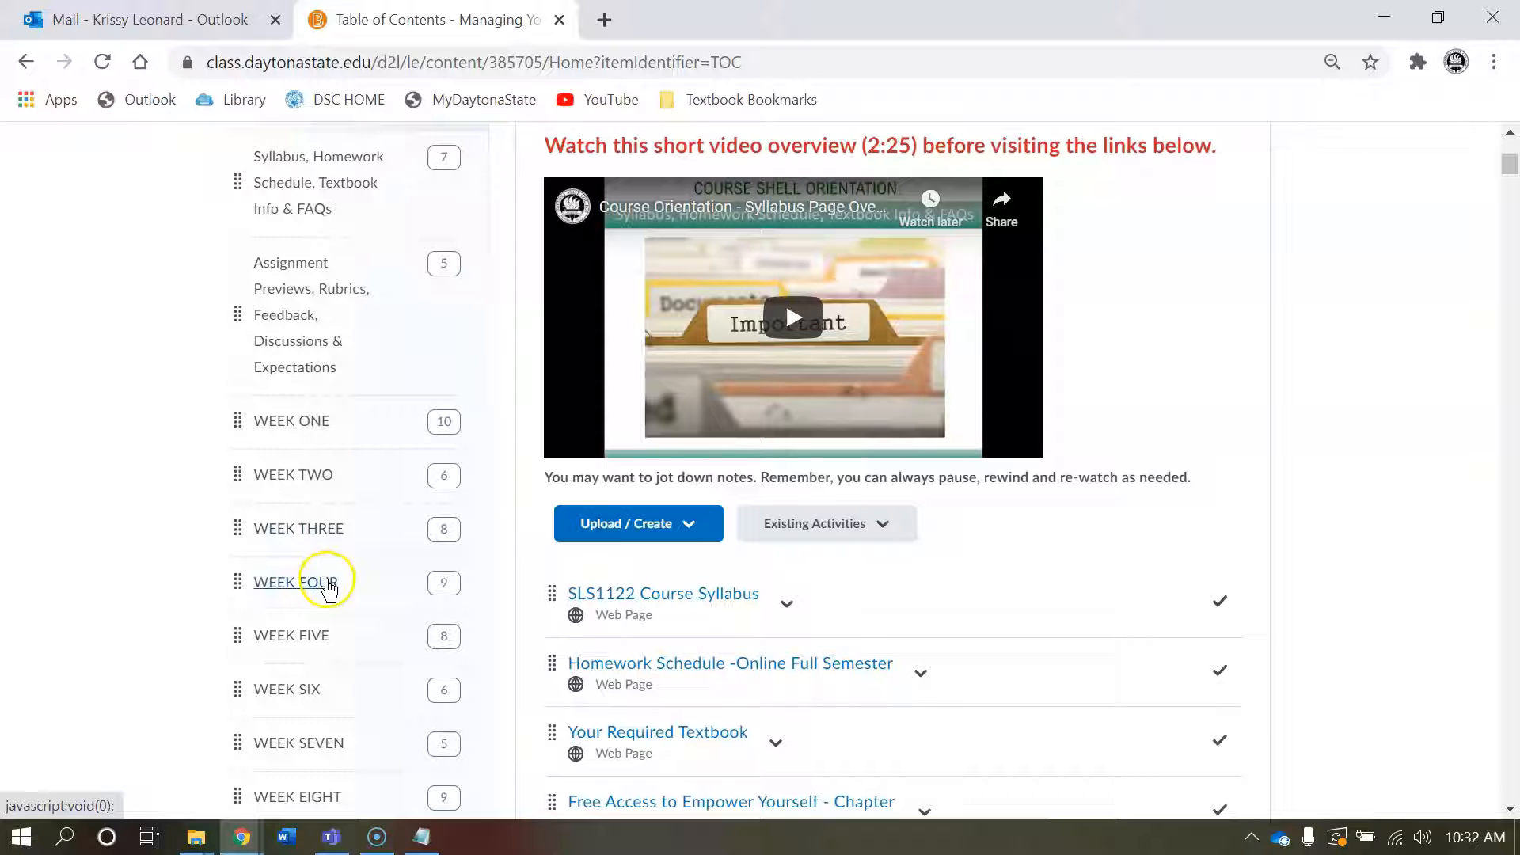
left_click(298, 582)
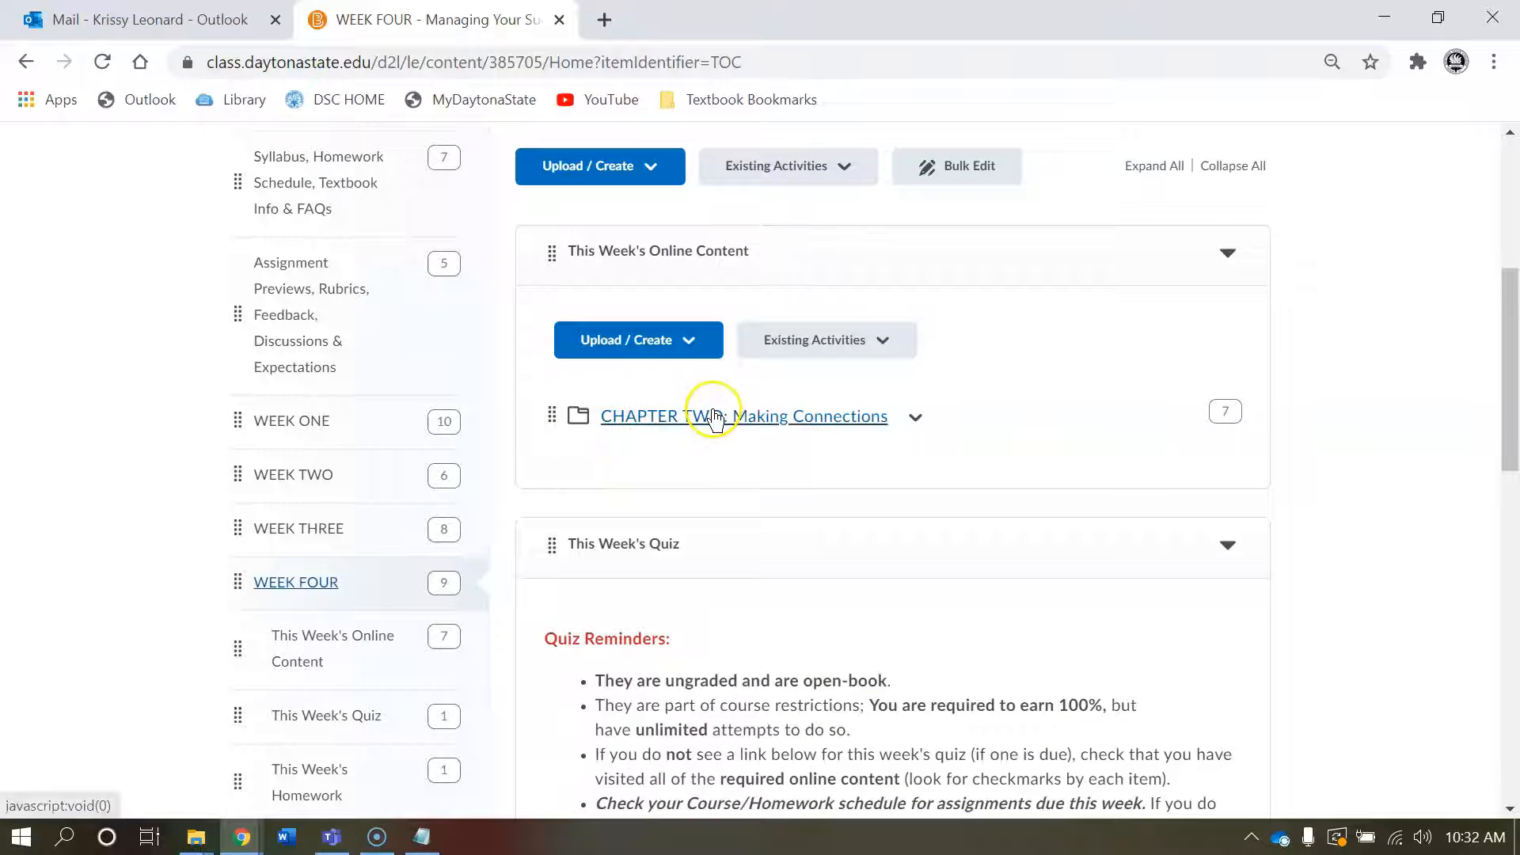
left_click(747, 415)
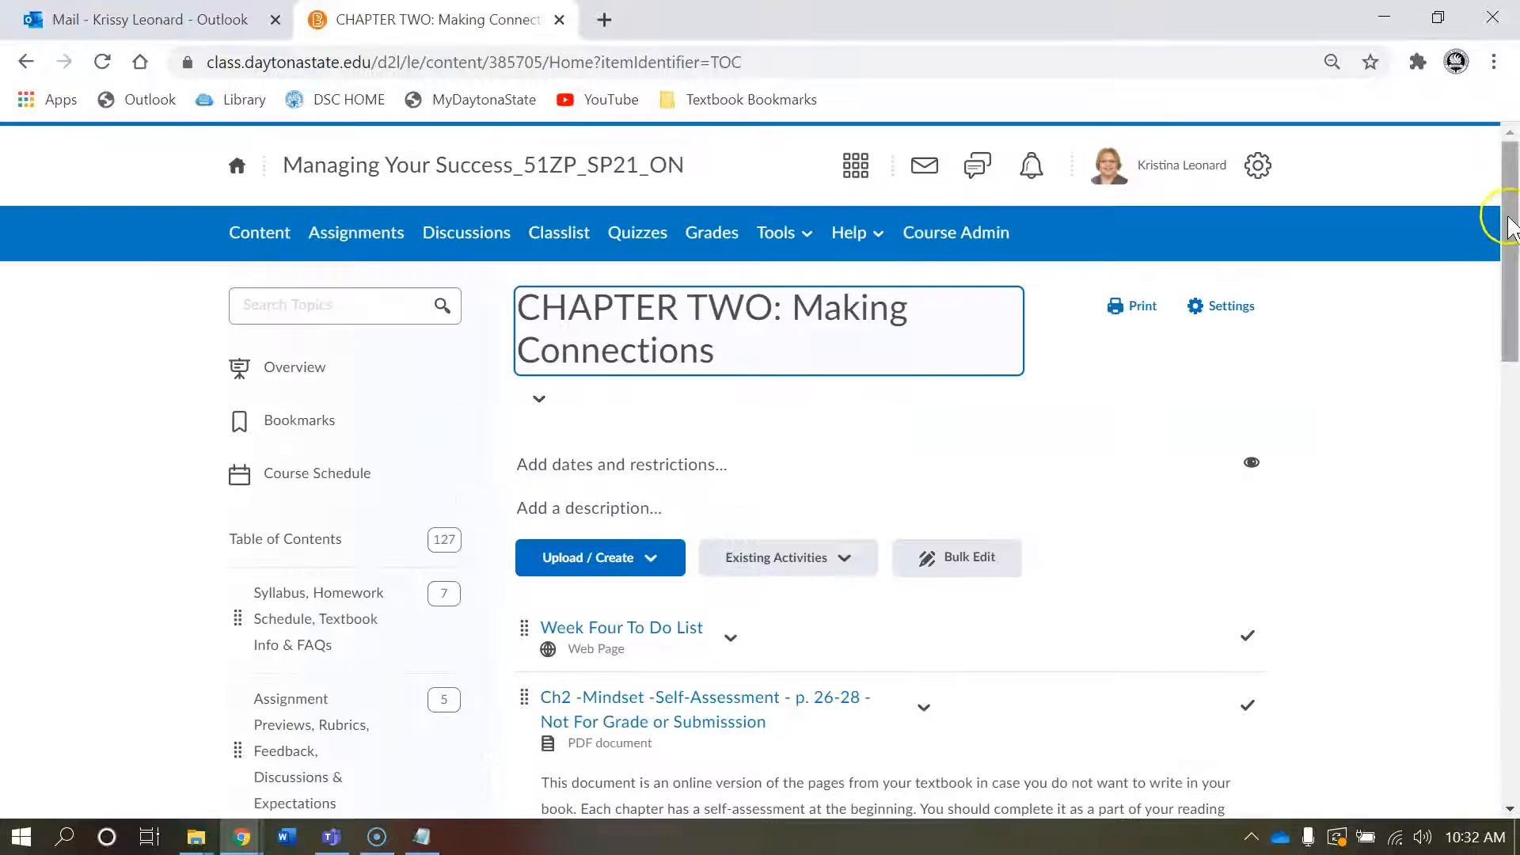
scroll("down", 3)
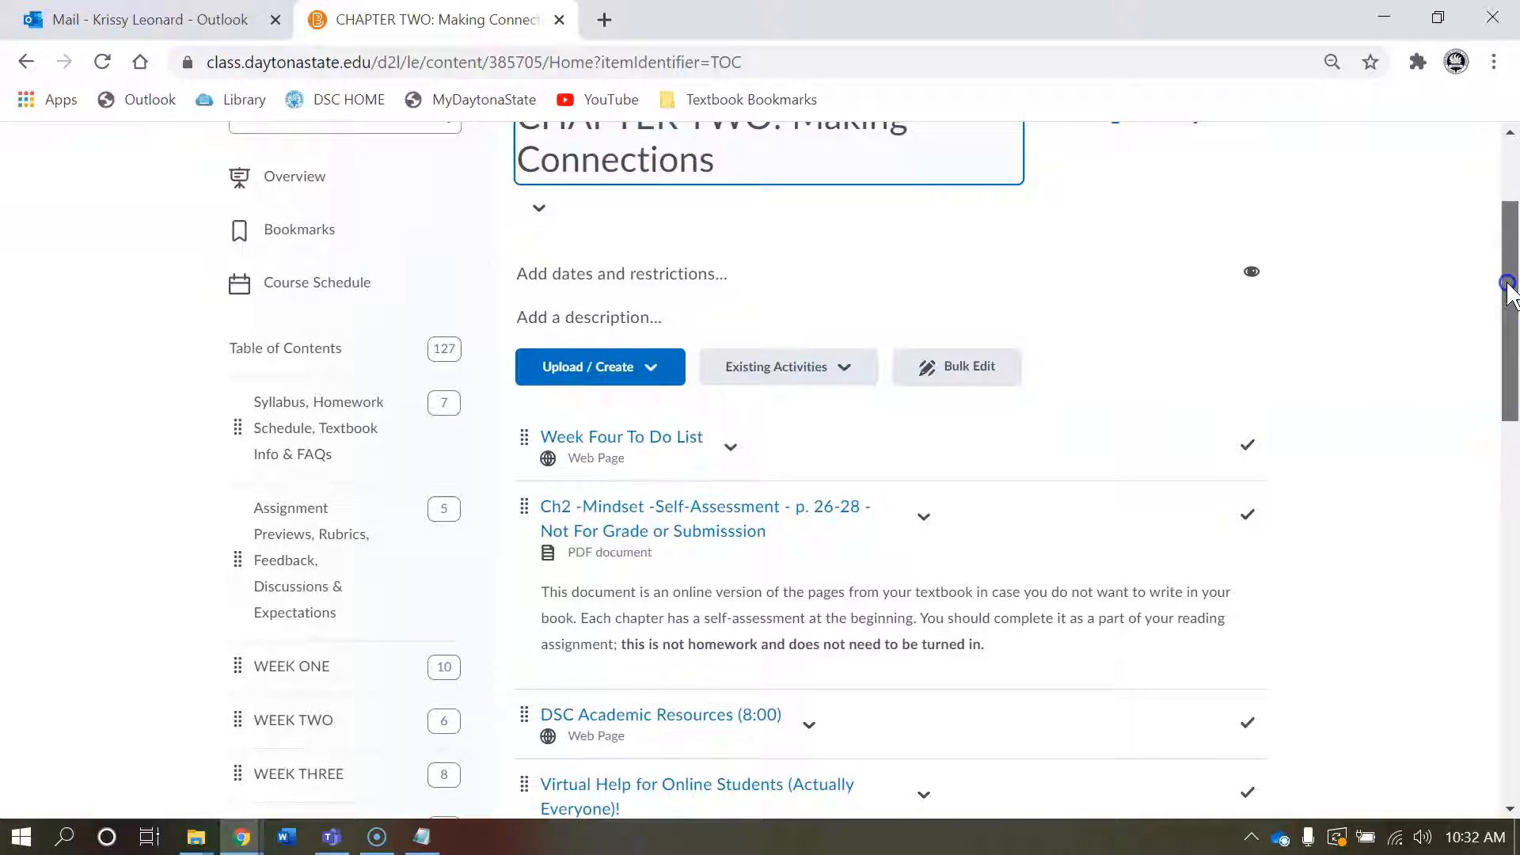
scroll("down", 3)
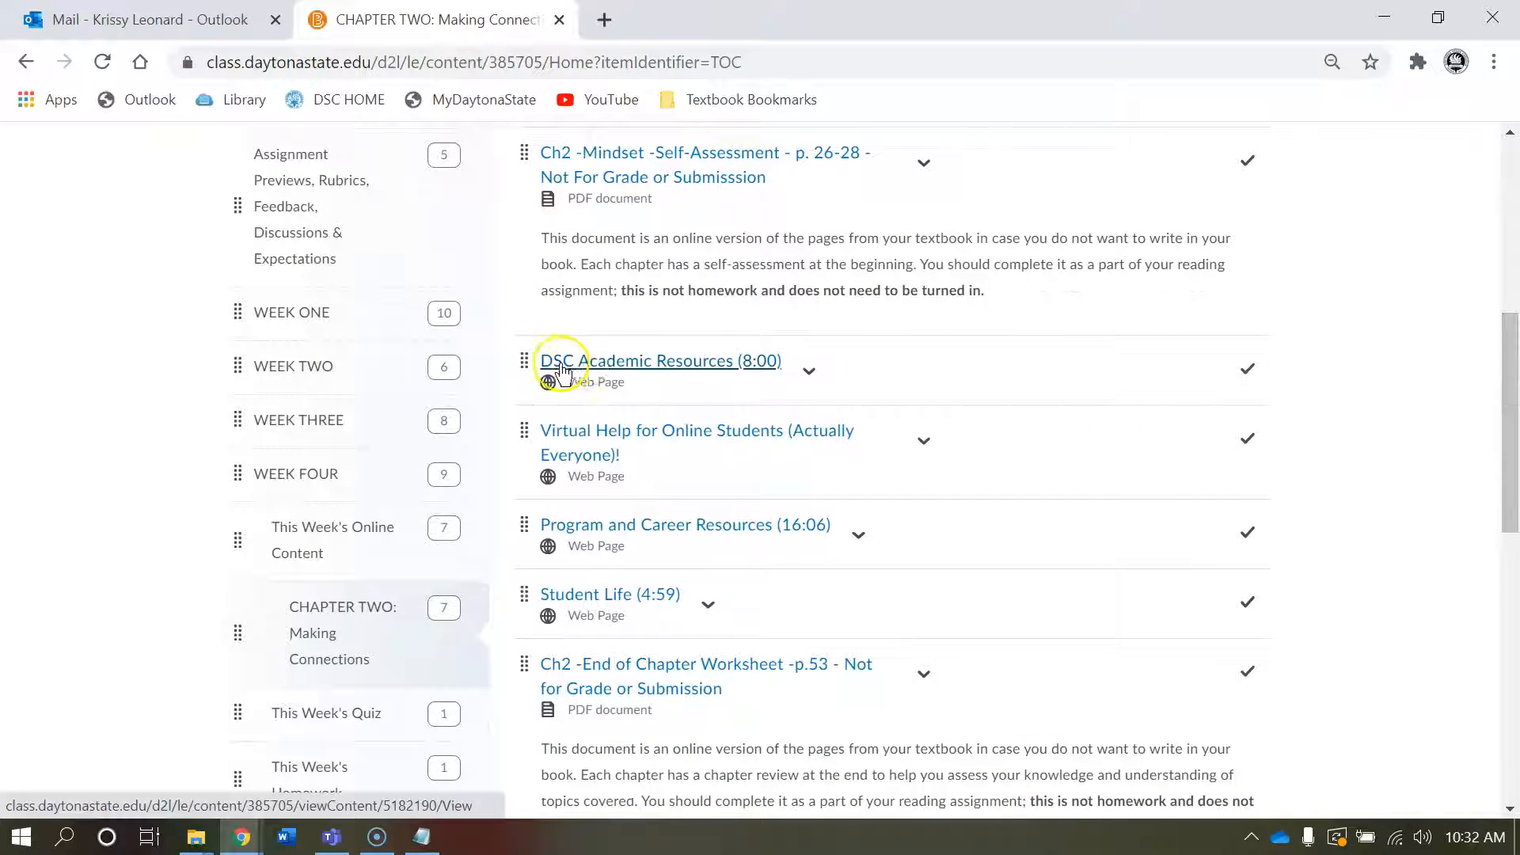
mouse_move(720, 371)
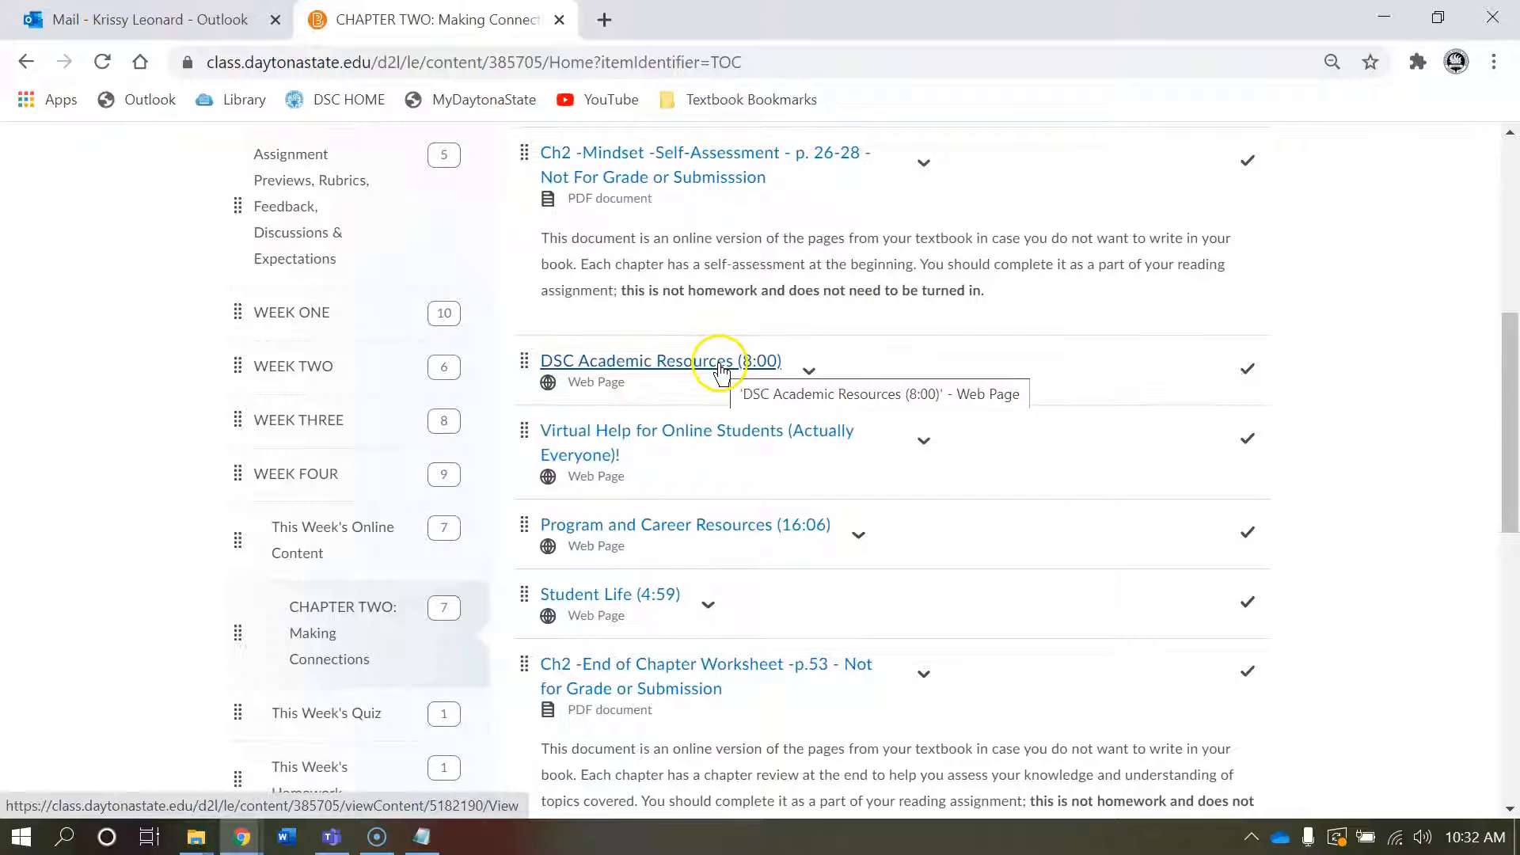
left_click(809, 370)
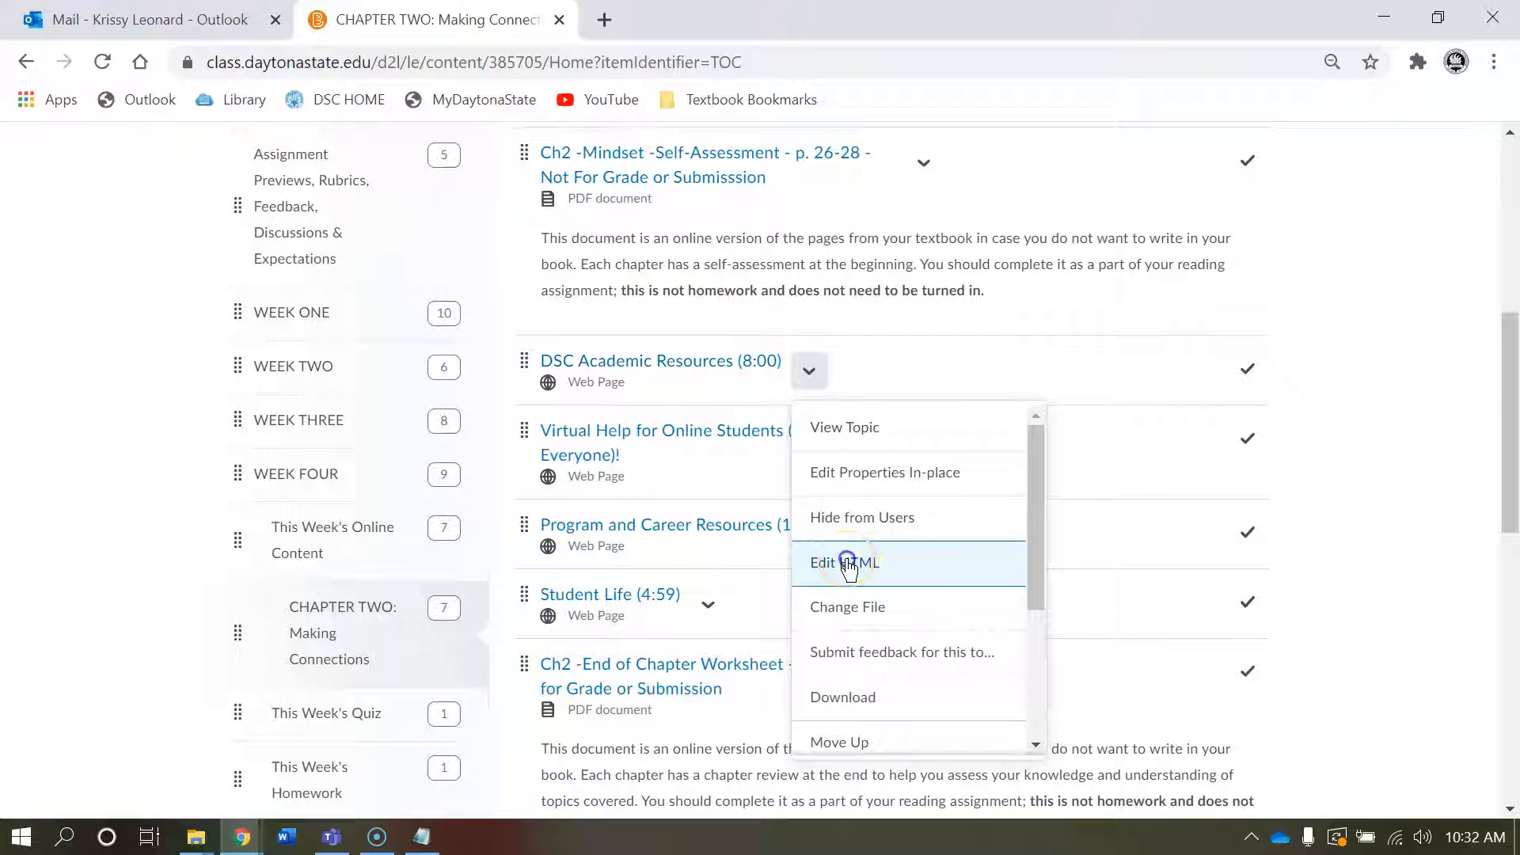
left_click(843, 562)
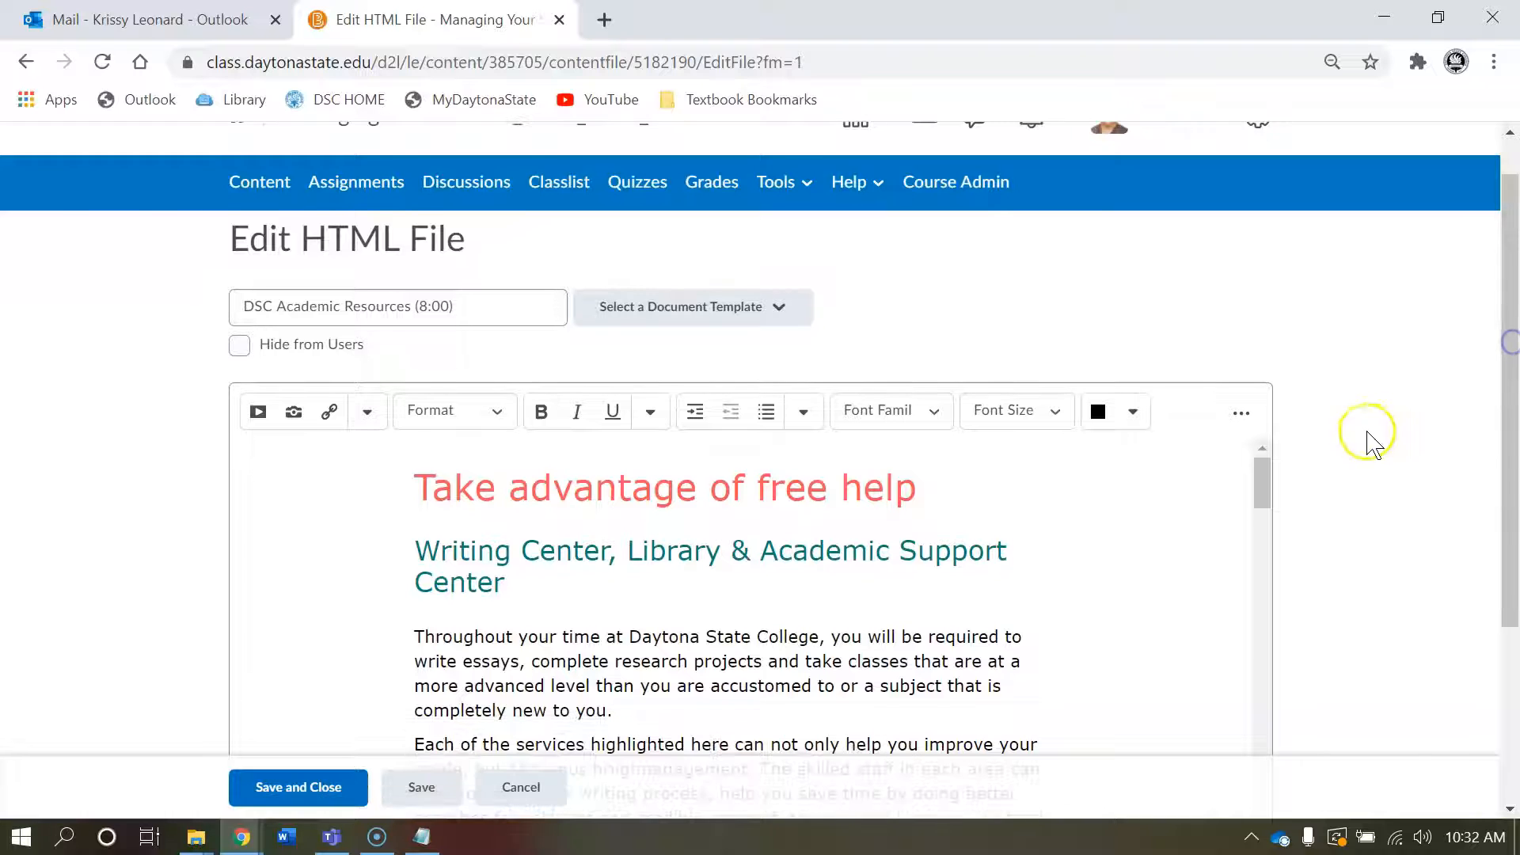
Step: Scroll the editor down and open the Source Code (</>) view
scroll("down", 3)
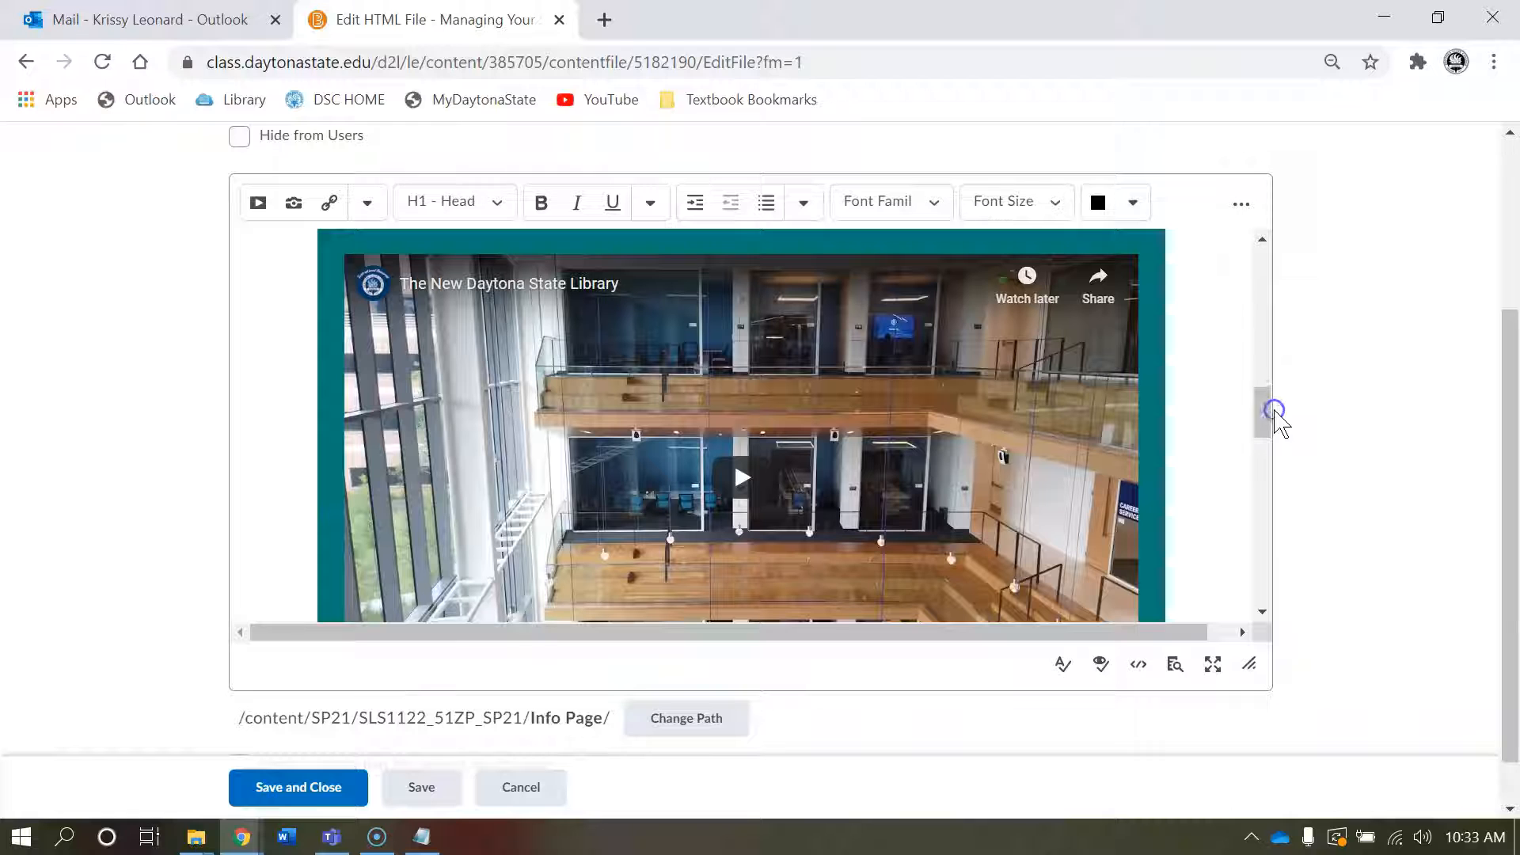
left_click(1148, 664)
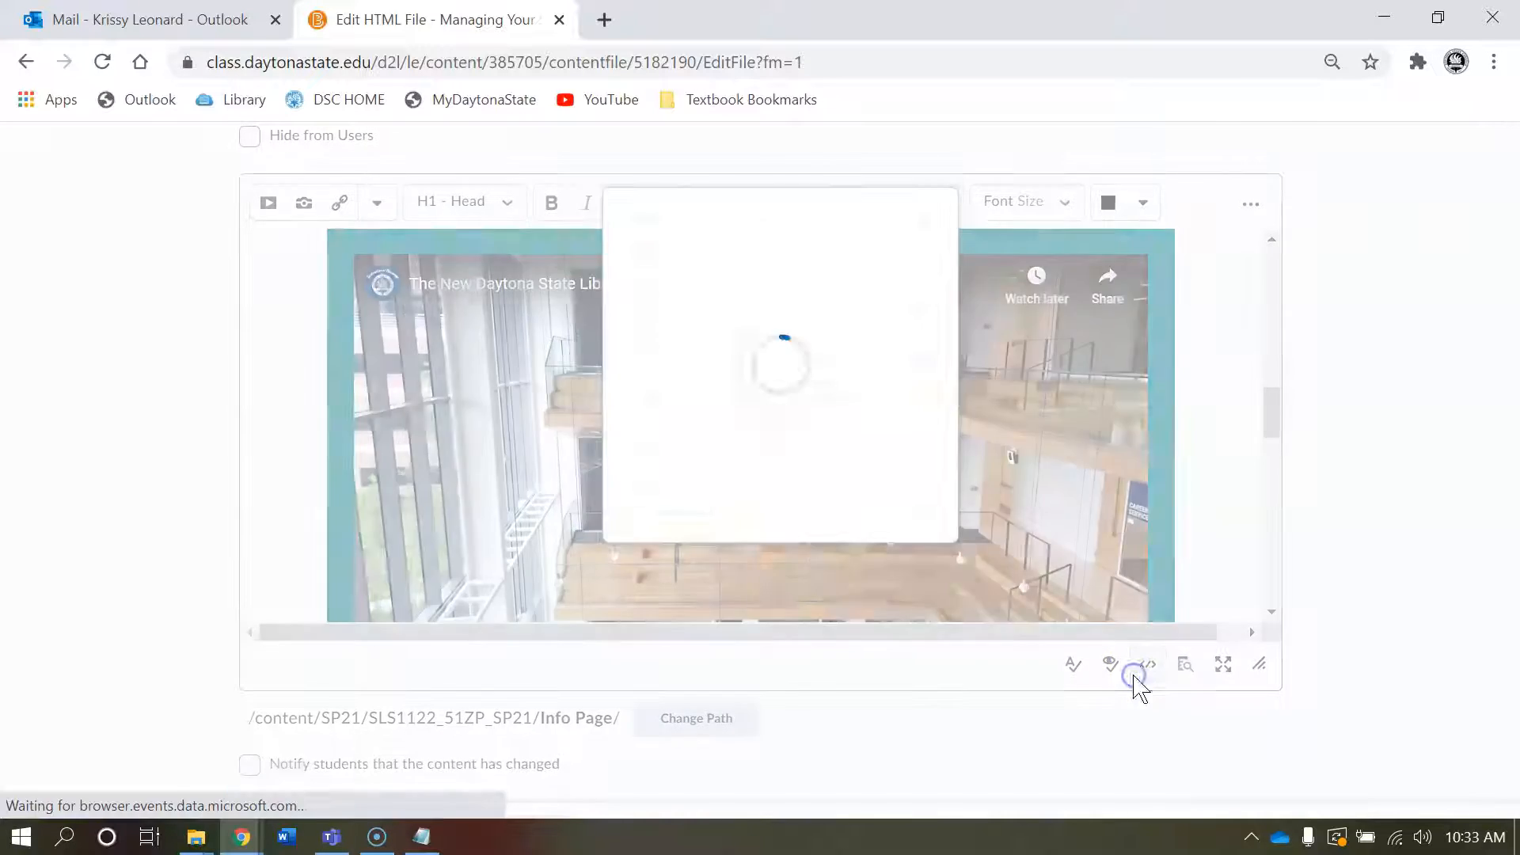
Step: Select and delete the old DSC Academic Resources source, paste the corrected code, and apply it
left_click(1148, 665)
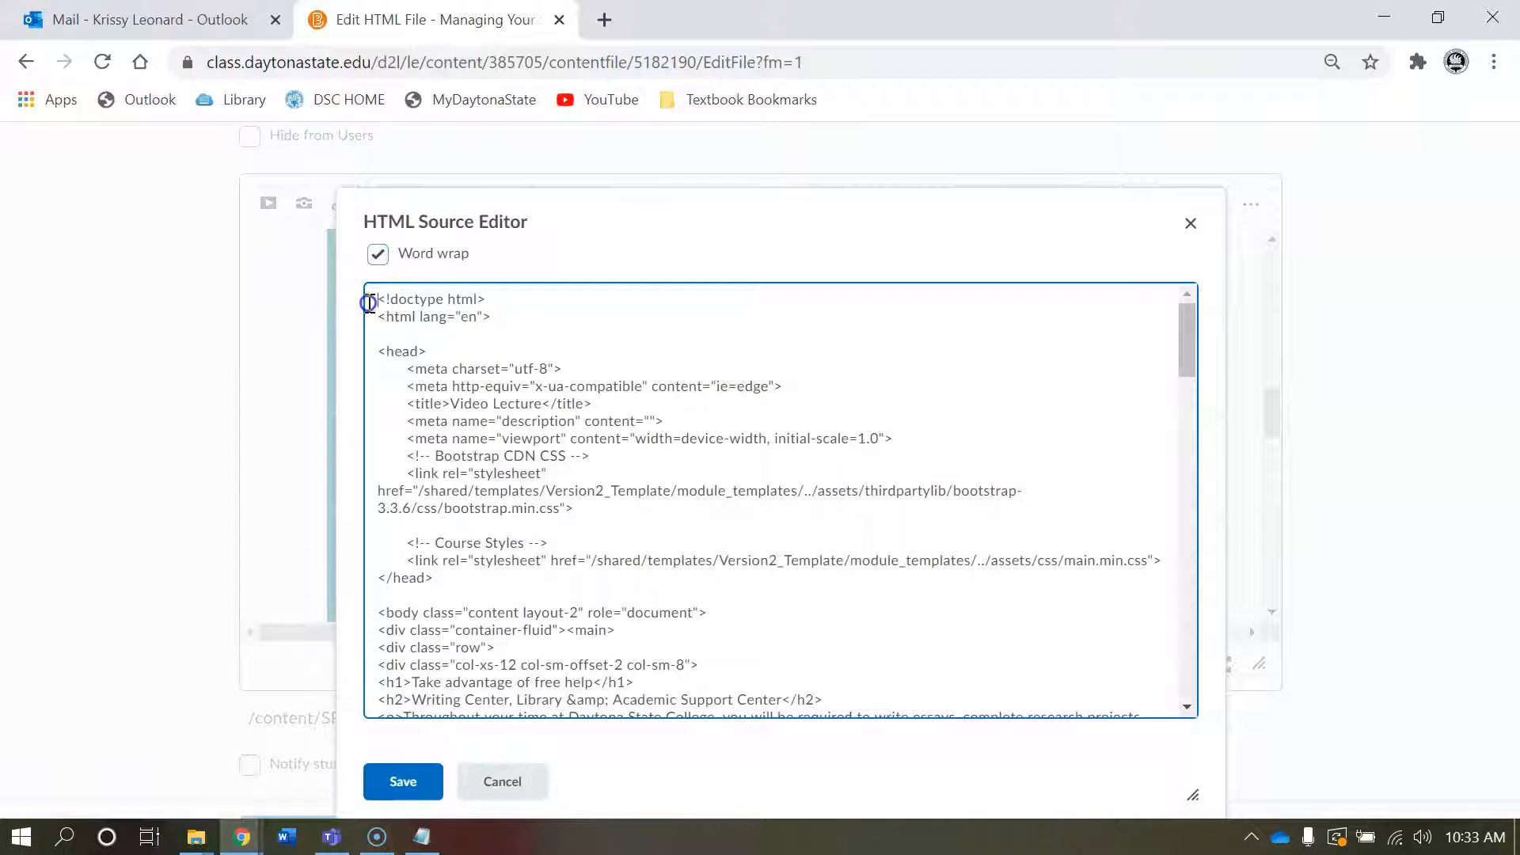
key("ctrl+a")
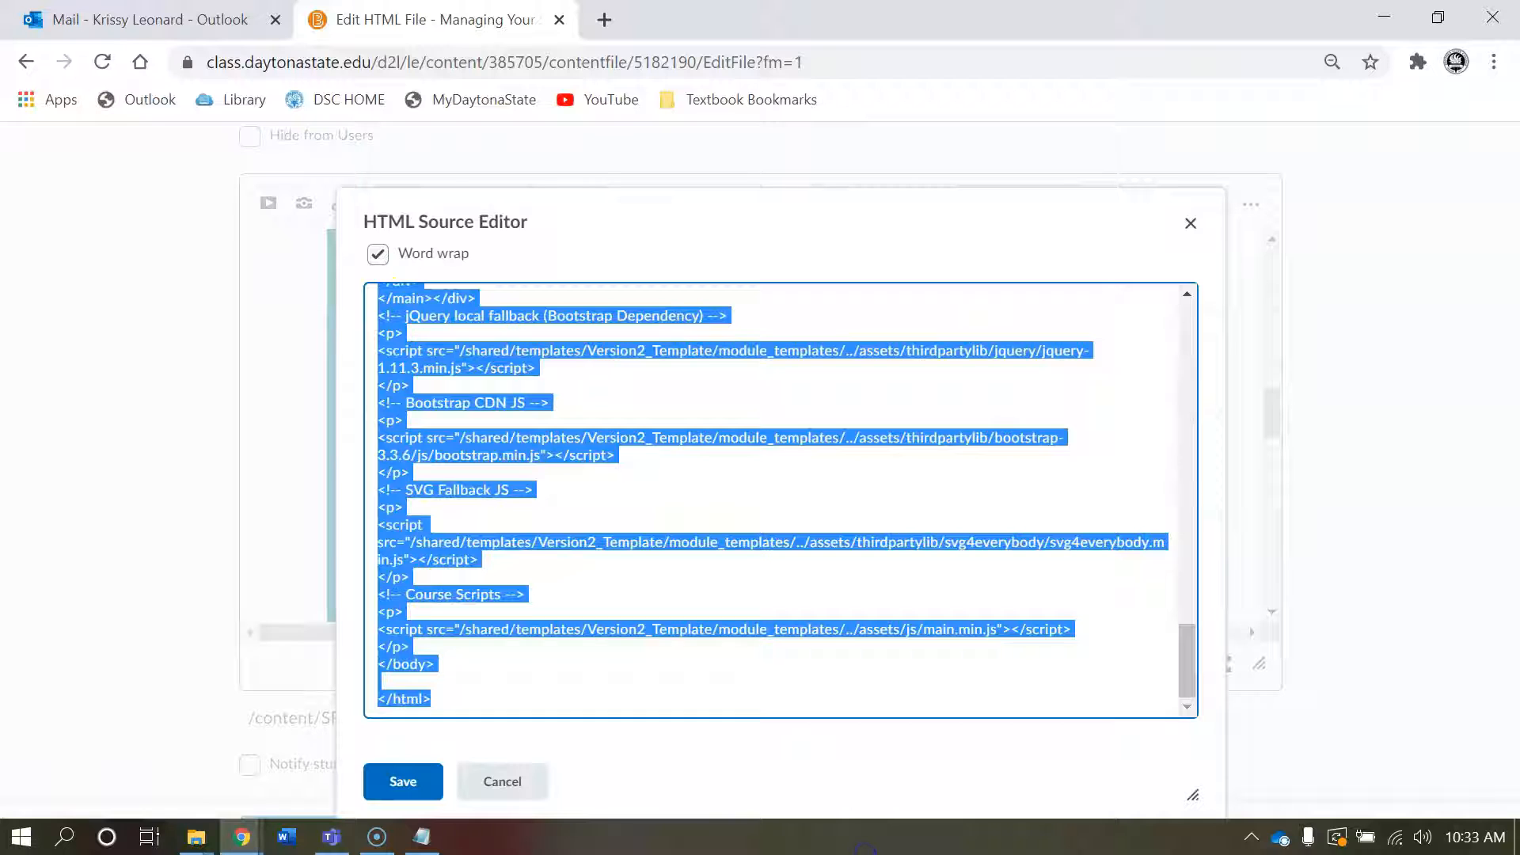
key("Delete")
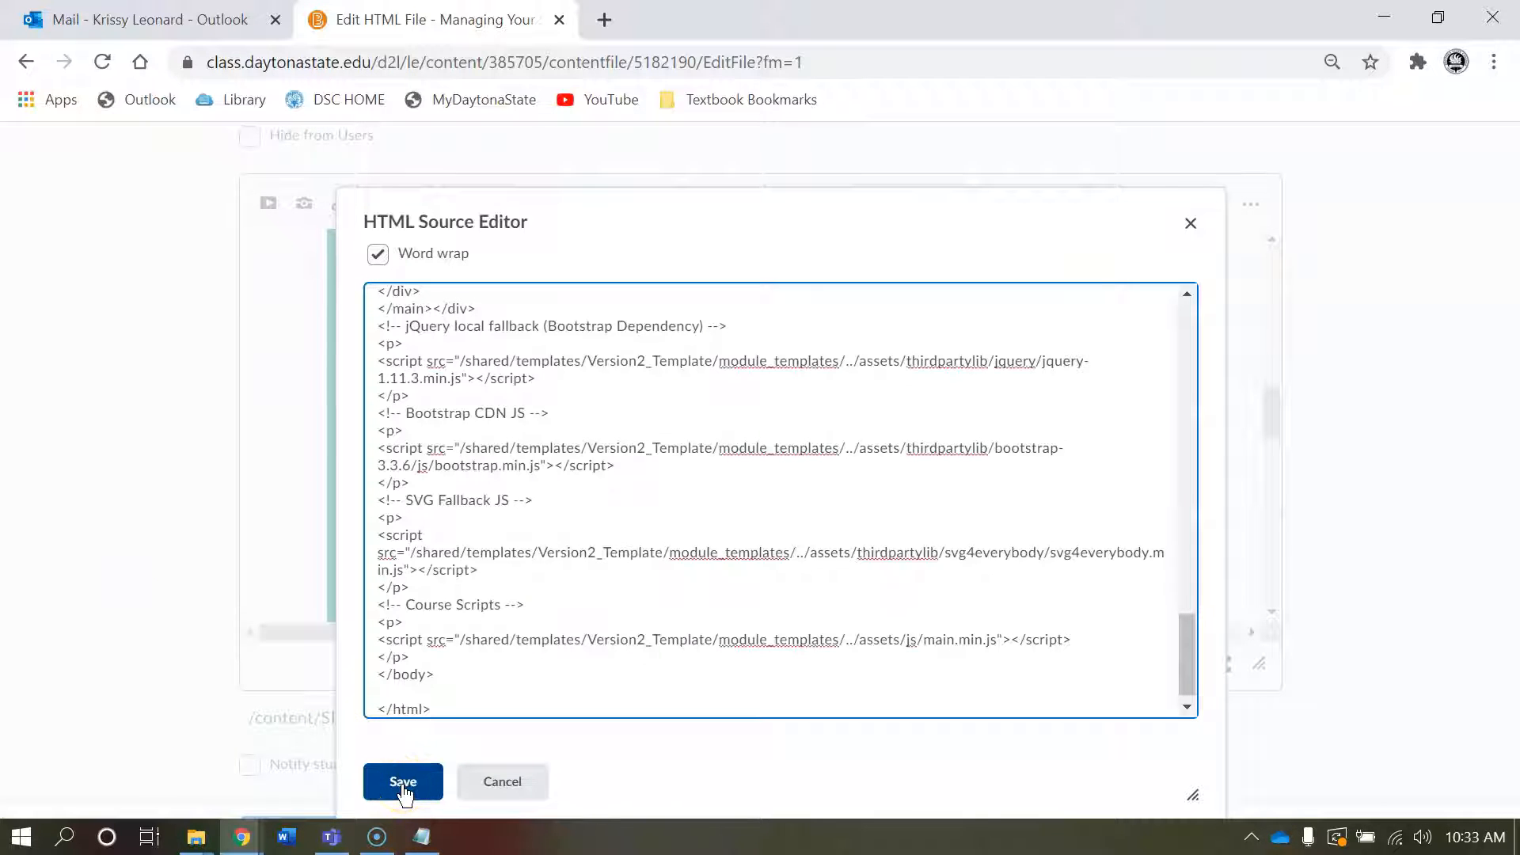
left_click(402, 781)
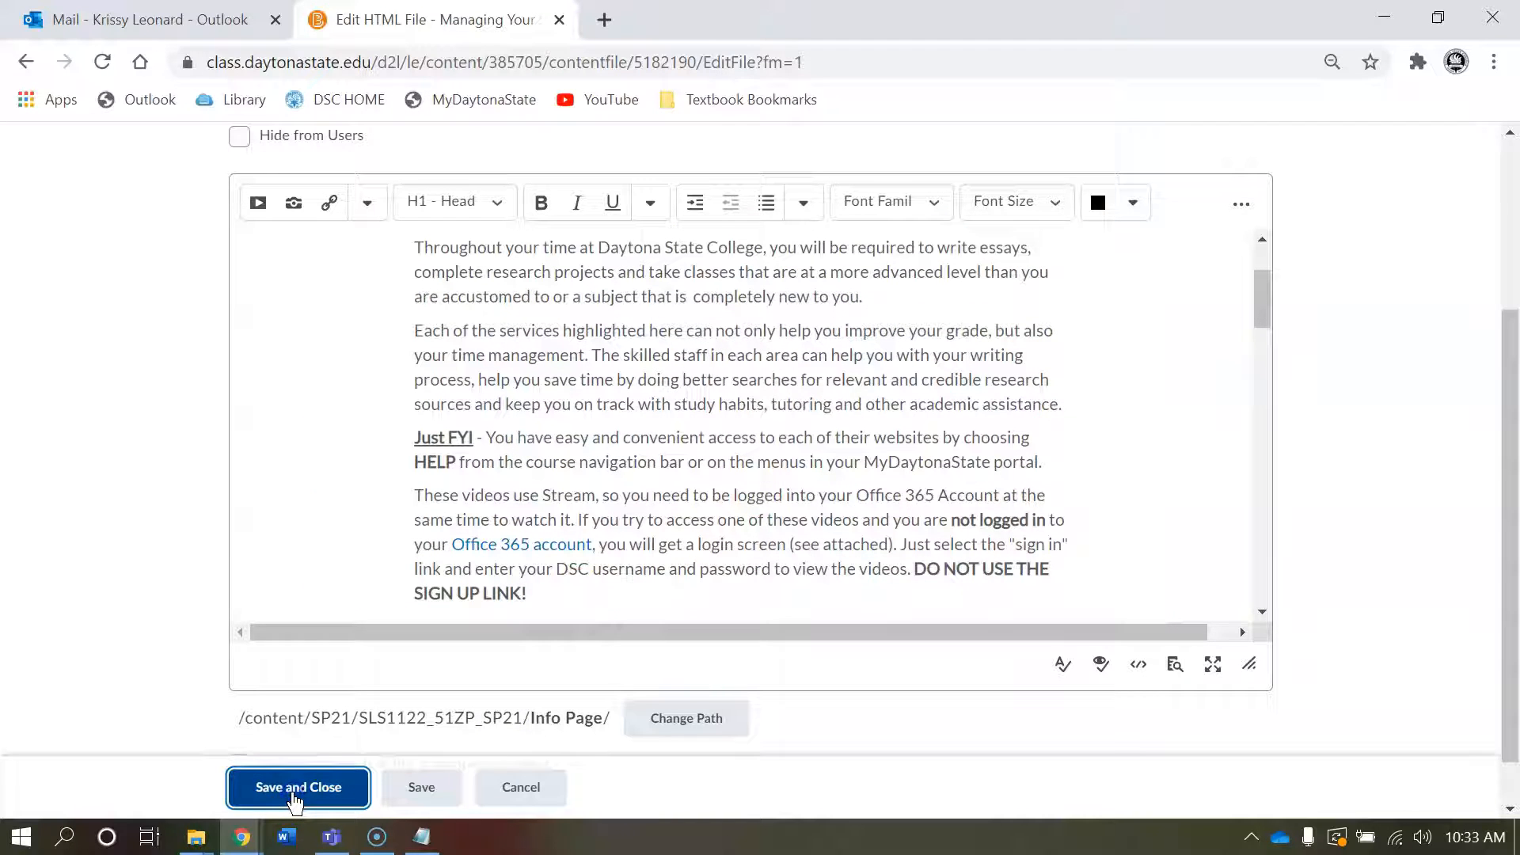
Step: Save and close DSC Academic Resources, then scroll through the updated page
left_click(298, 786)
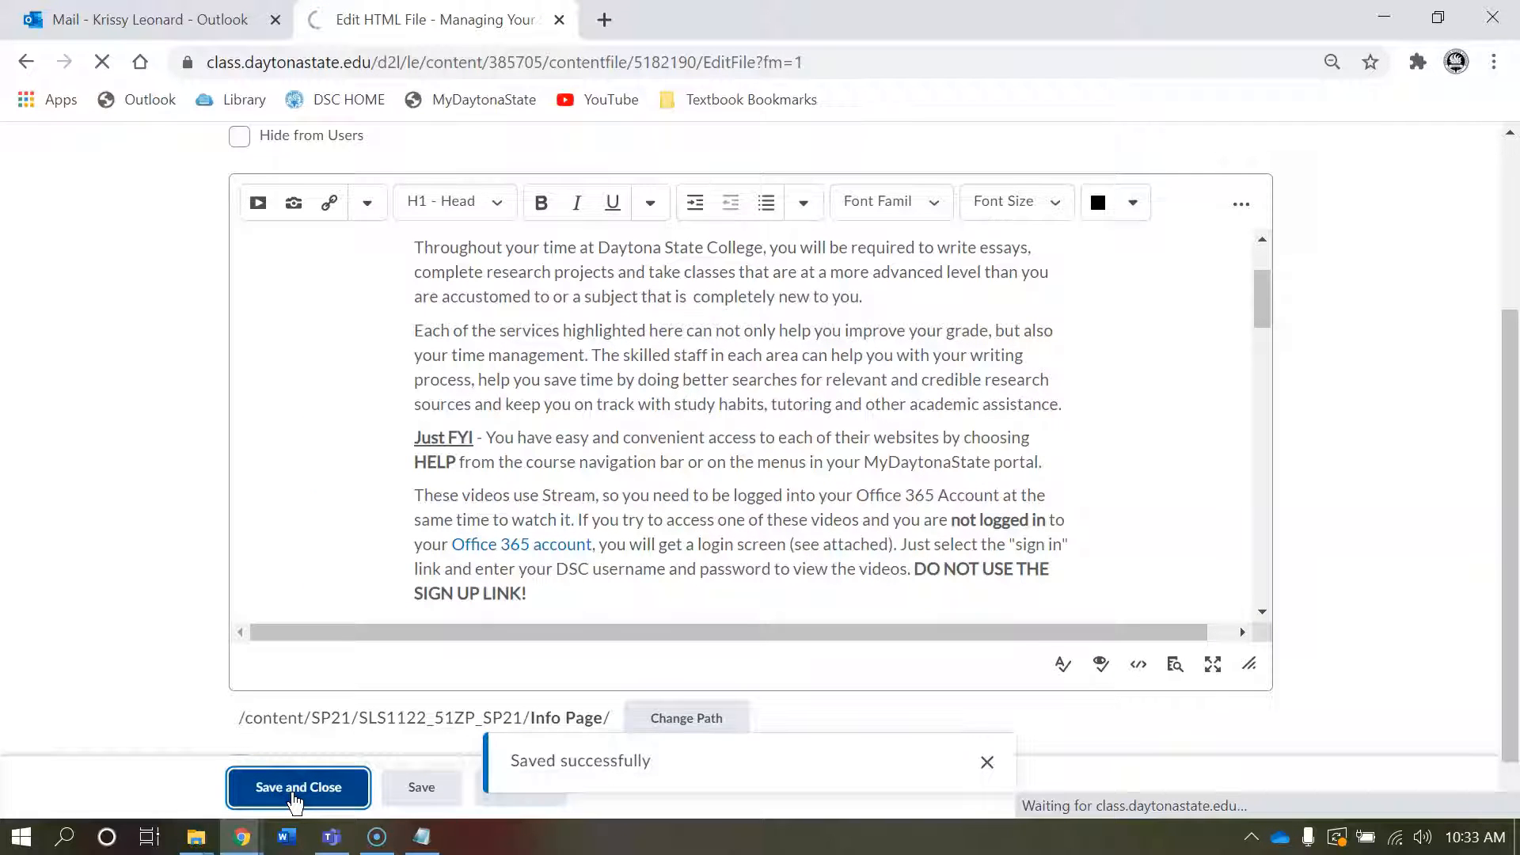
left_click(297, 786)
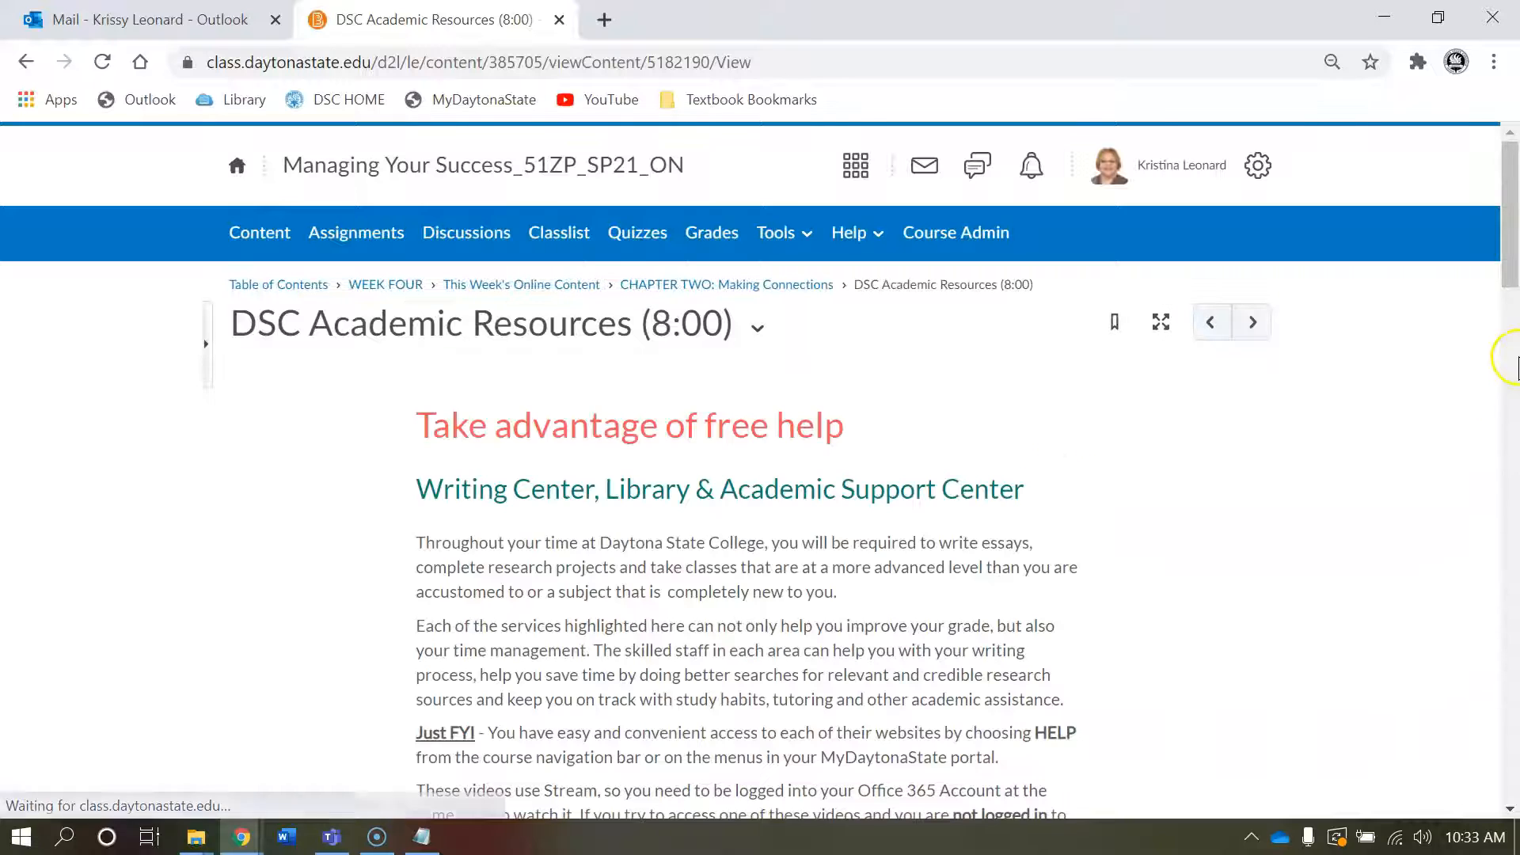
scroll("down", 3)
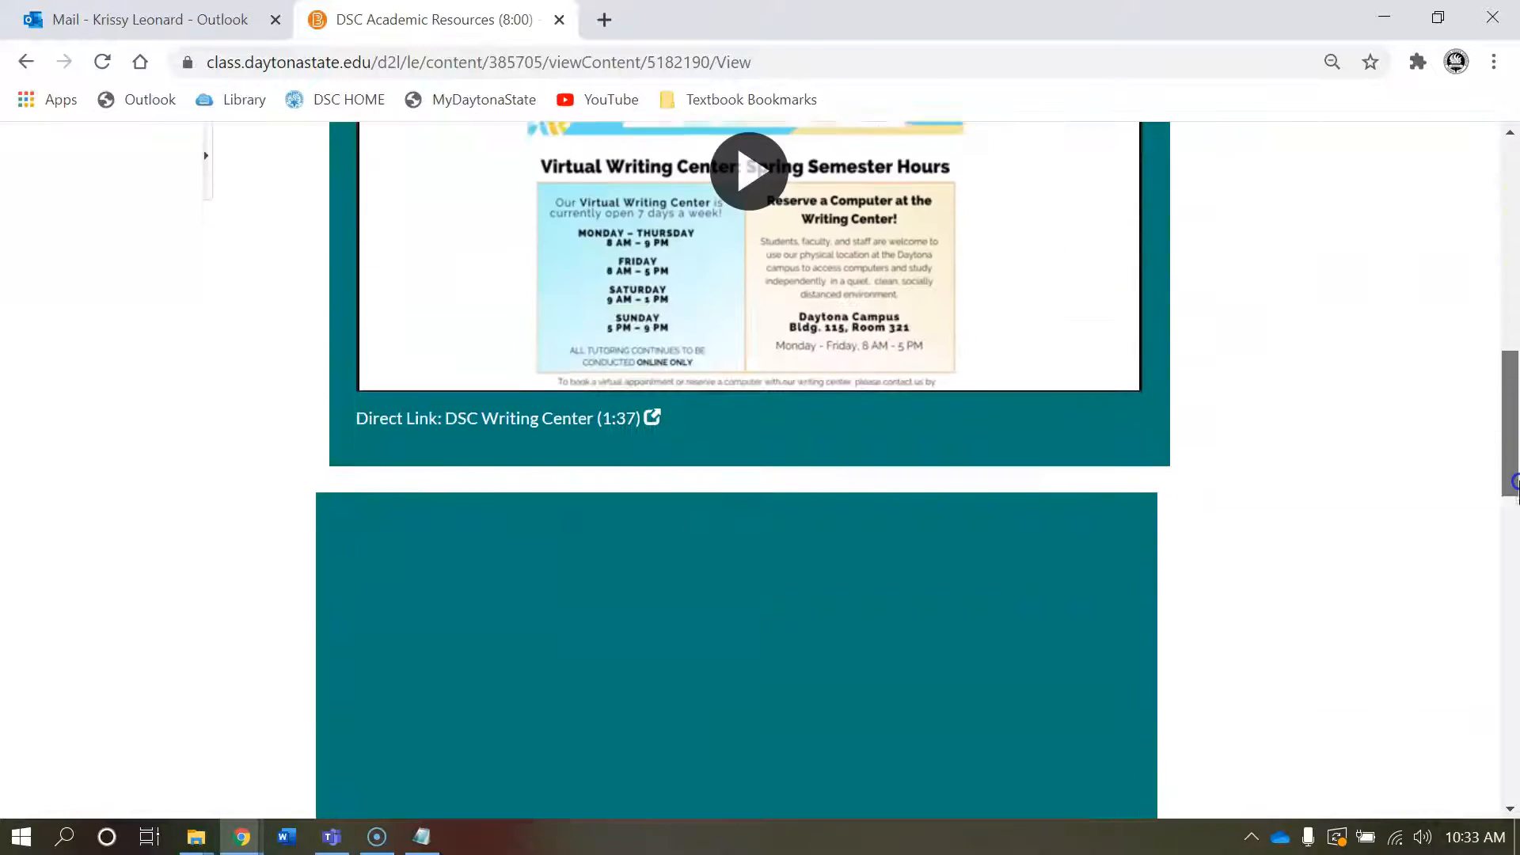